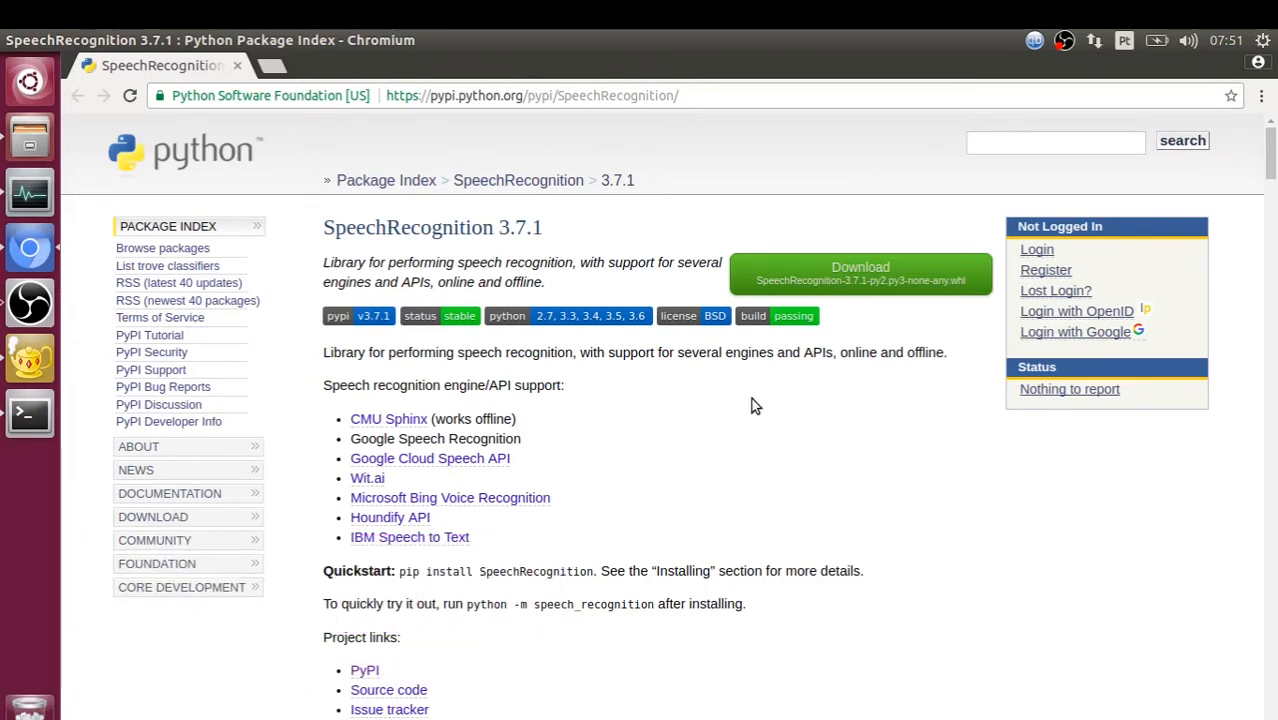
pyautogui.moveTo(777, 400)
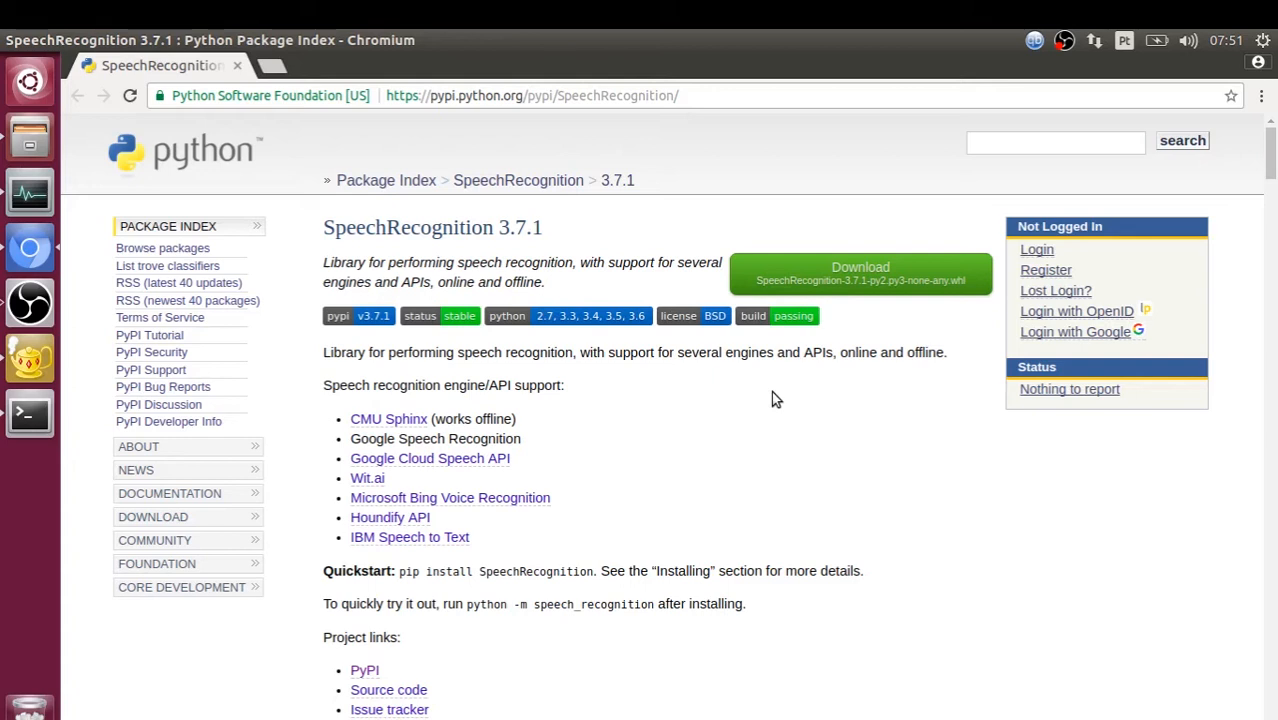
pyautogui.moveTo(800, 401)
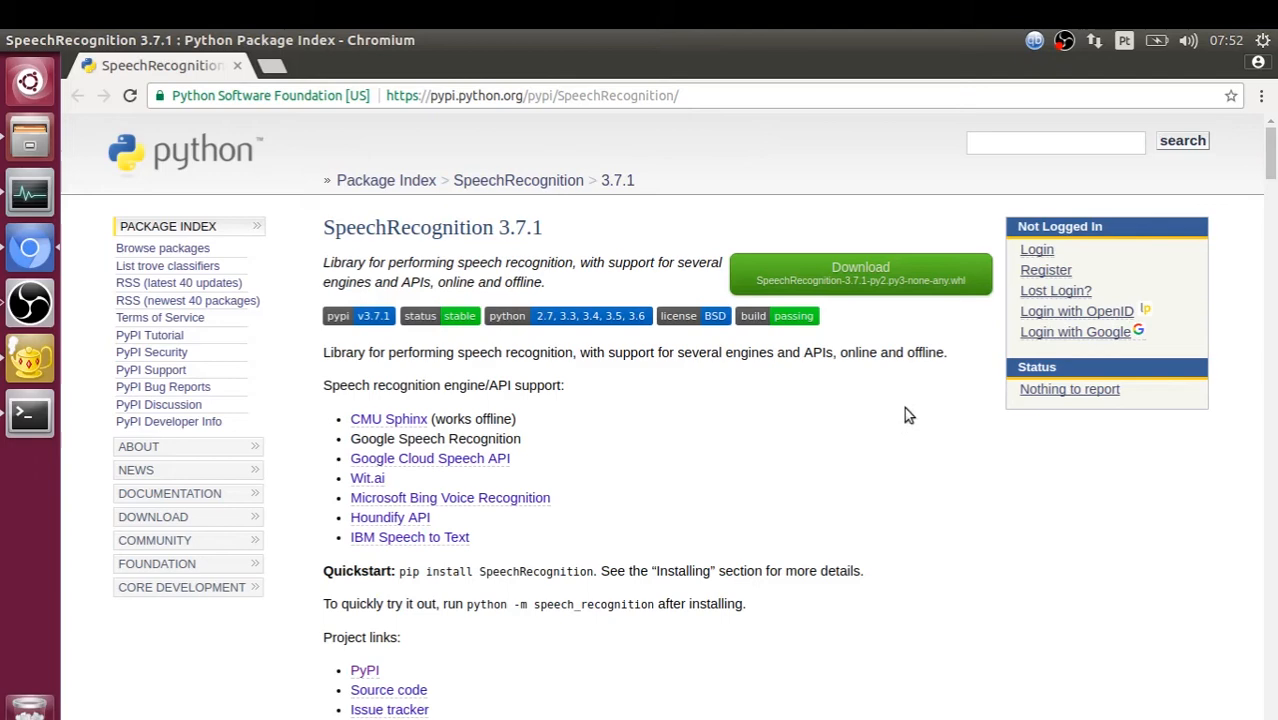
pyautogui.moveTo(799, 445)
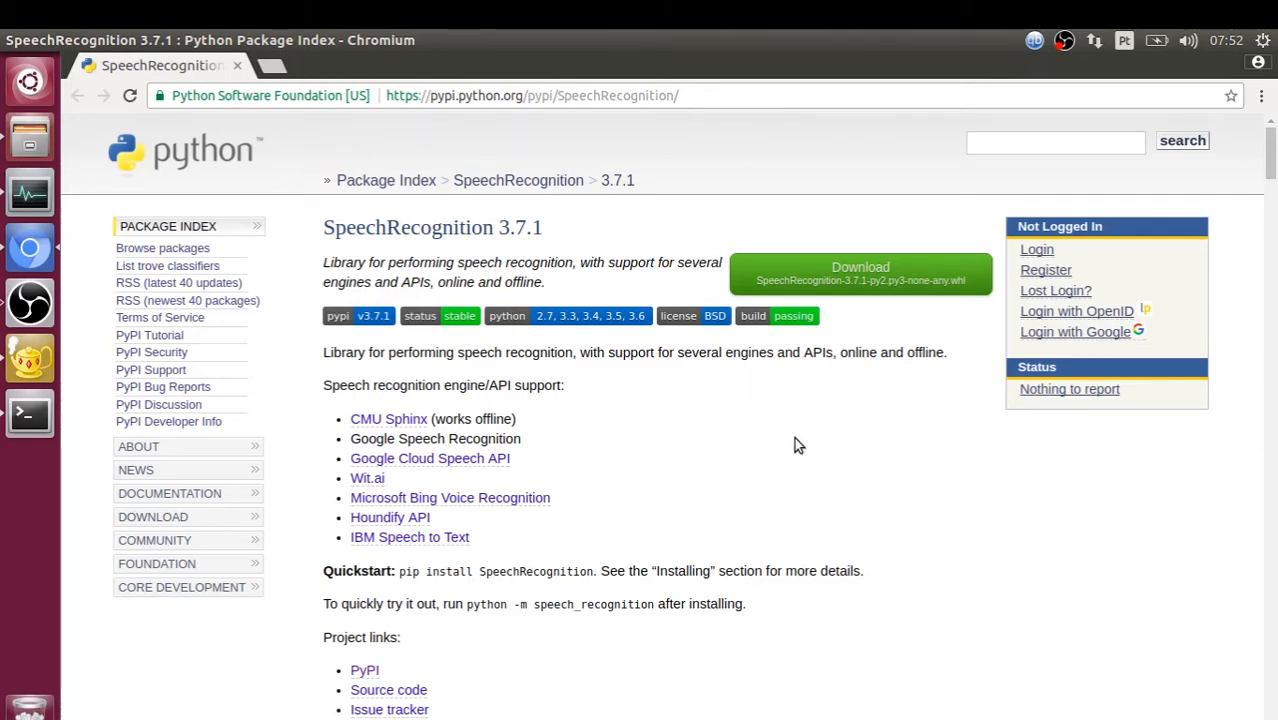
pyautogui.moveTo(777, 438)
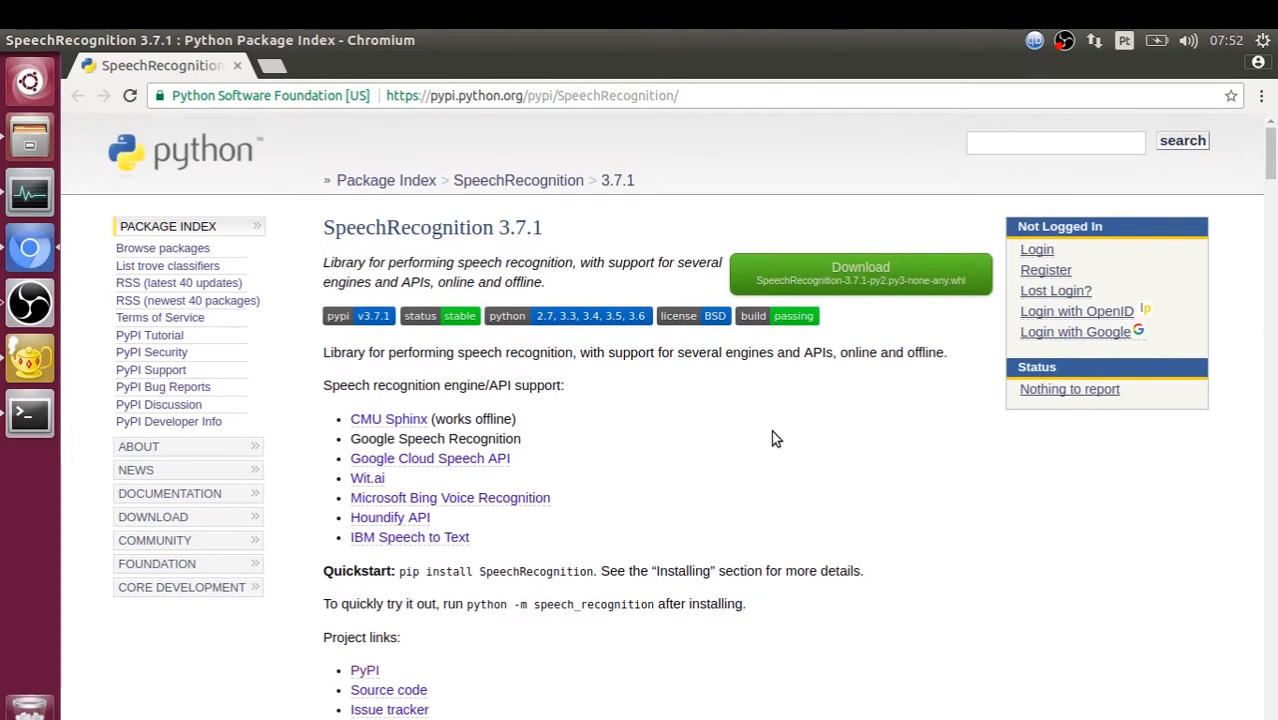
pyautogui.moveTo(510, 237)
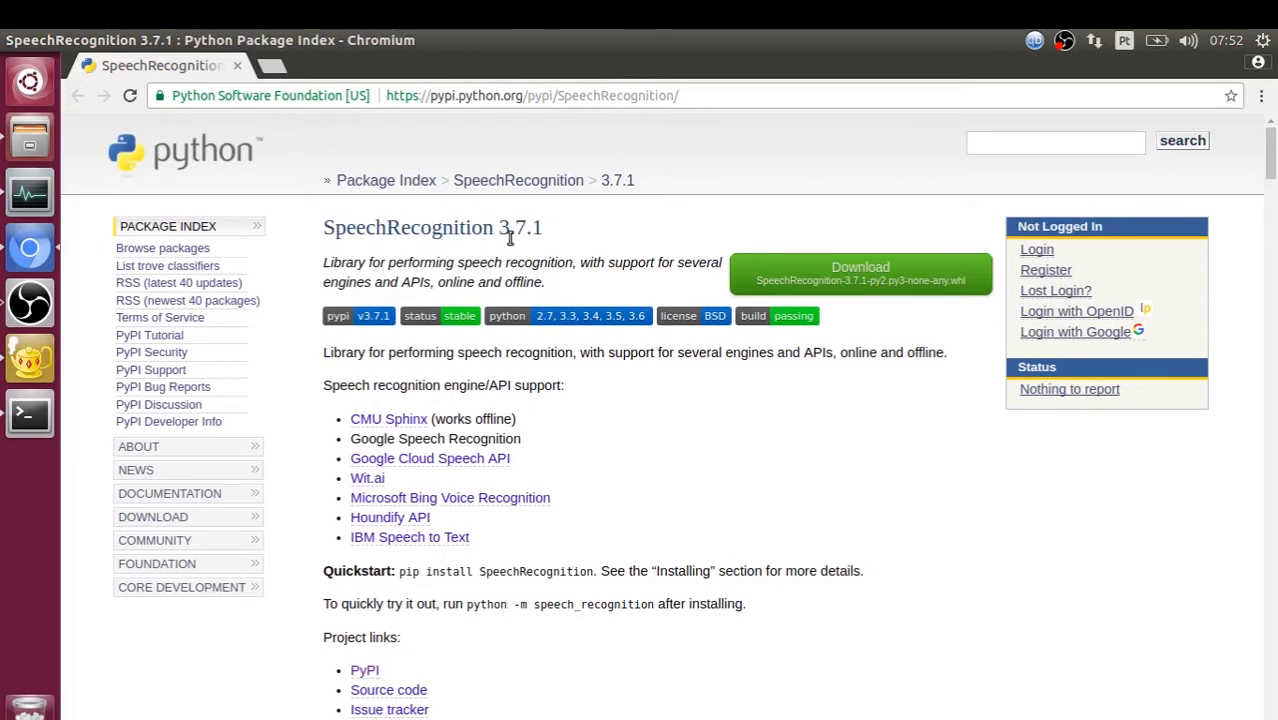
pyautogui.moveTo(365, 247)
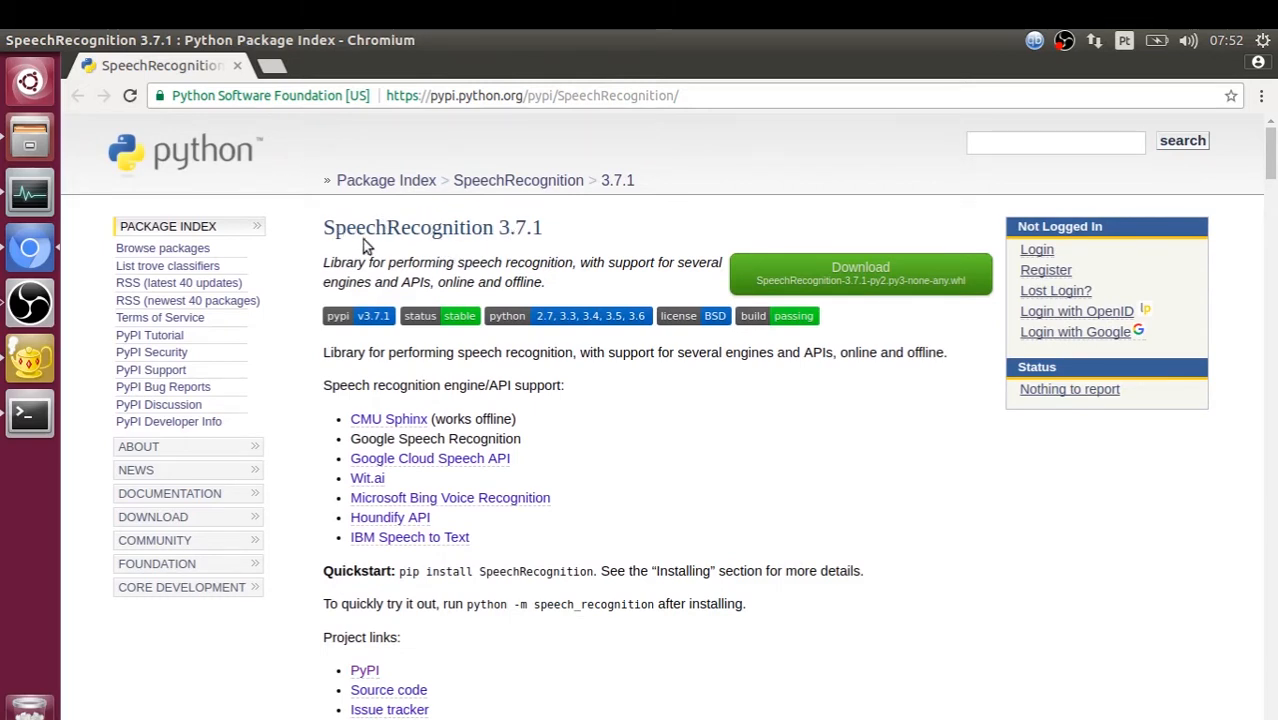
pyautogui.moveTo(488, 251)
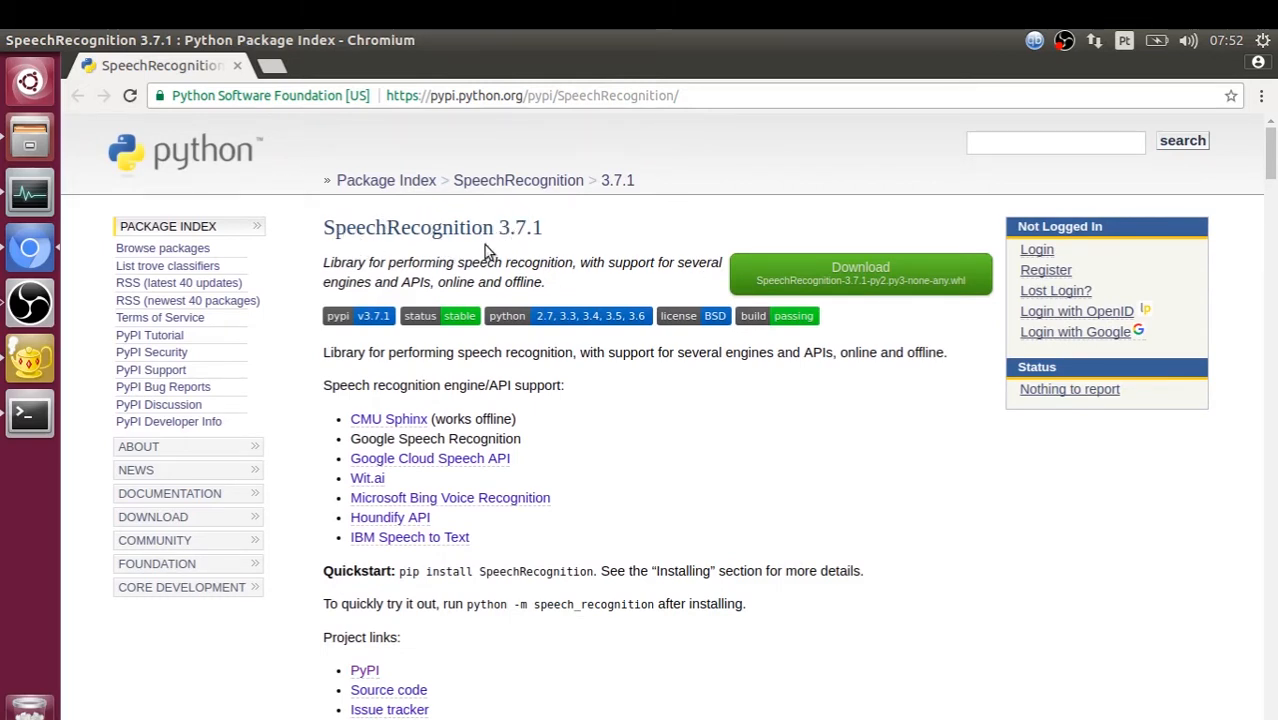
pyautogui.moveTo(600, 425)
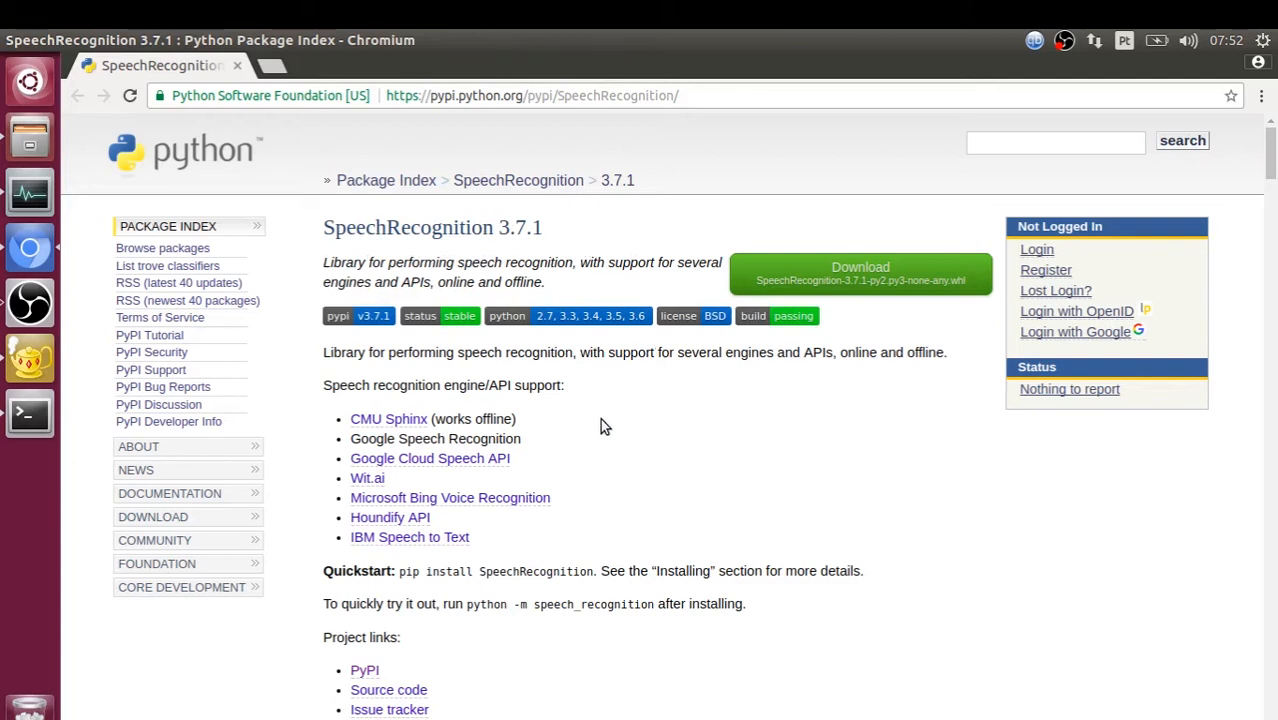
pyautogui.moveTo(820, 471)
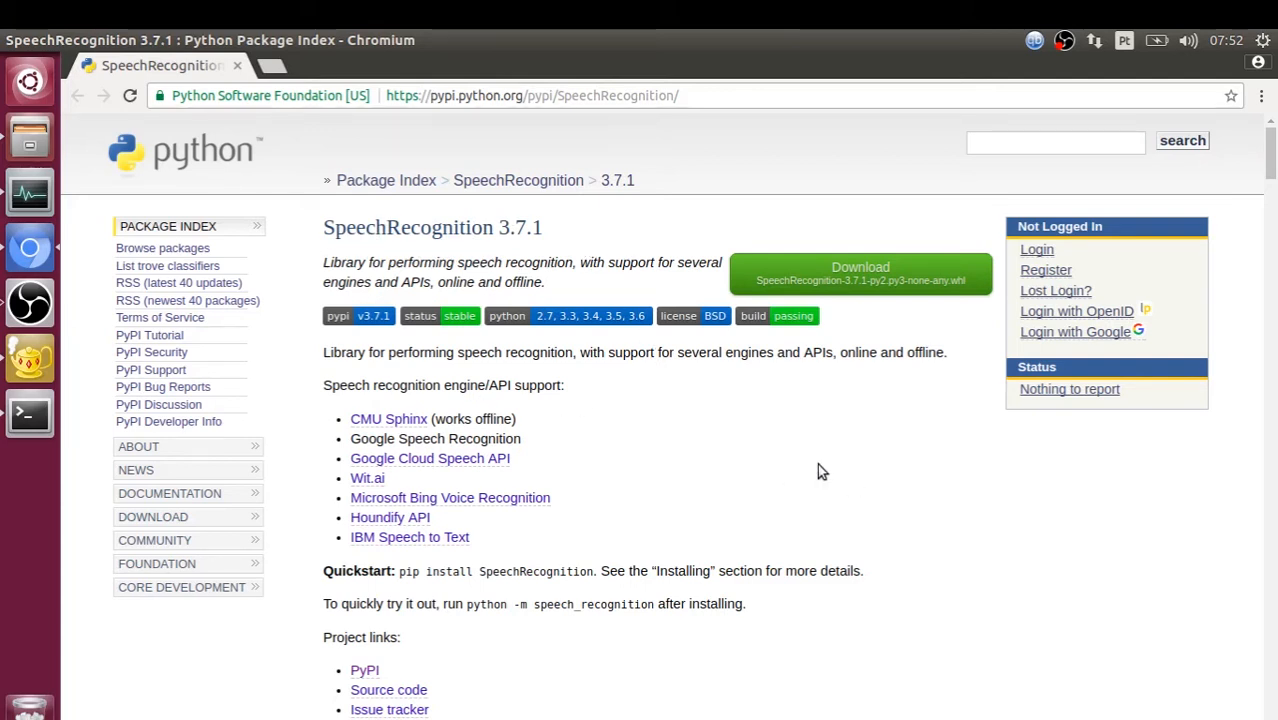
pyautogui.moveTo(750, 407)
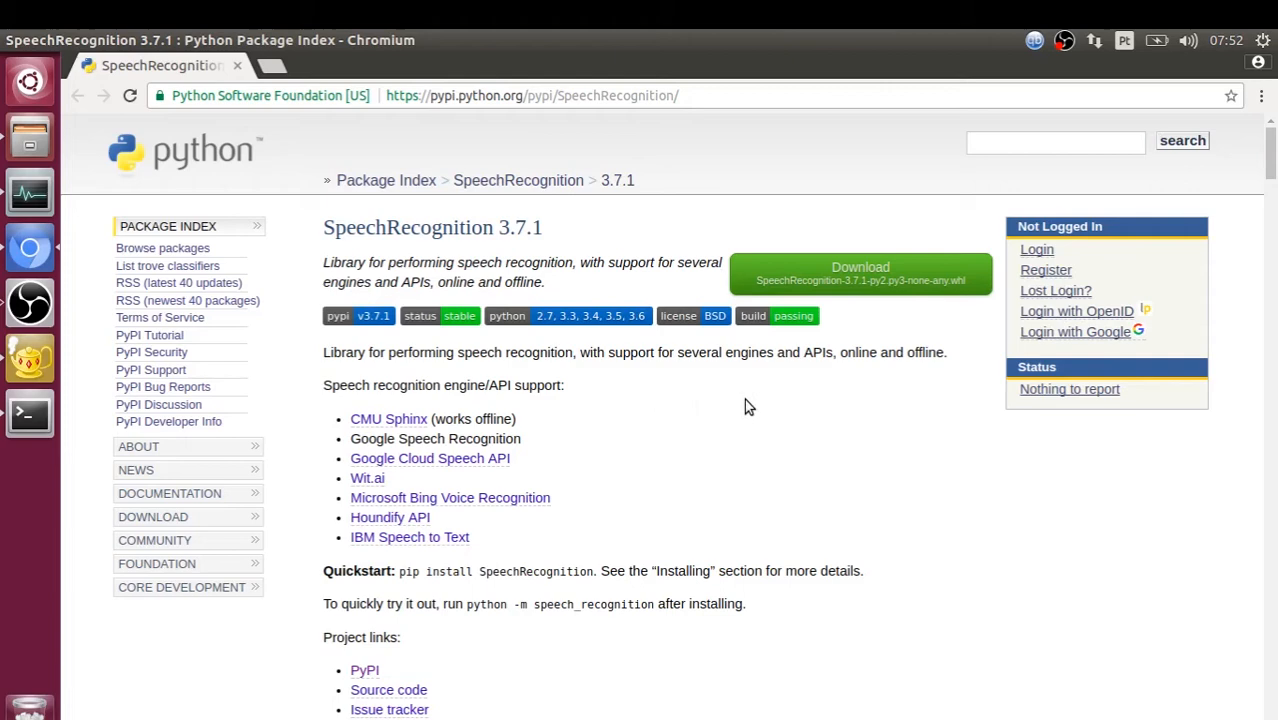
# - Install PyAudio 0.2.11 for Python 3 with sudo pip3 install pyaudio
pyautogui.scroll(-3)
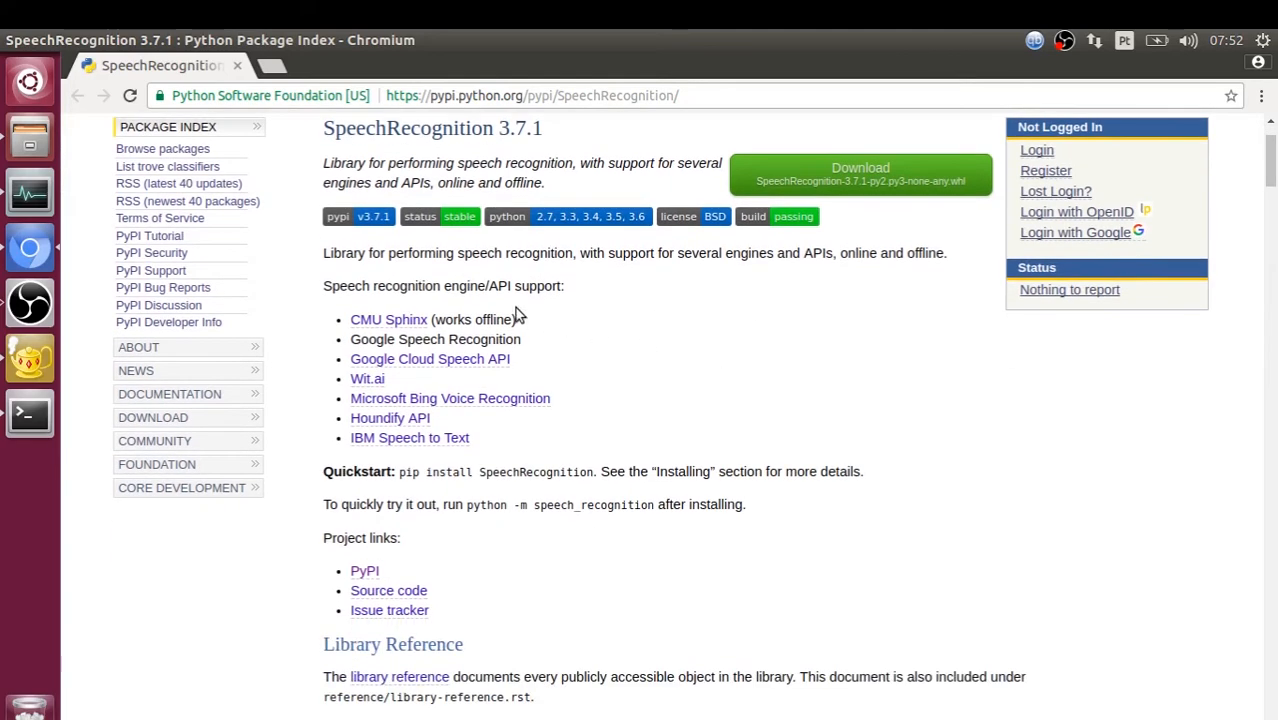
pyautogui.moveTo(458, 339)
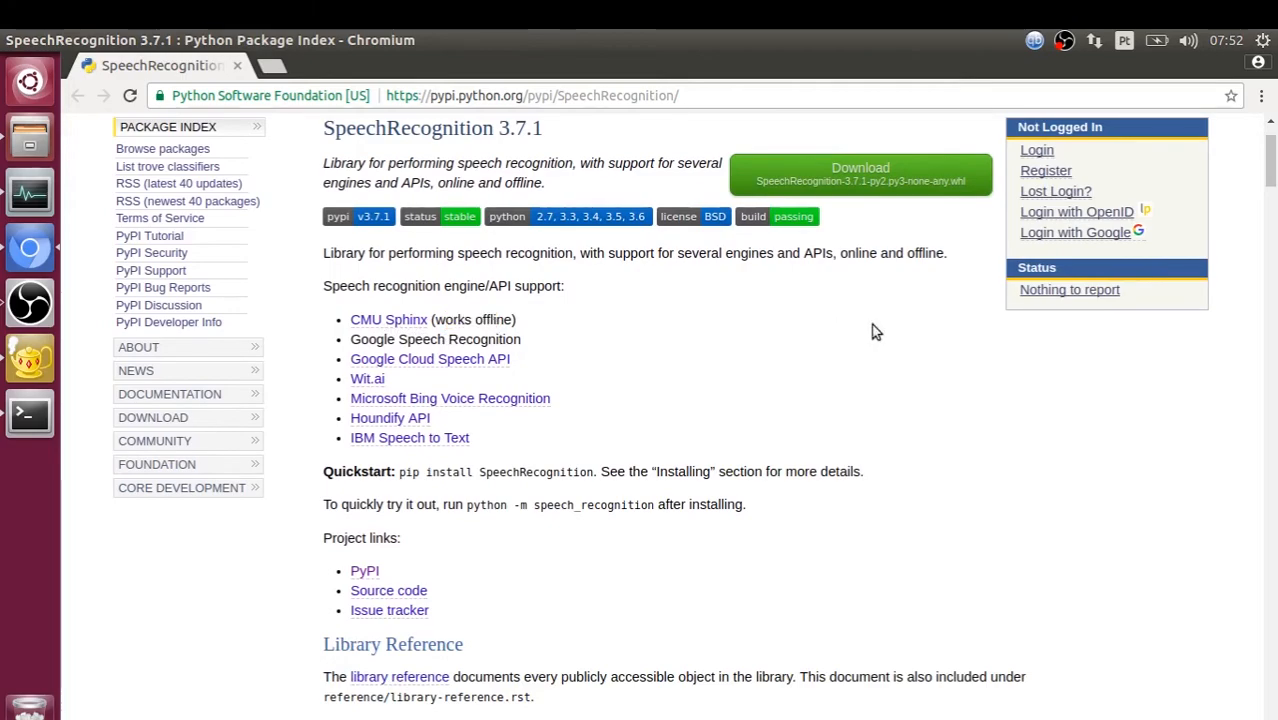
pyautogui.scroll(-3)
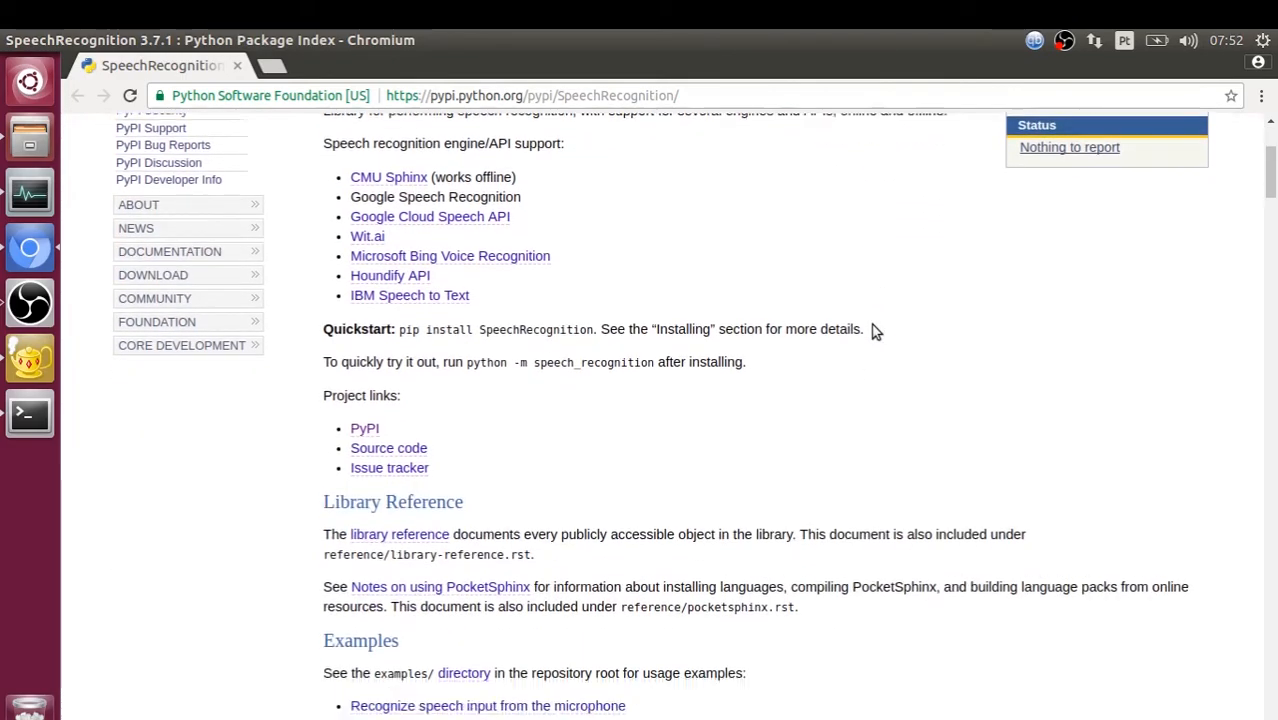
pyautogui.scroll(-3)
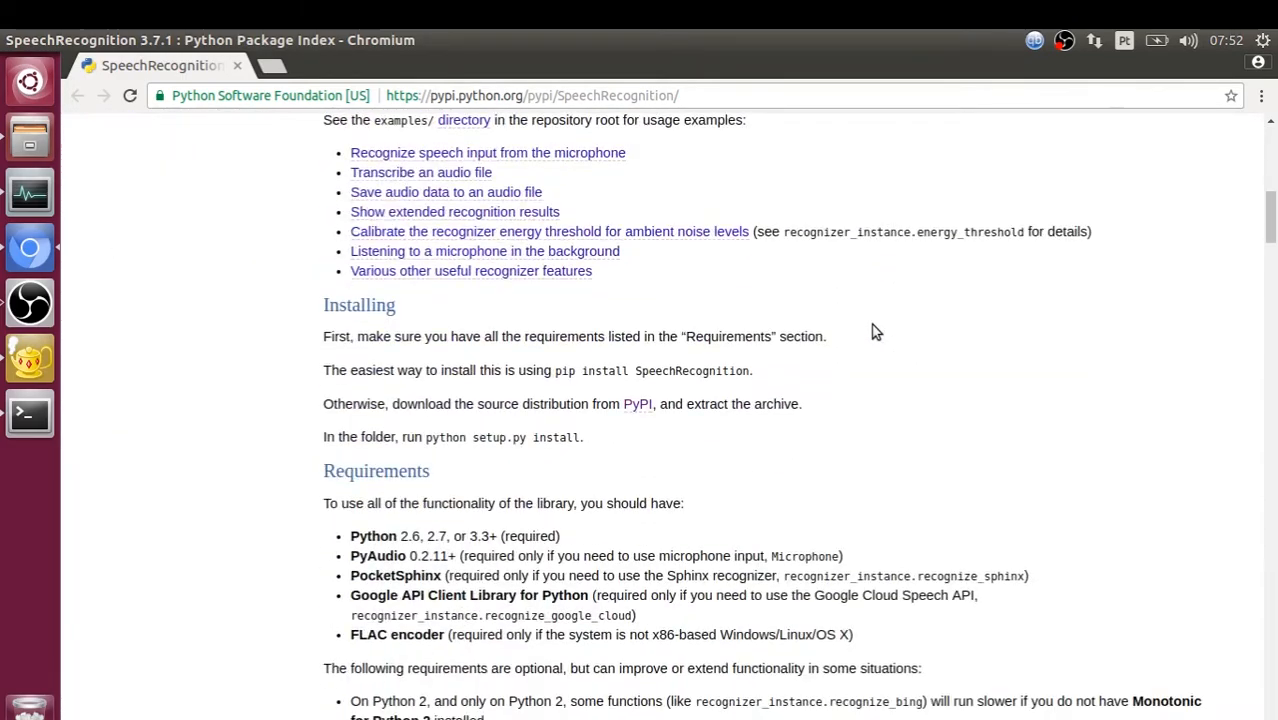
pyautogui.scroll(-3)
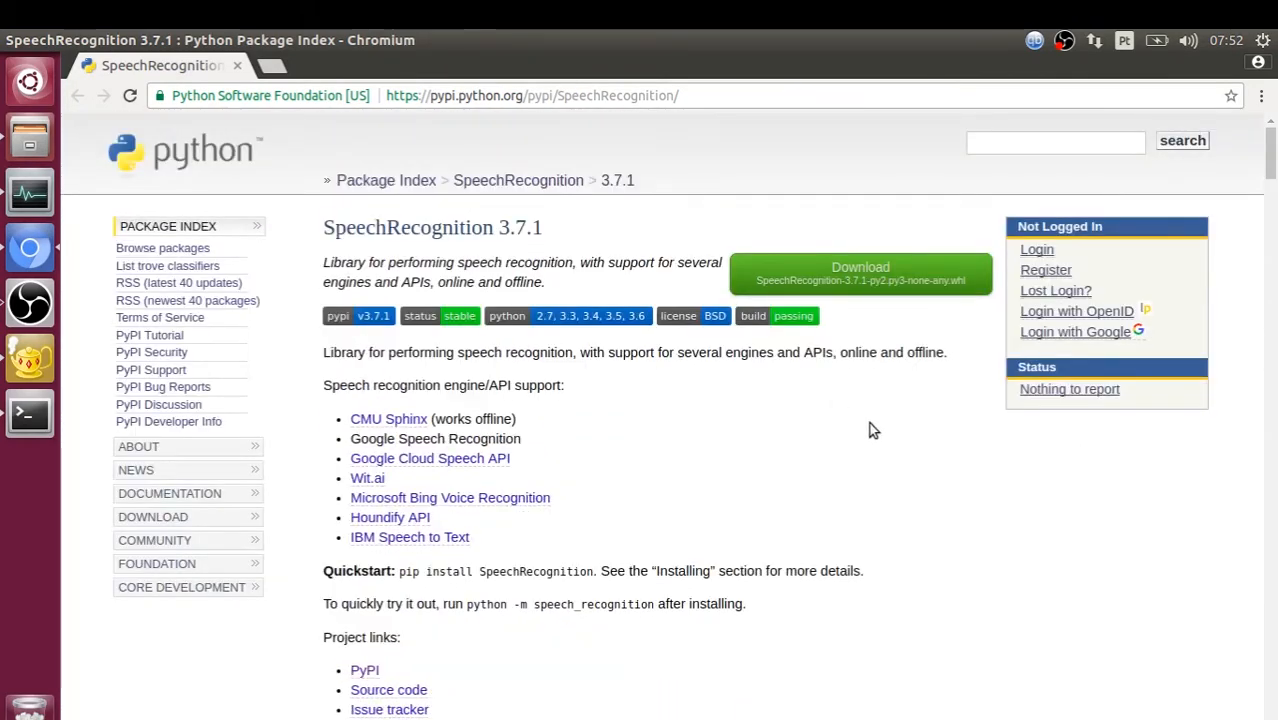
pyautogui.scroll(-3)
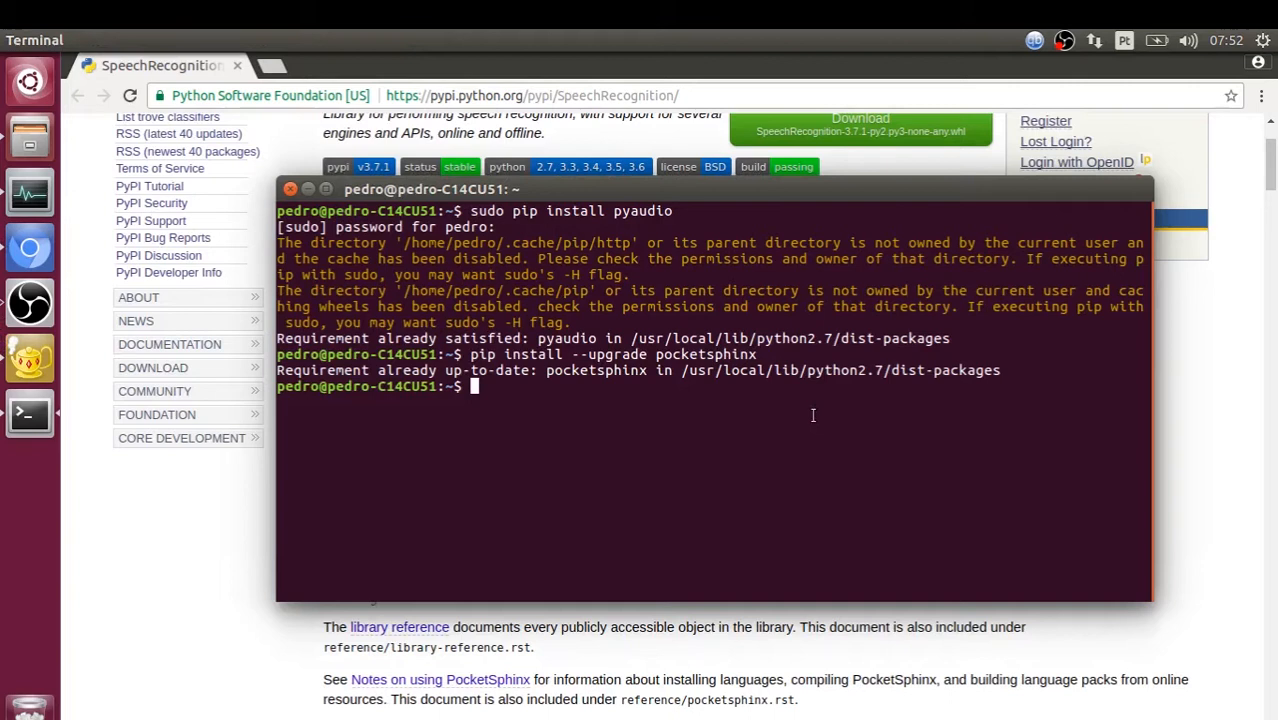
pyautogui.moveTo(772, 420)
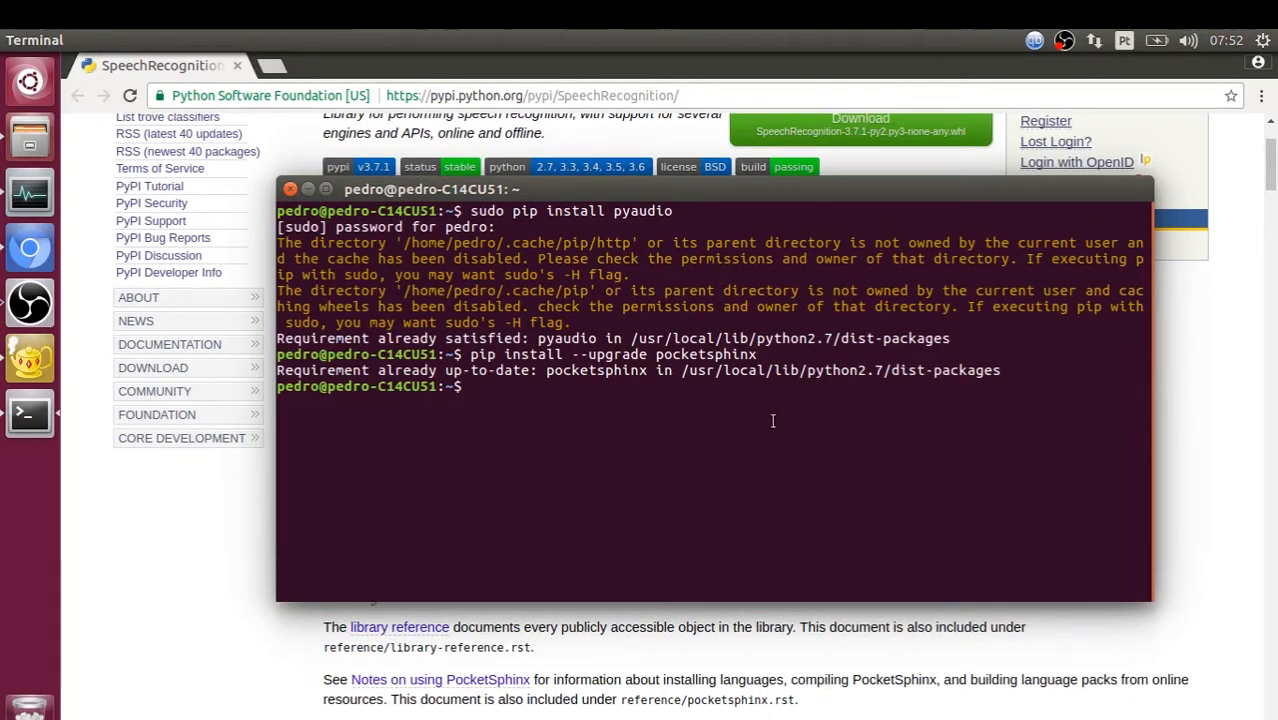
pyautogui.write('python')
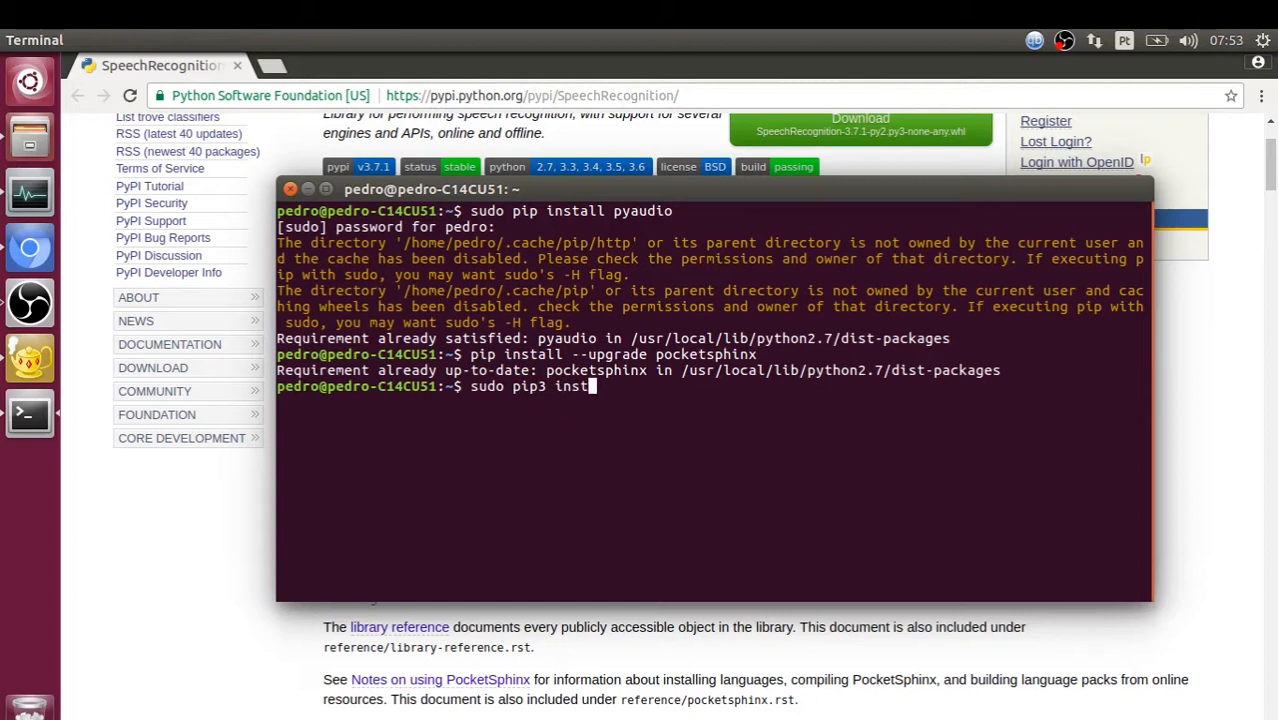
pyautogui.write('all pyaudio')
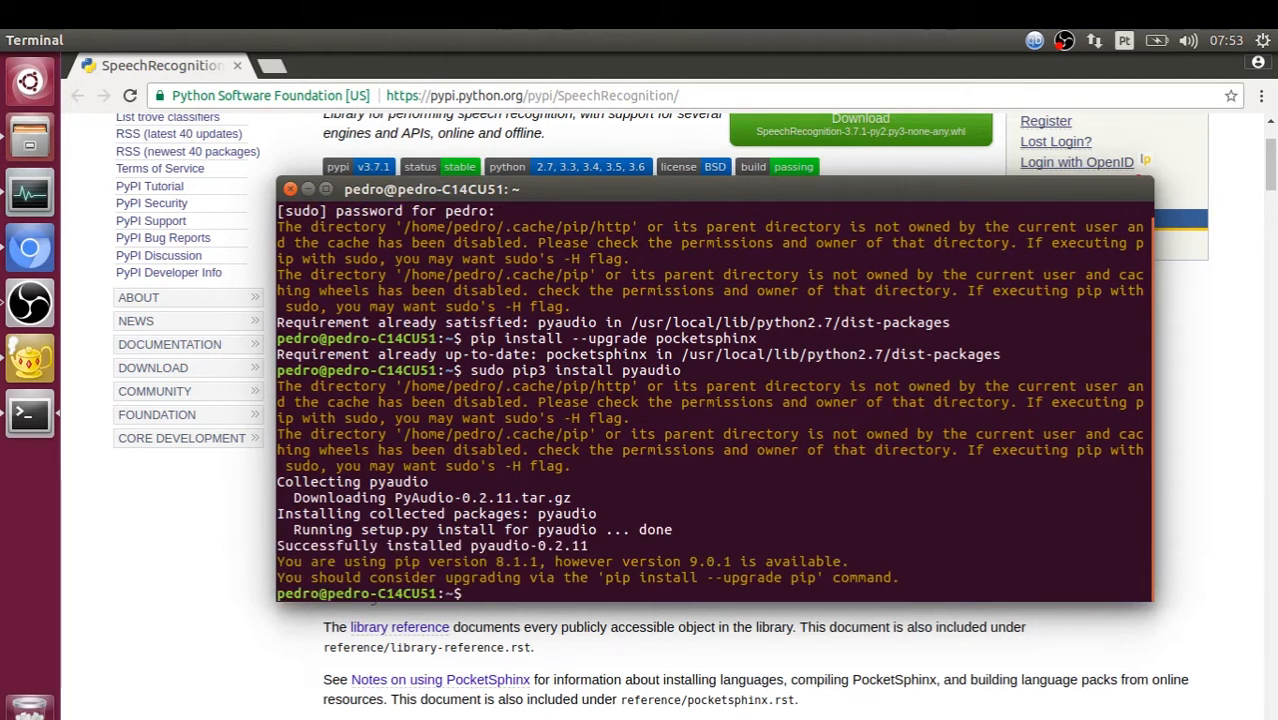
# - Start installing SpeechRecognition with sudo pip3 install speechrecognition
pyautogui.write('sudo pip3 install py')
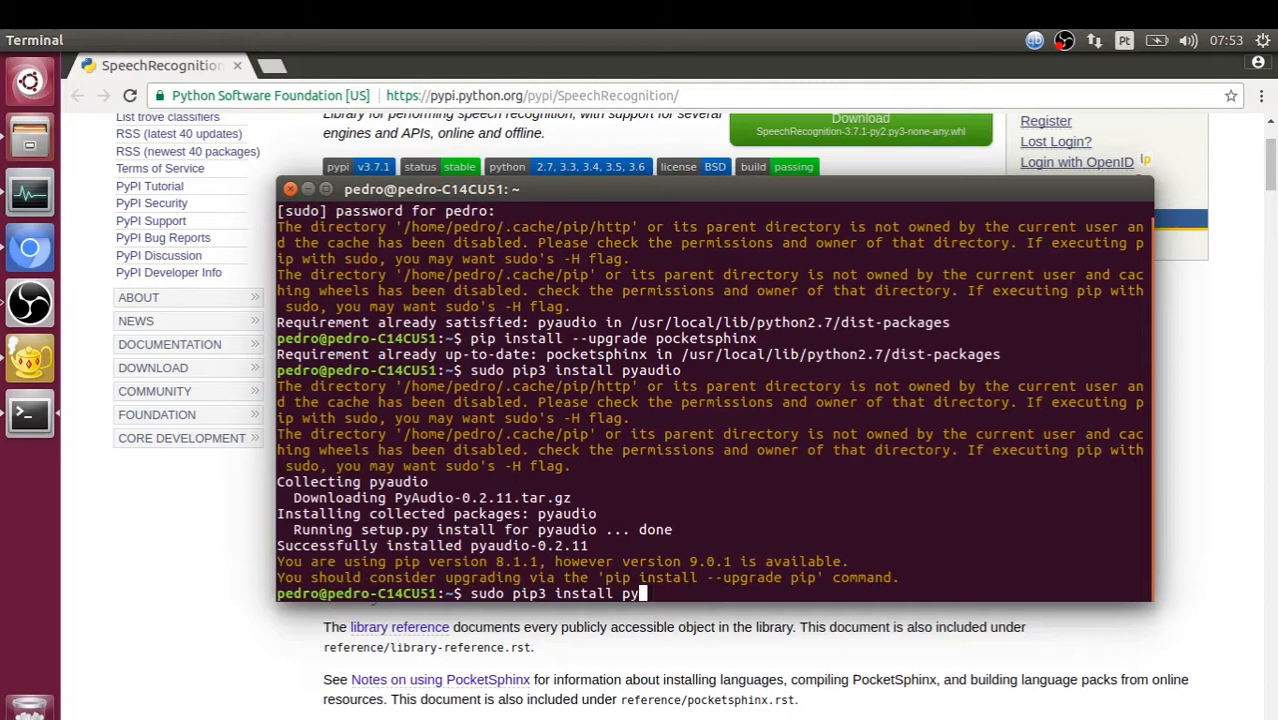
pyautogui.write('speec')
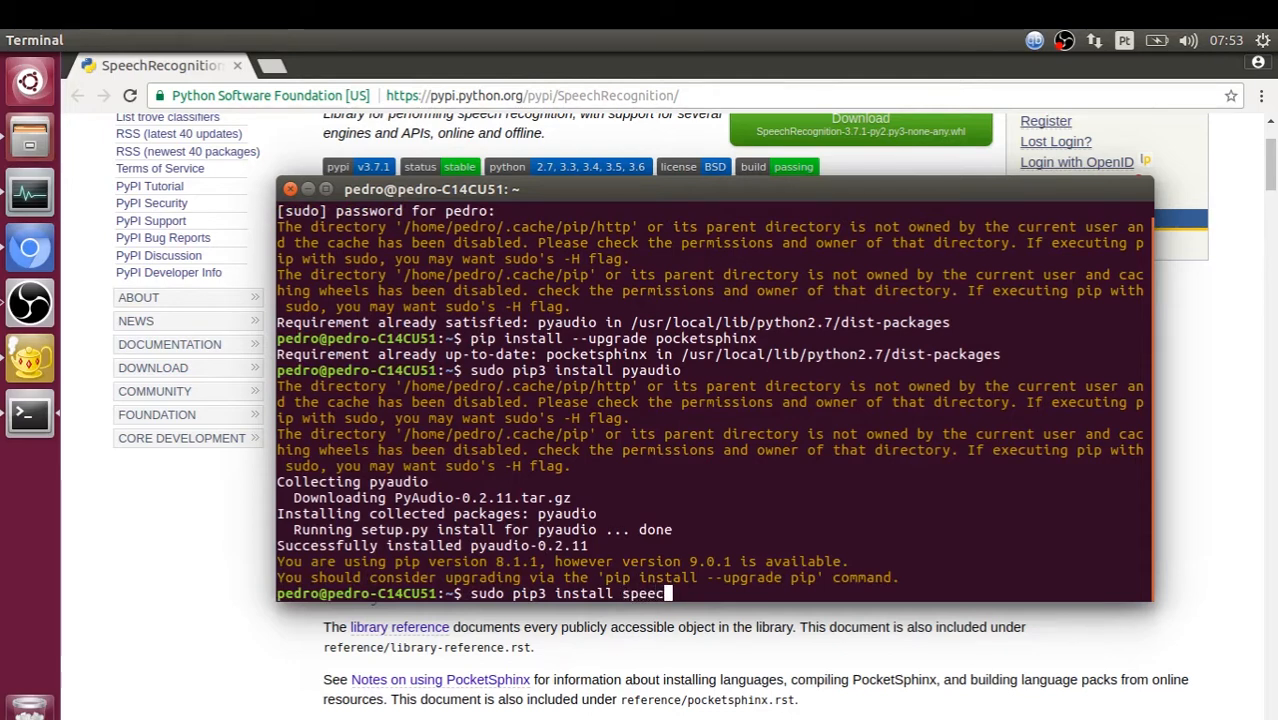
pyautogui.write('hrecognition')
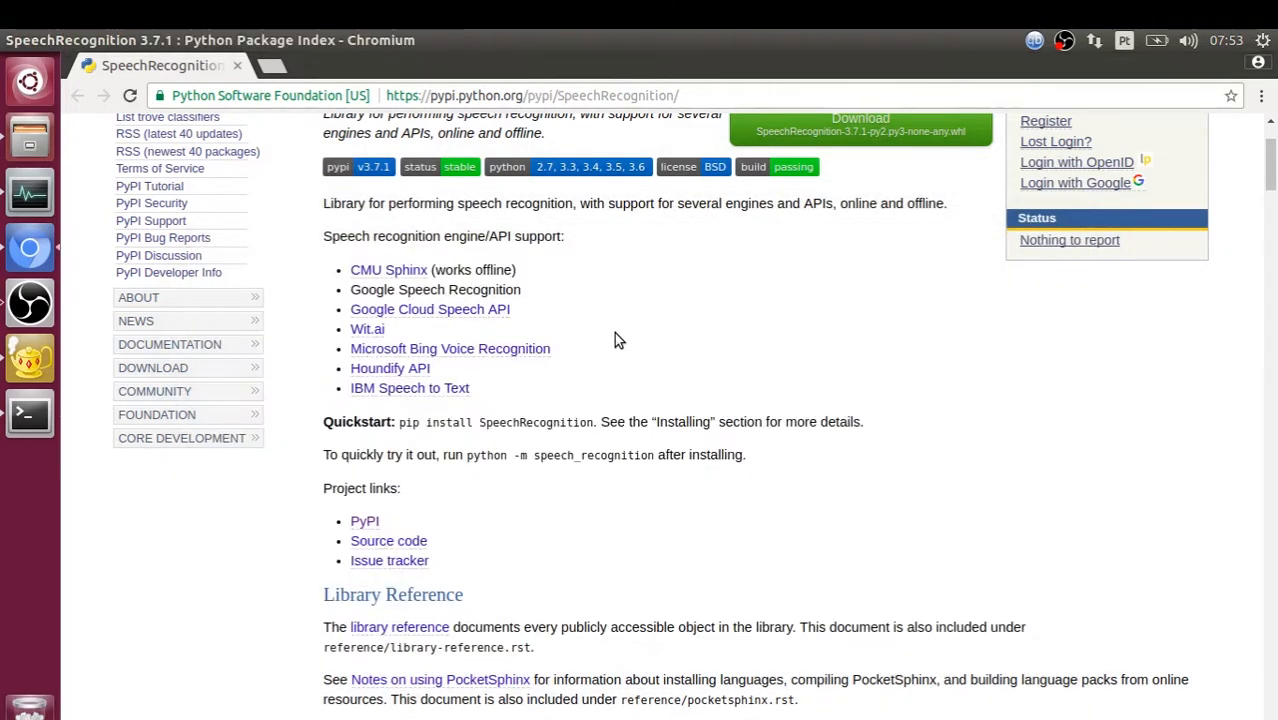
# - Scroll the SpeechRecognition PyPI page down to its Examples and Installing sections
pyautogui.scroll(-3)
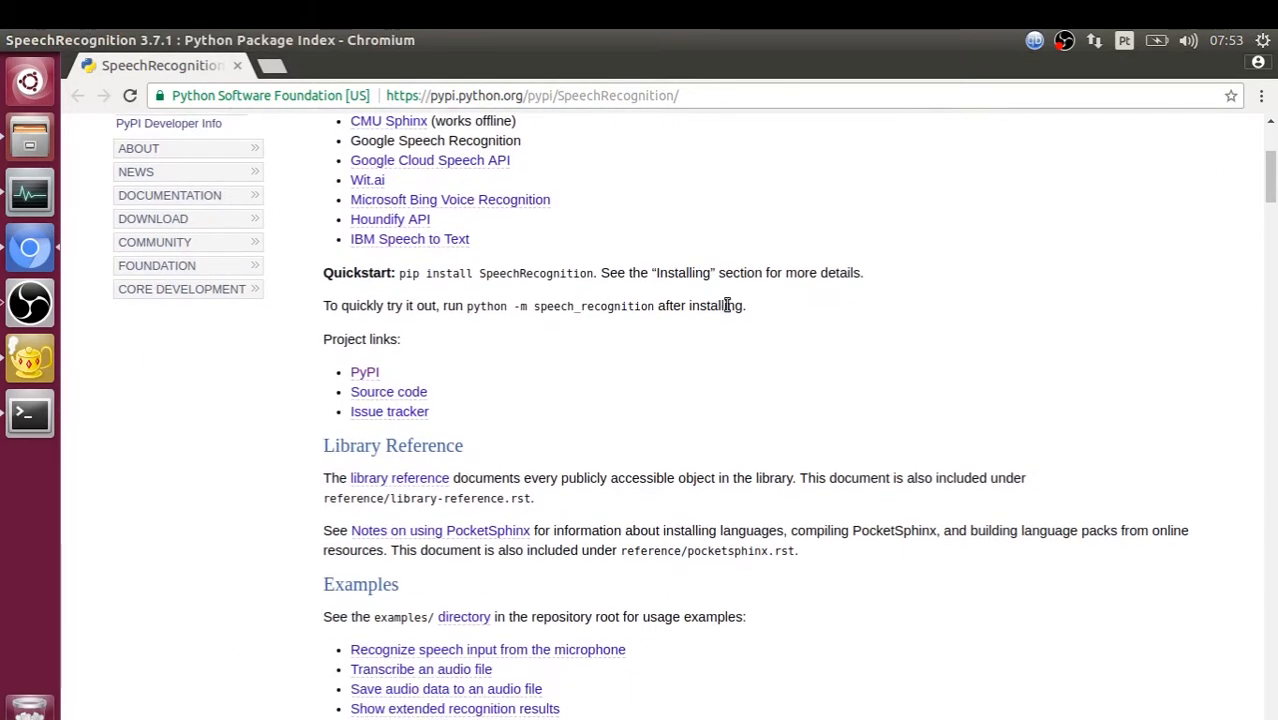
pyautogui.write('ge')
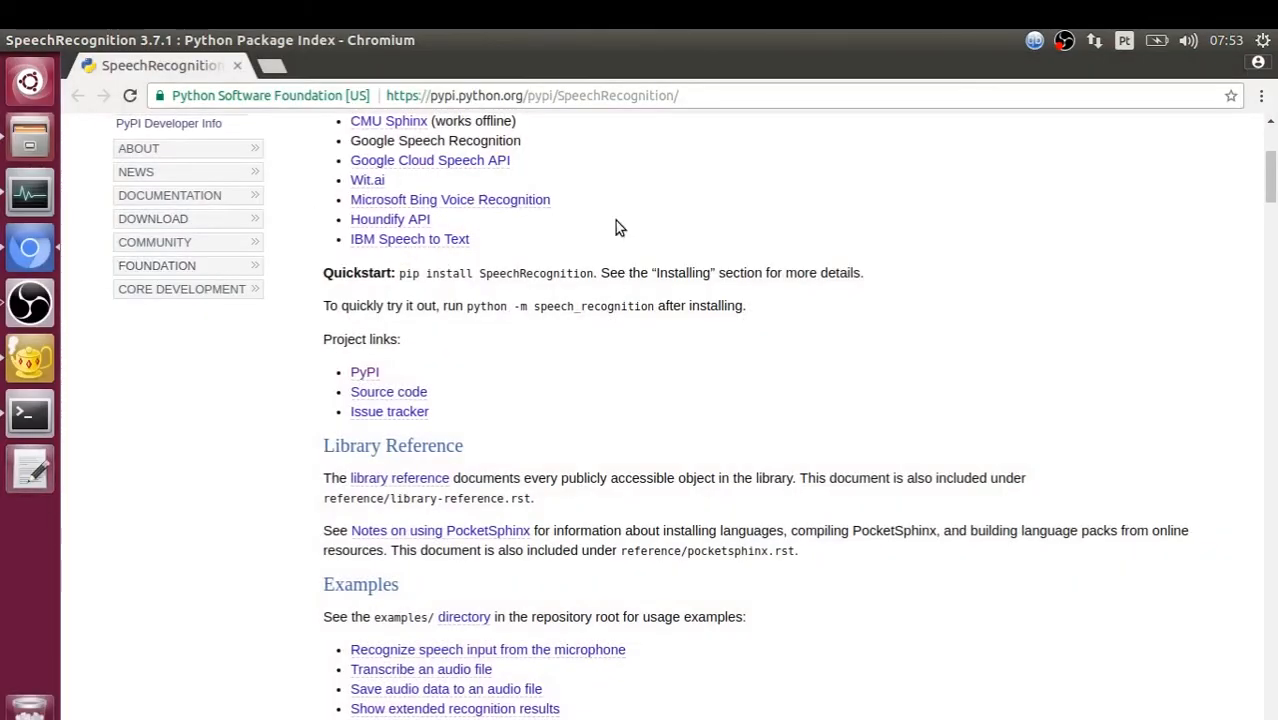
pyautogui.scroll(-3)
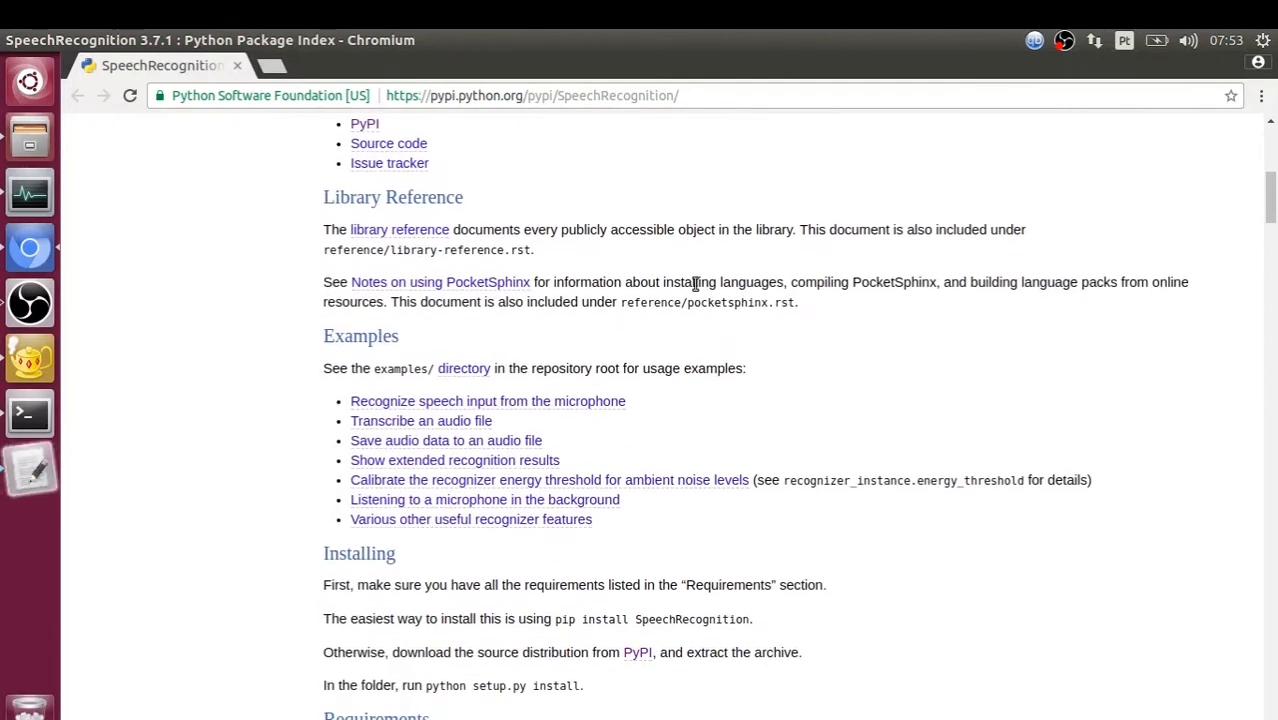
pyautogui.moveTo(465, 412)
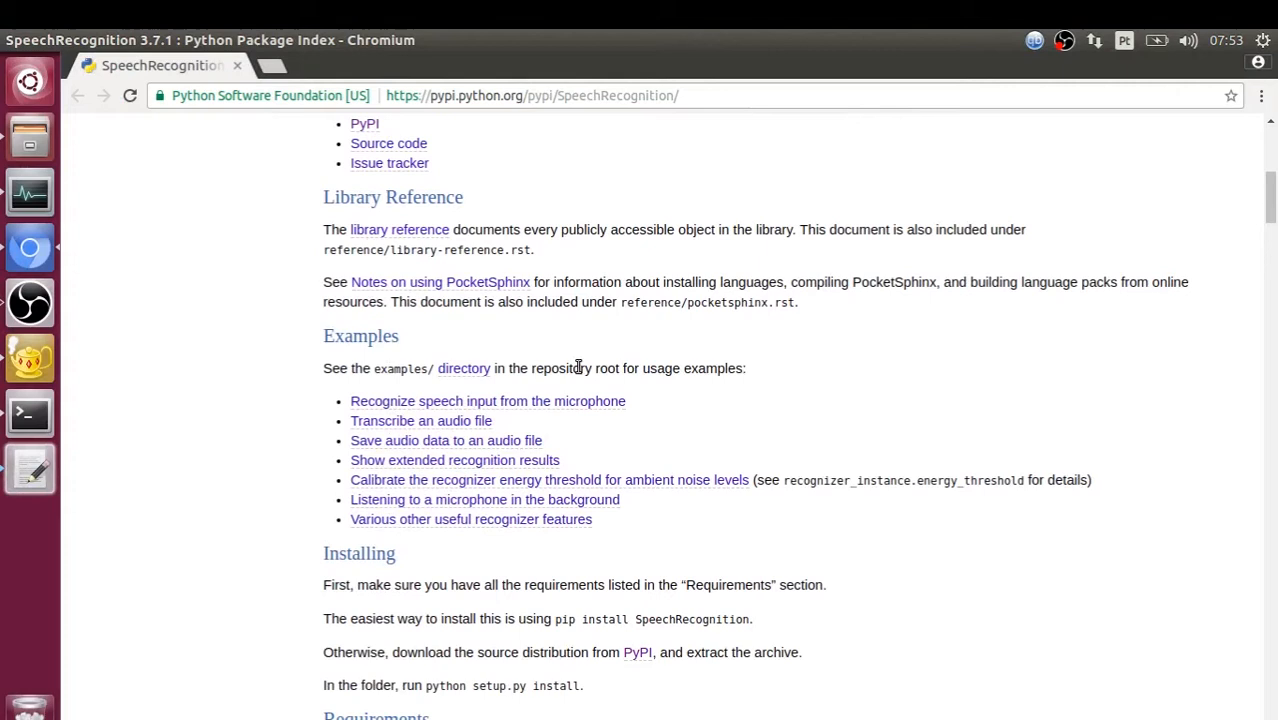
pyautogui.moveTo(378, 470)
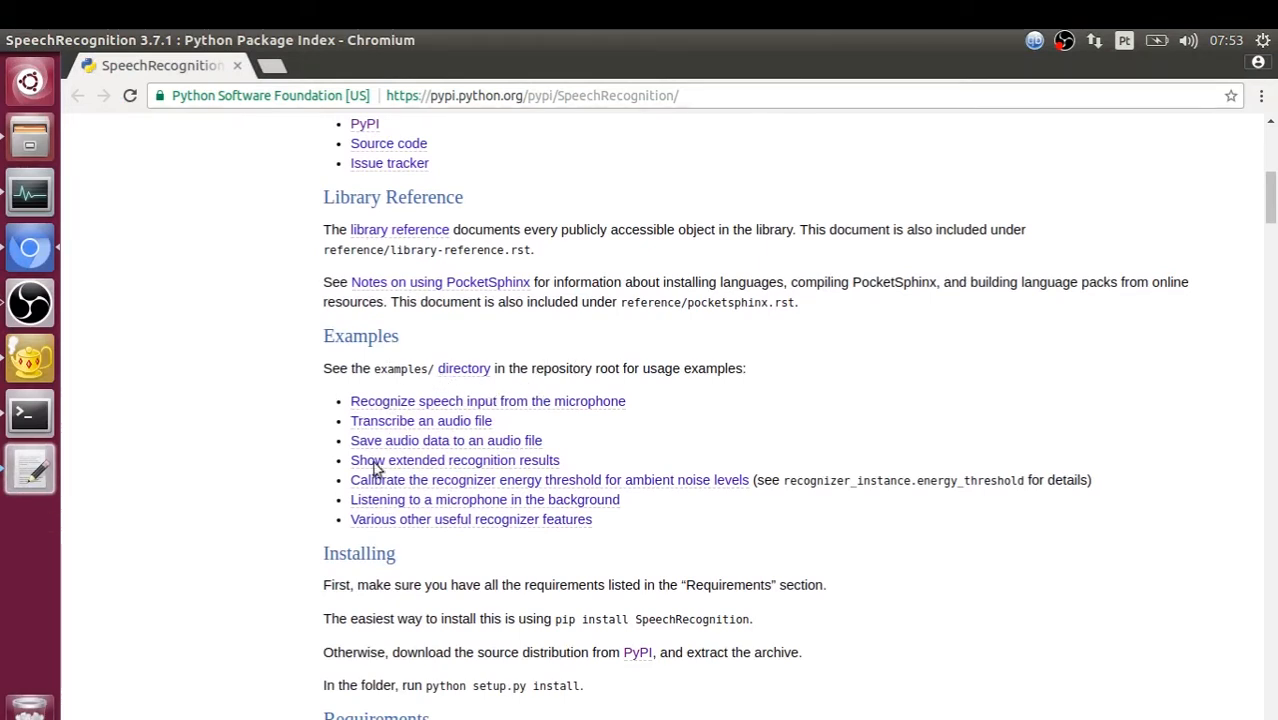
pyautogui.moveTo(483, 410)
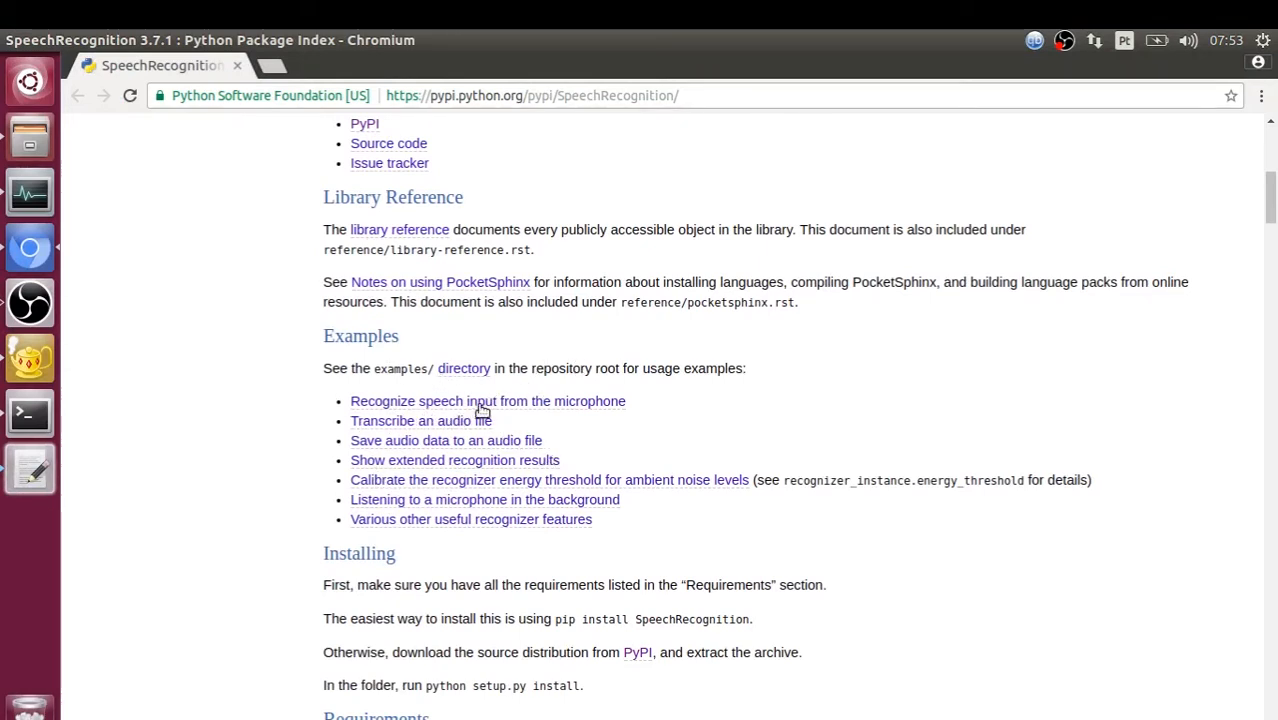
pyautogui.moveTo(576, 453)
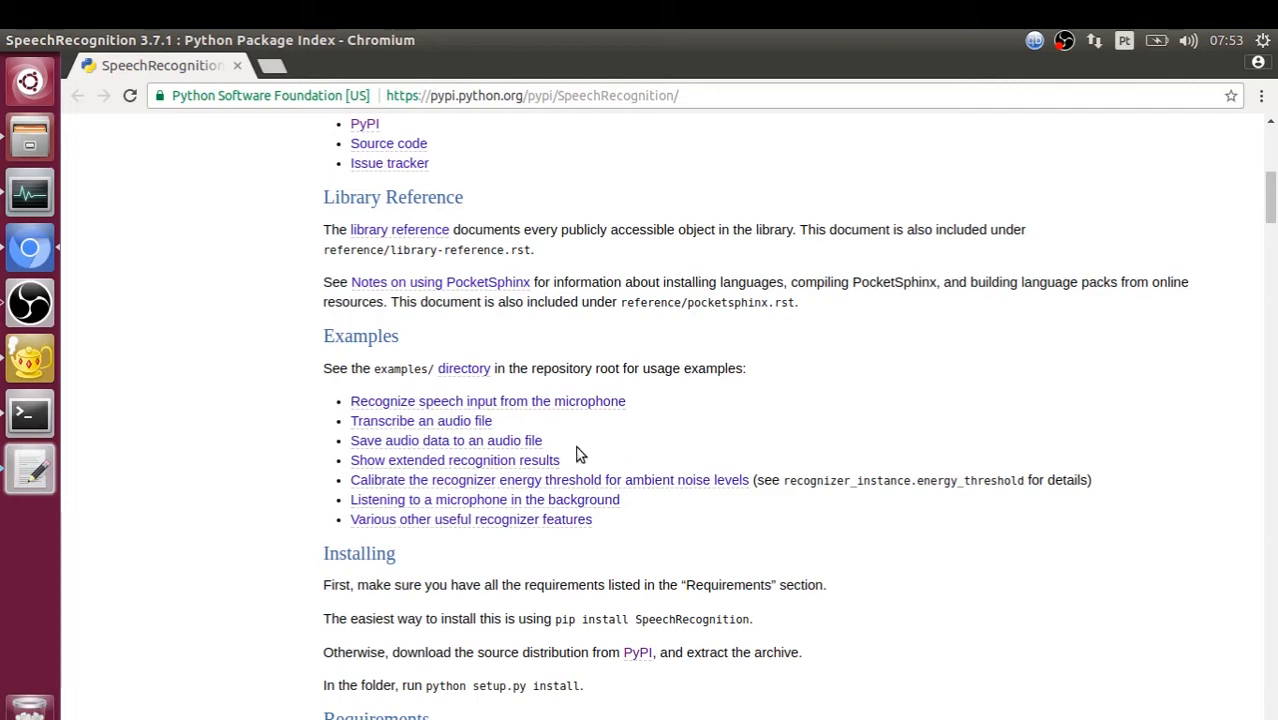
pyautogui.moveTo(520, 430)
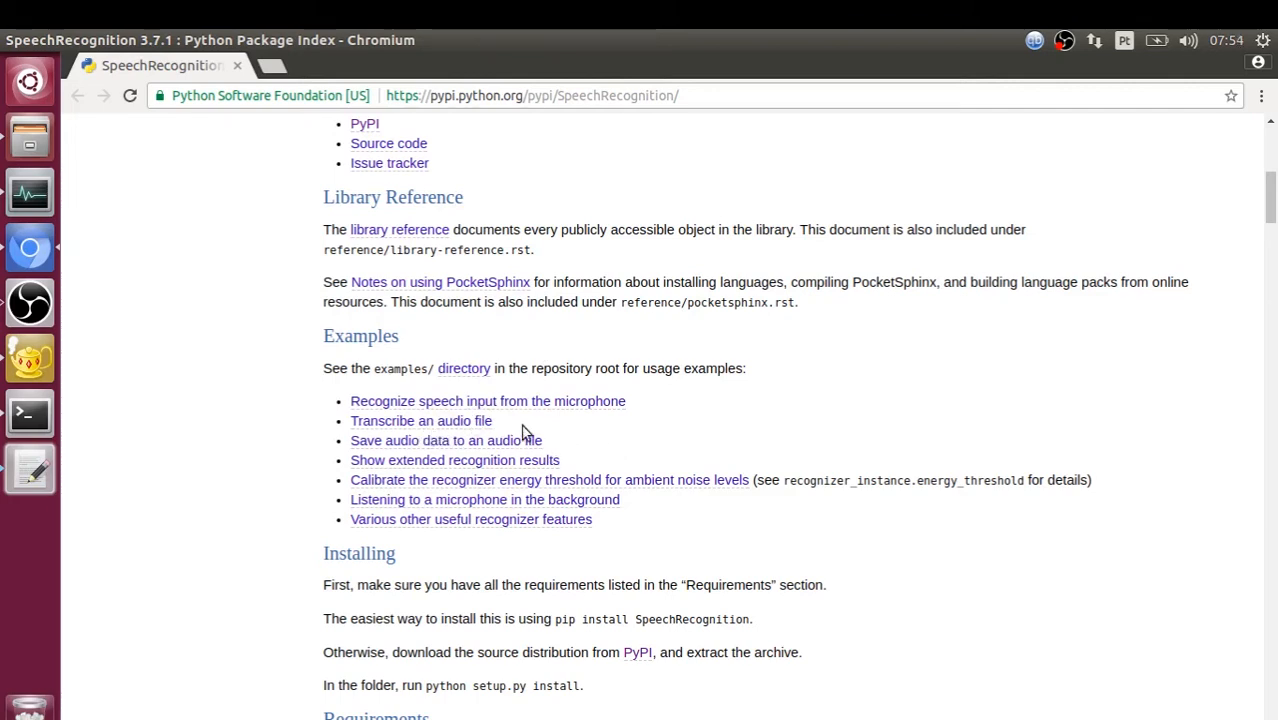
pyautogui.moveTo(531, 446)
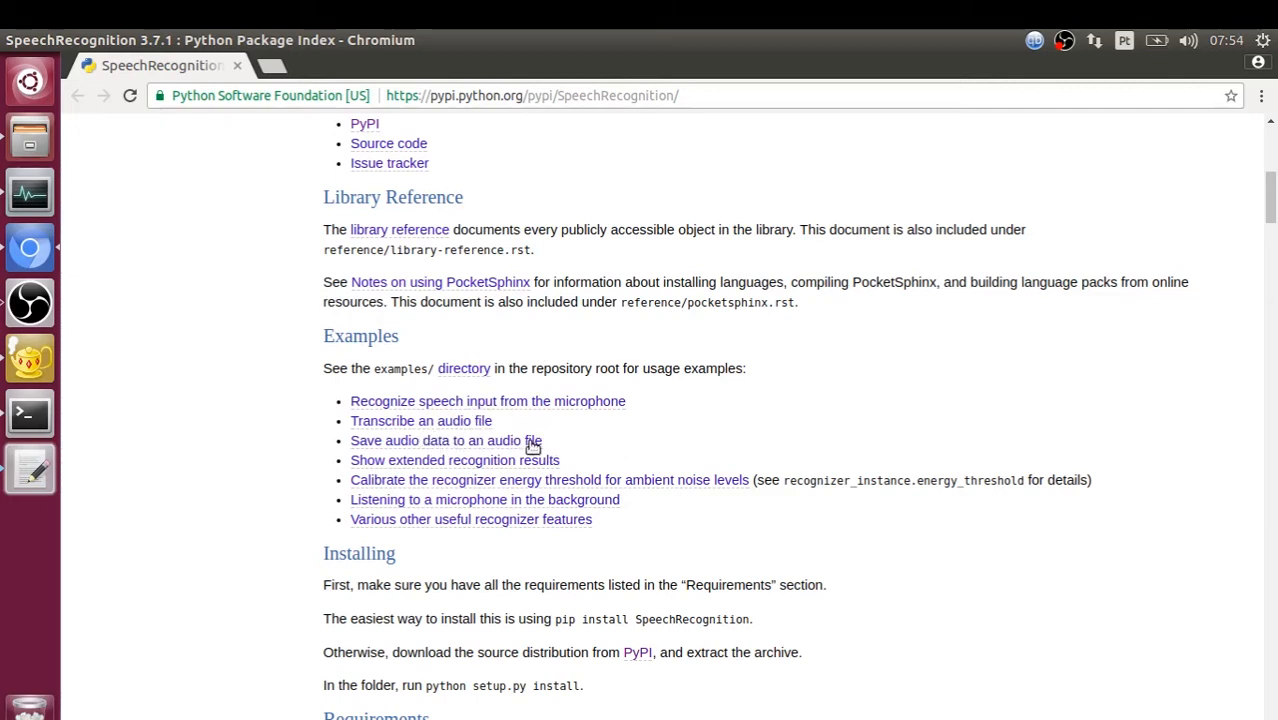
pyautogui.moveTo(401, 470)
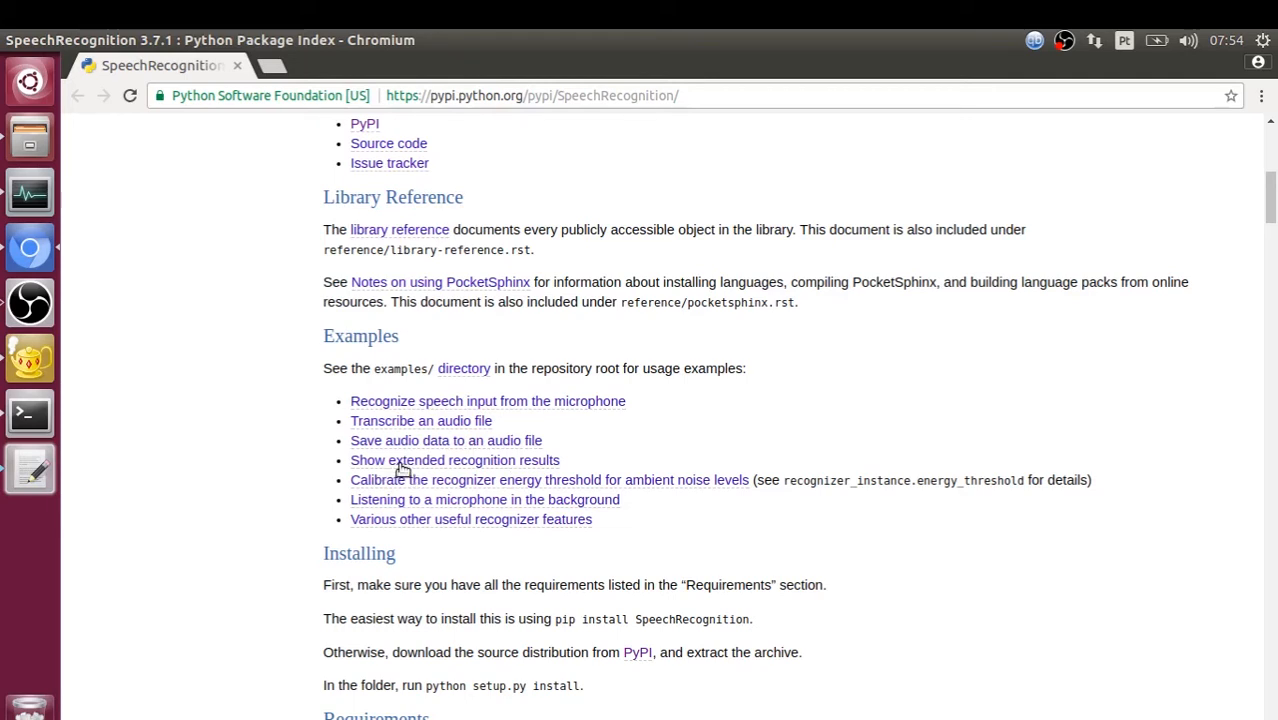
pyautogui.moveTo(535, 405)
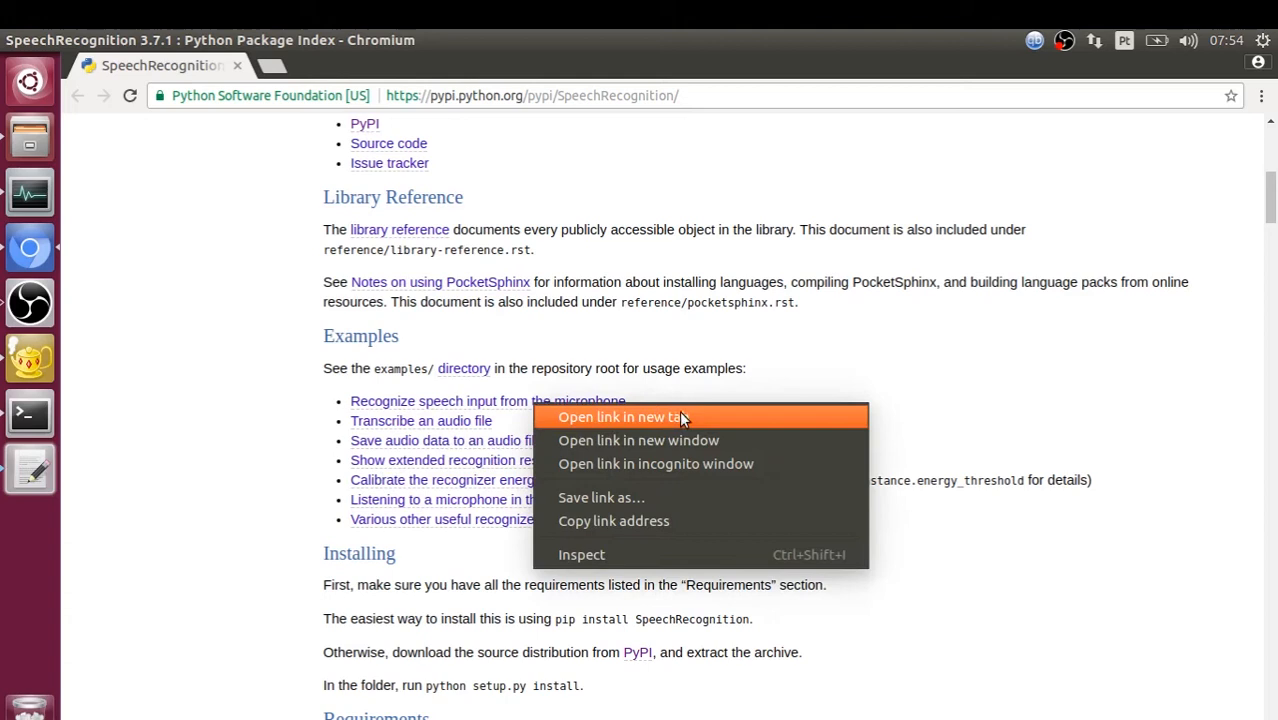
# - Open the raw microphone_recognition.py example in a new tab and copy its Sphinx code
pyautogui.click(621, 417)
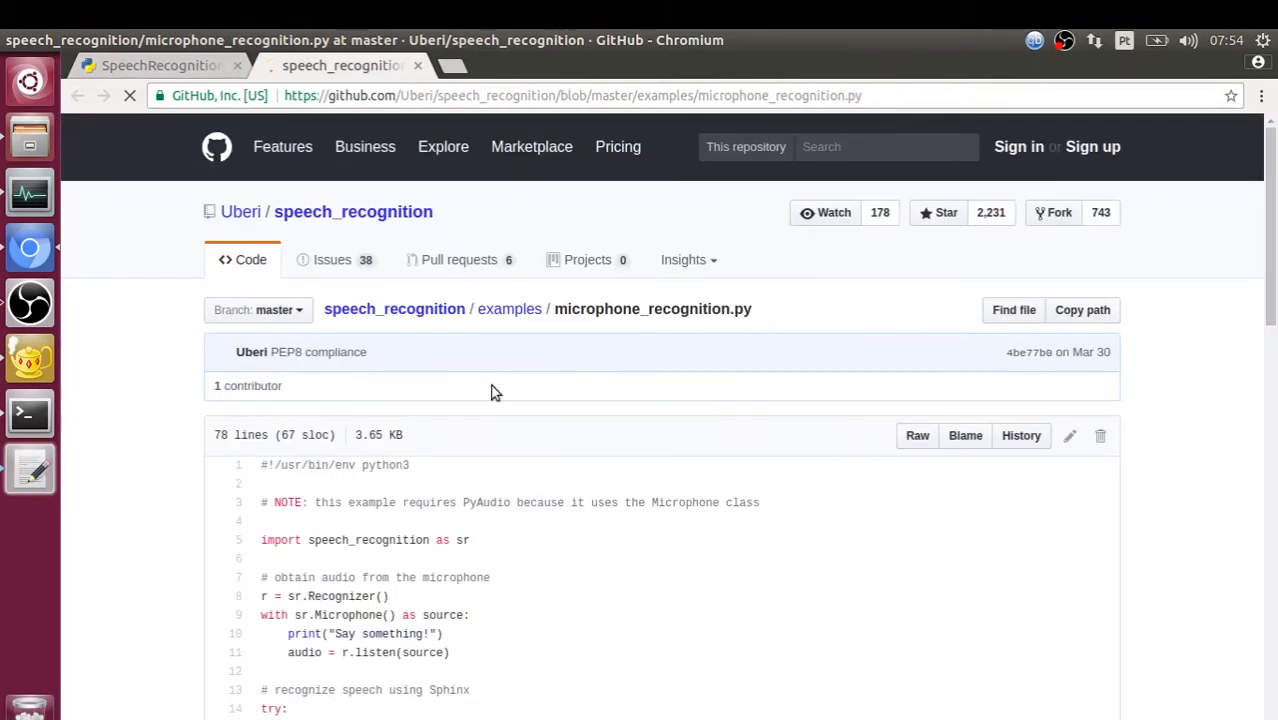
pyautogui.scroll(-3)
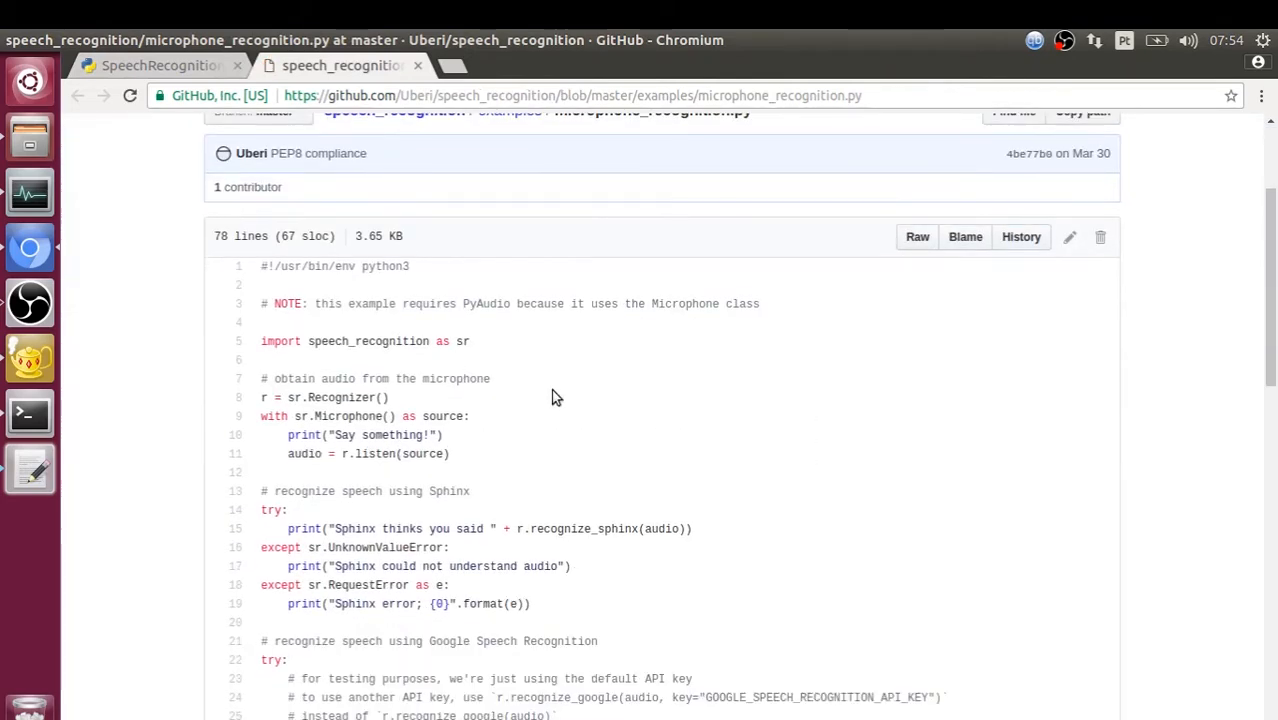
pyautogui.moveTo(335, 488)
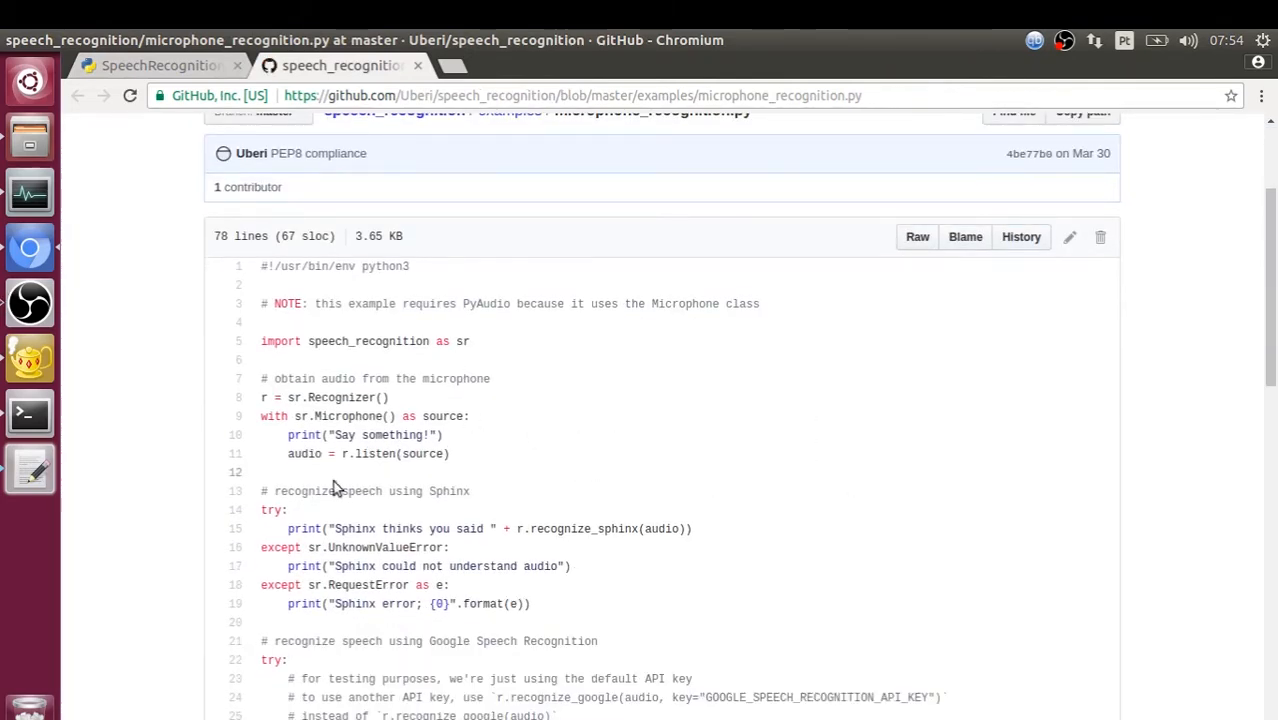
pyautogui.moveTo(965, 331)
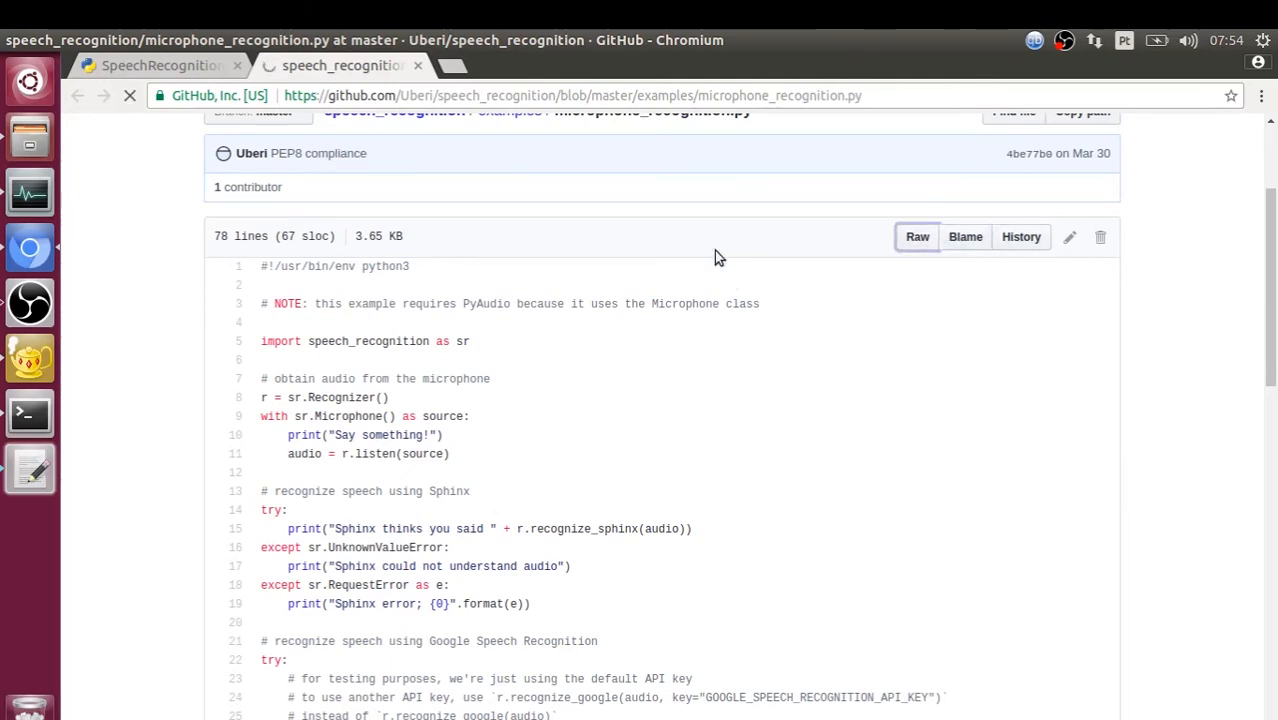
pyautogui.click(916, 237)
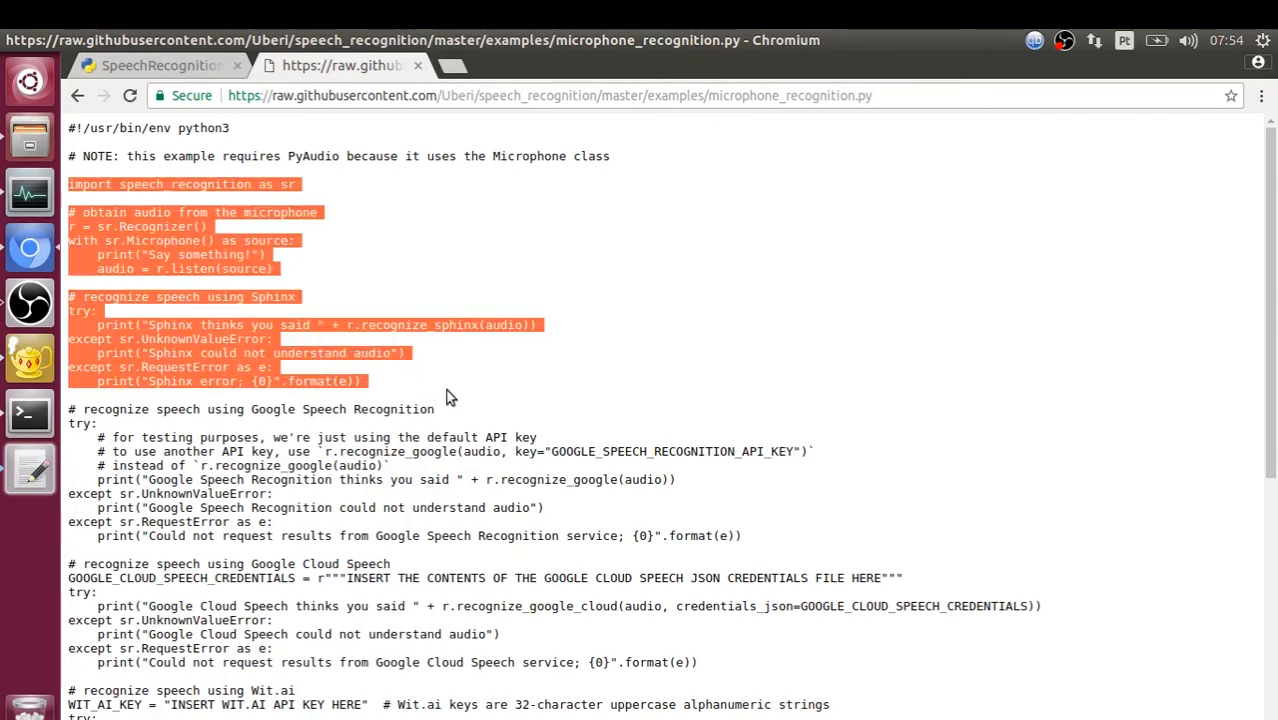
pyautogui.rightClick(150, 250)
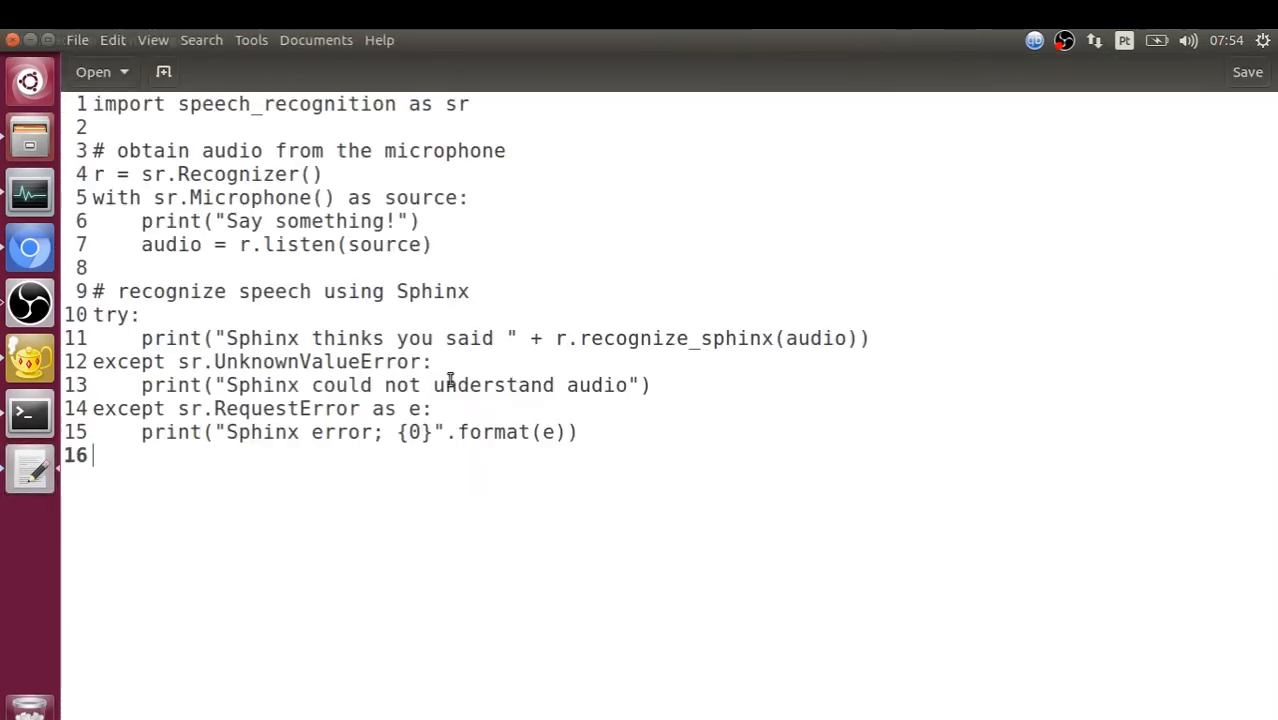
# - Save the pasted code as sr.py in a newly created python3 folder
pyautogui.click(76, 40)
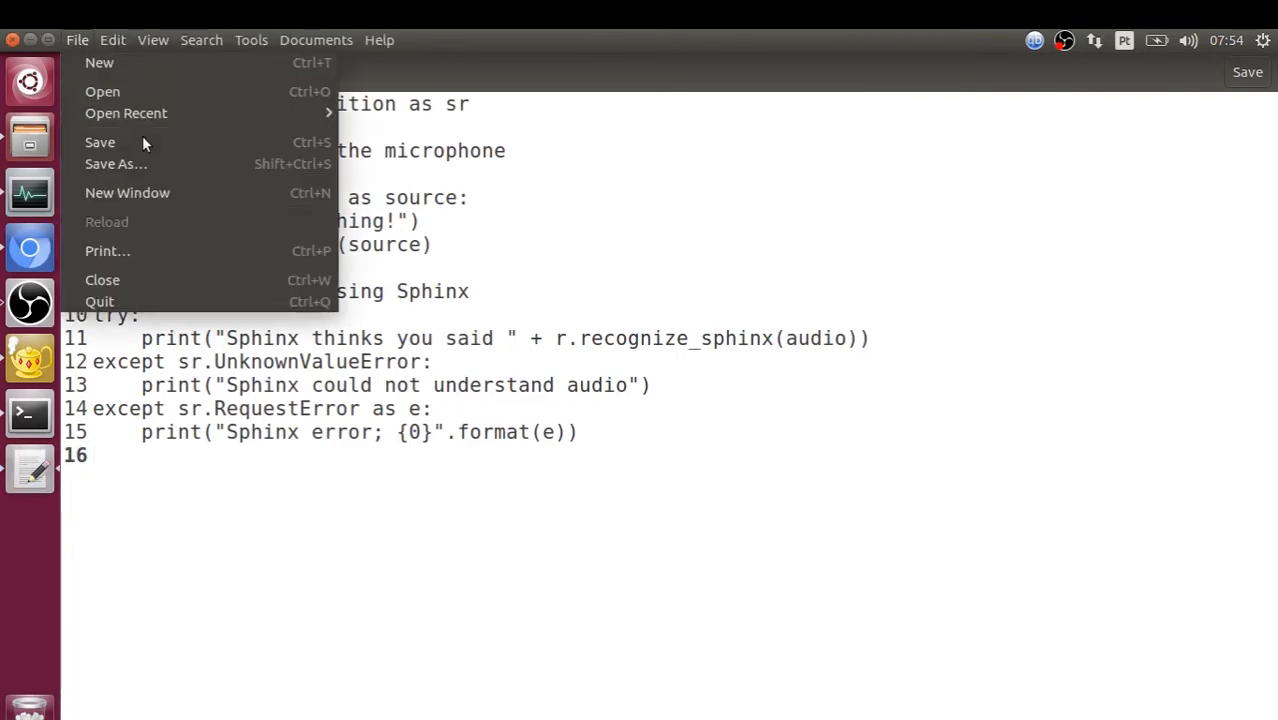
pyautogui.moveTo(115, 164)
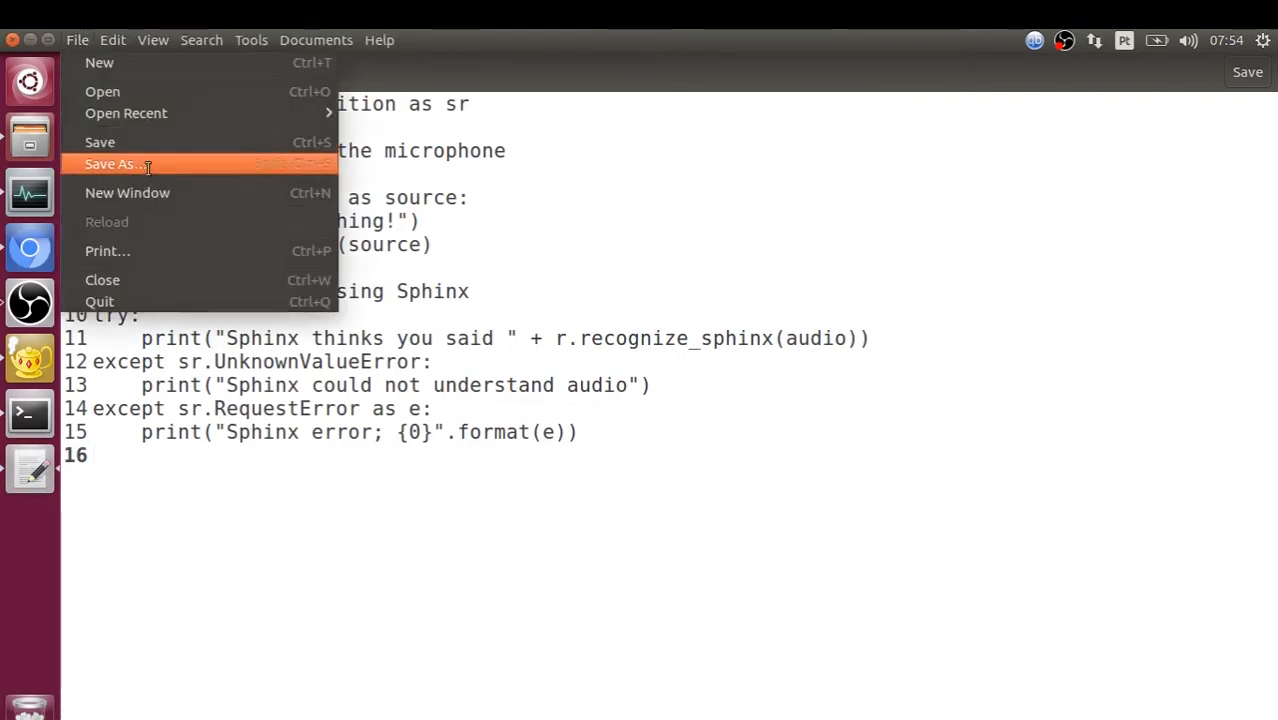
pyautogui.click(110, 164)
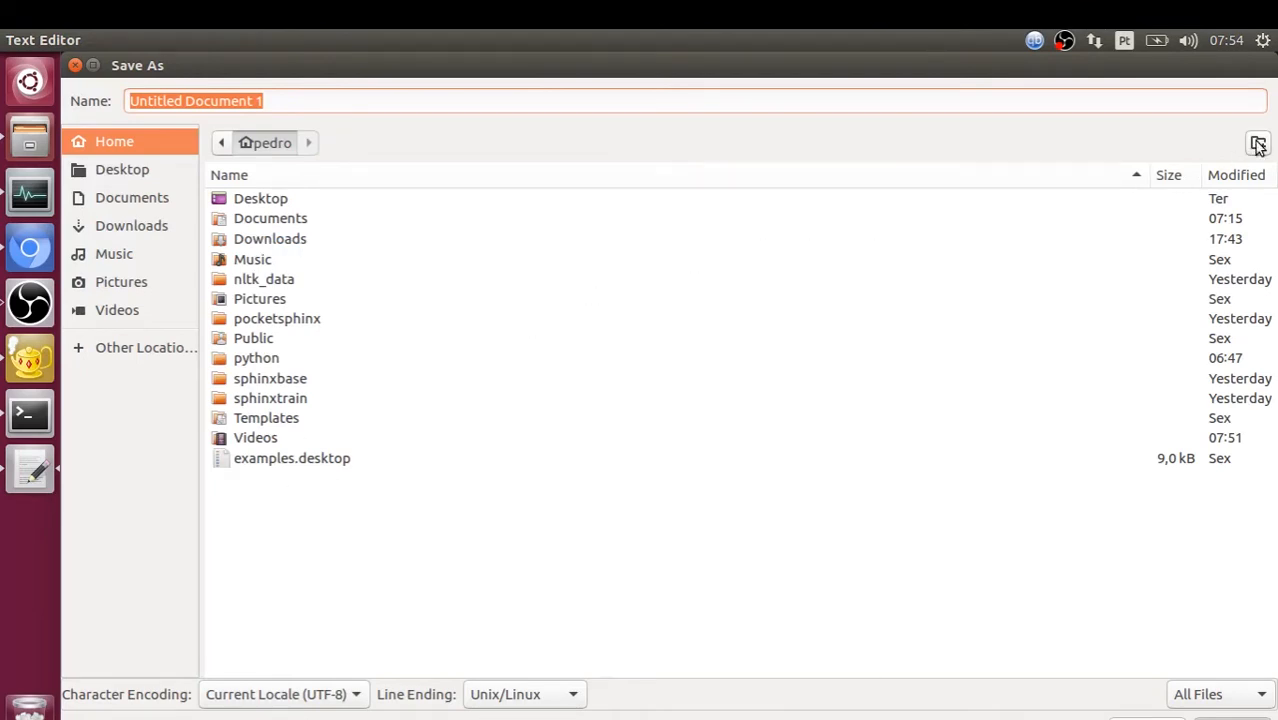
pyautogui.click(1258, 143)
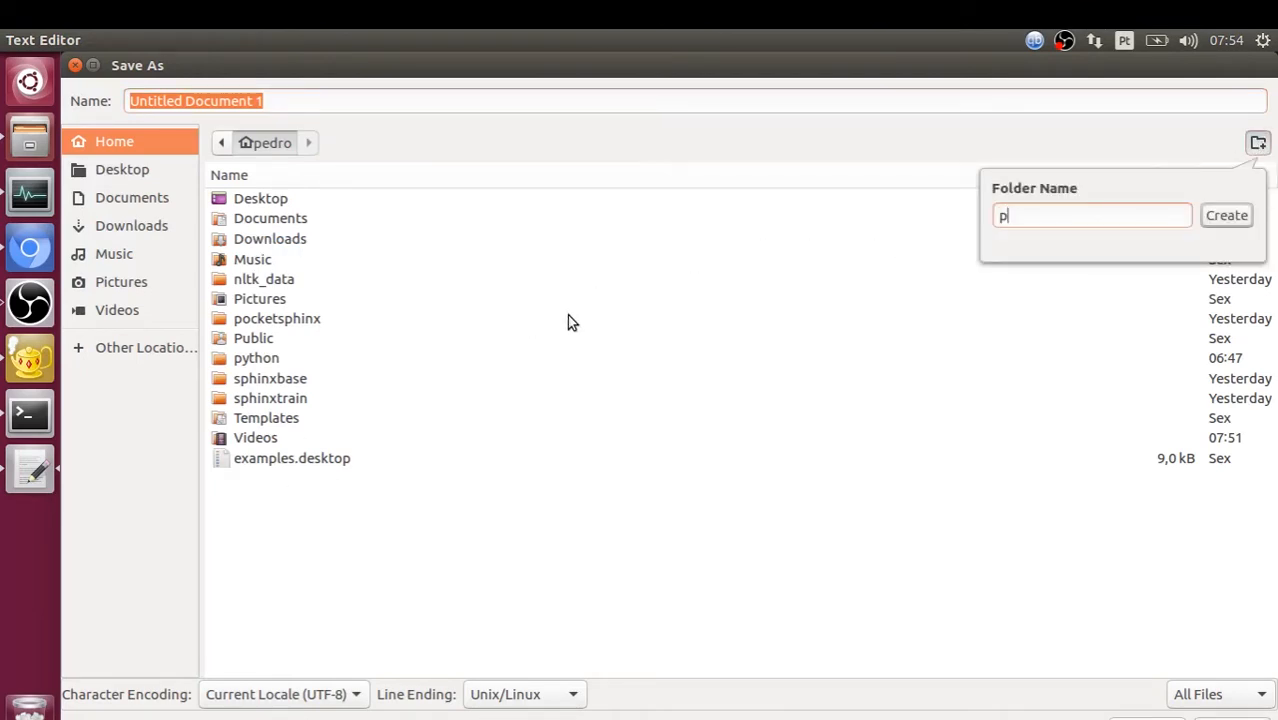
pyautogui.write('ython')
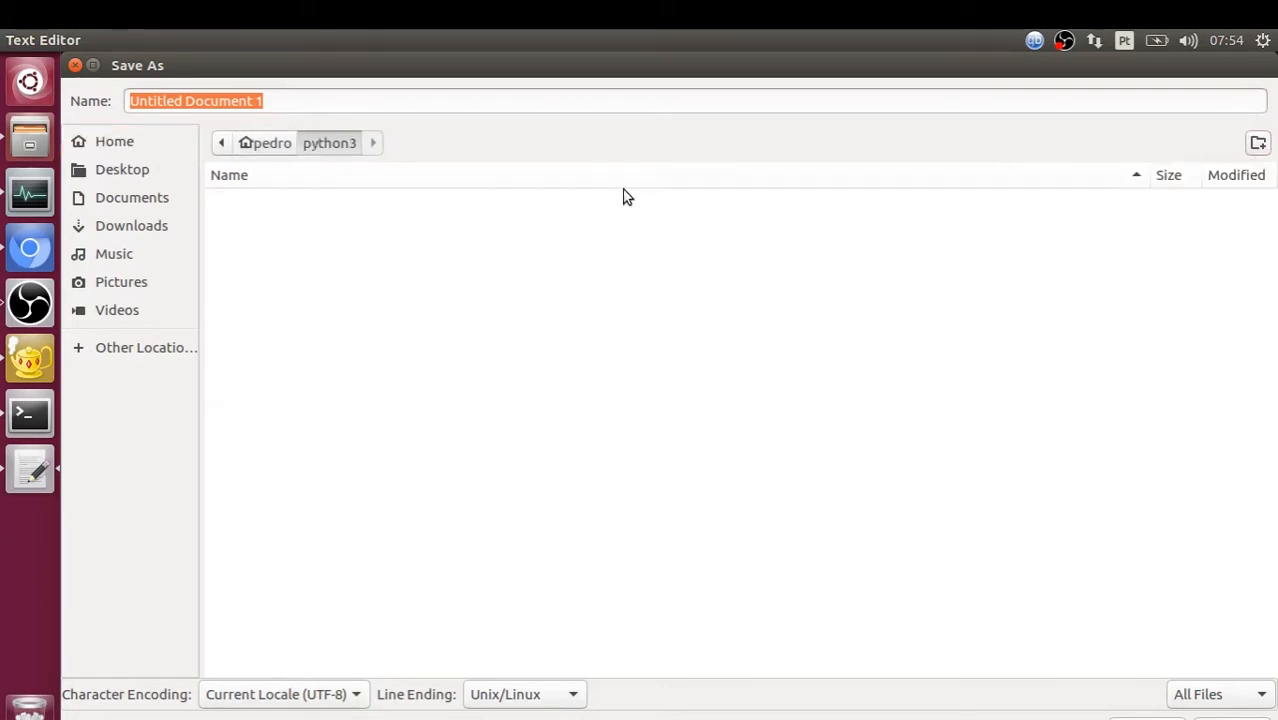
pyautogui.click(714, 100)
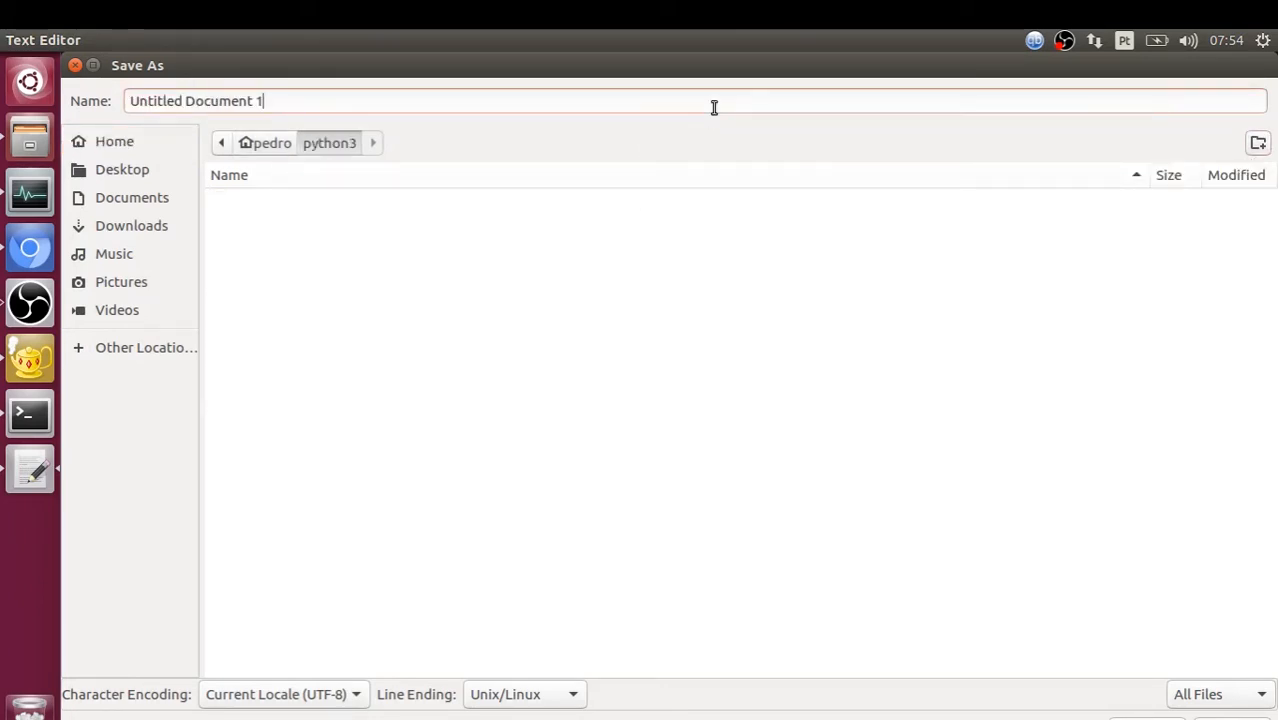
pyautogui.write('sr.')
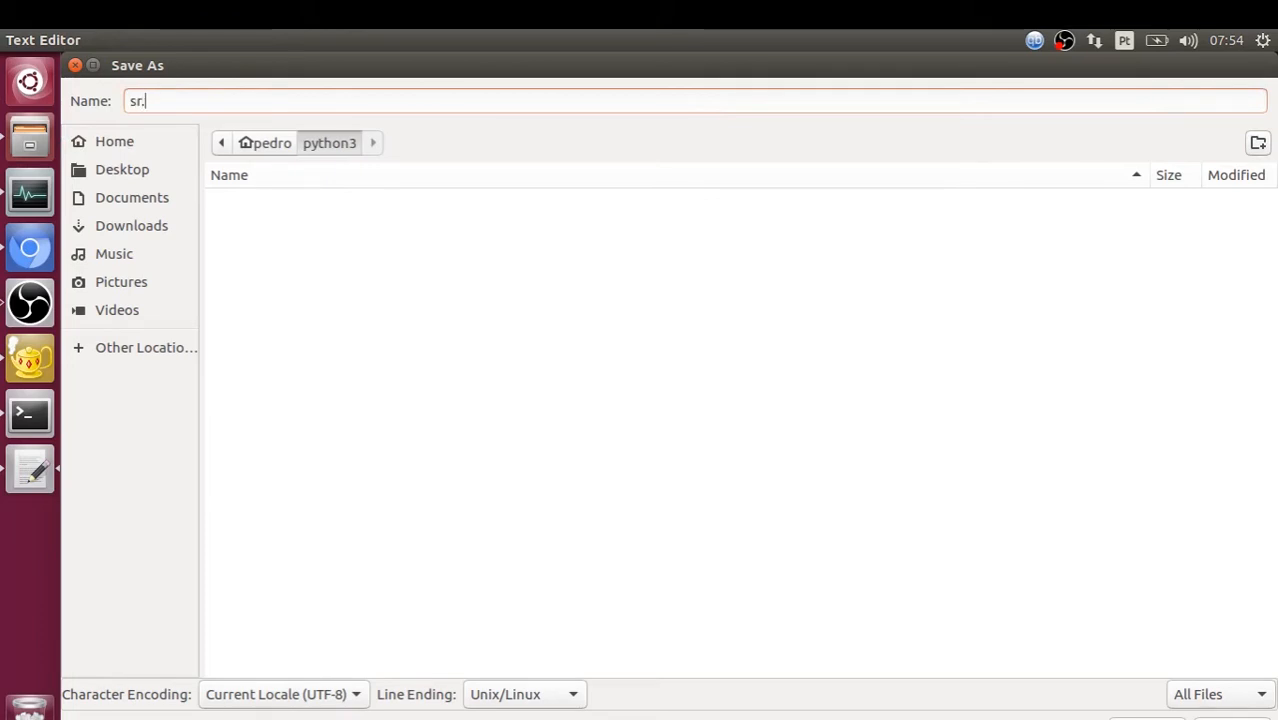
pyautogui.write('py')
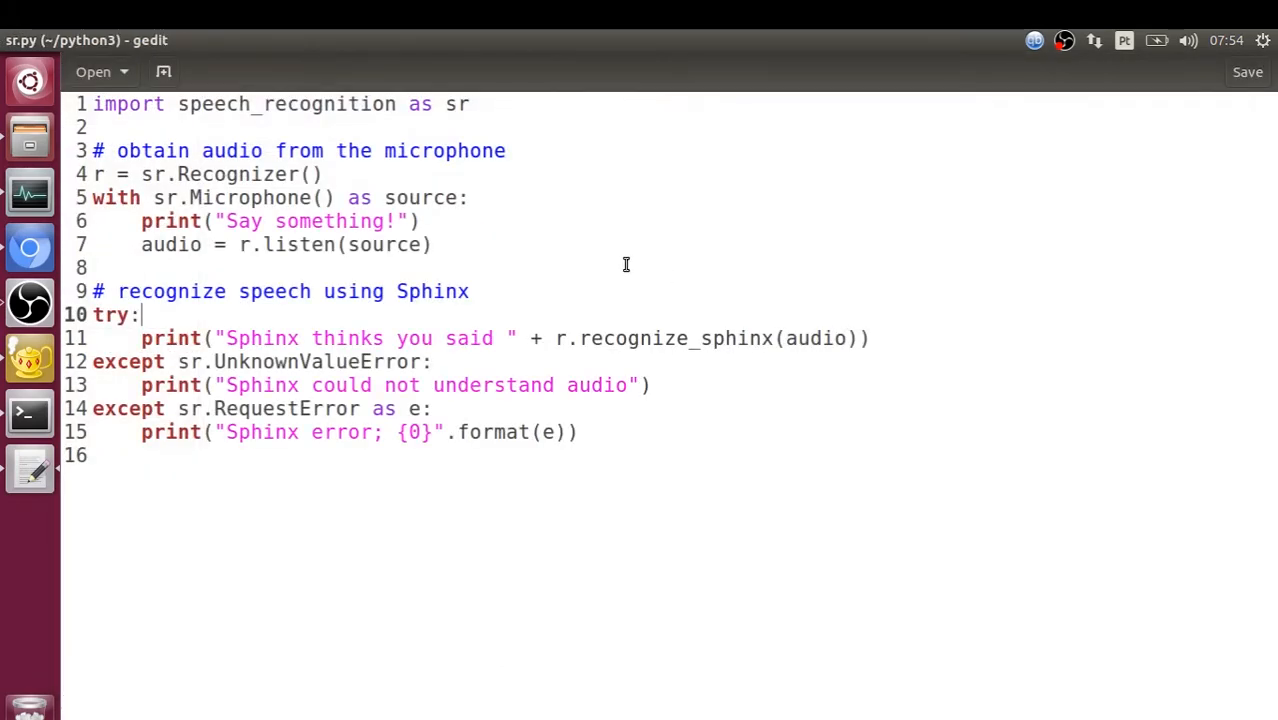
# - Set the gedit editor font size to 20 and apply the Cobalt colour scheme
pyautogui.click(470, 291)
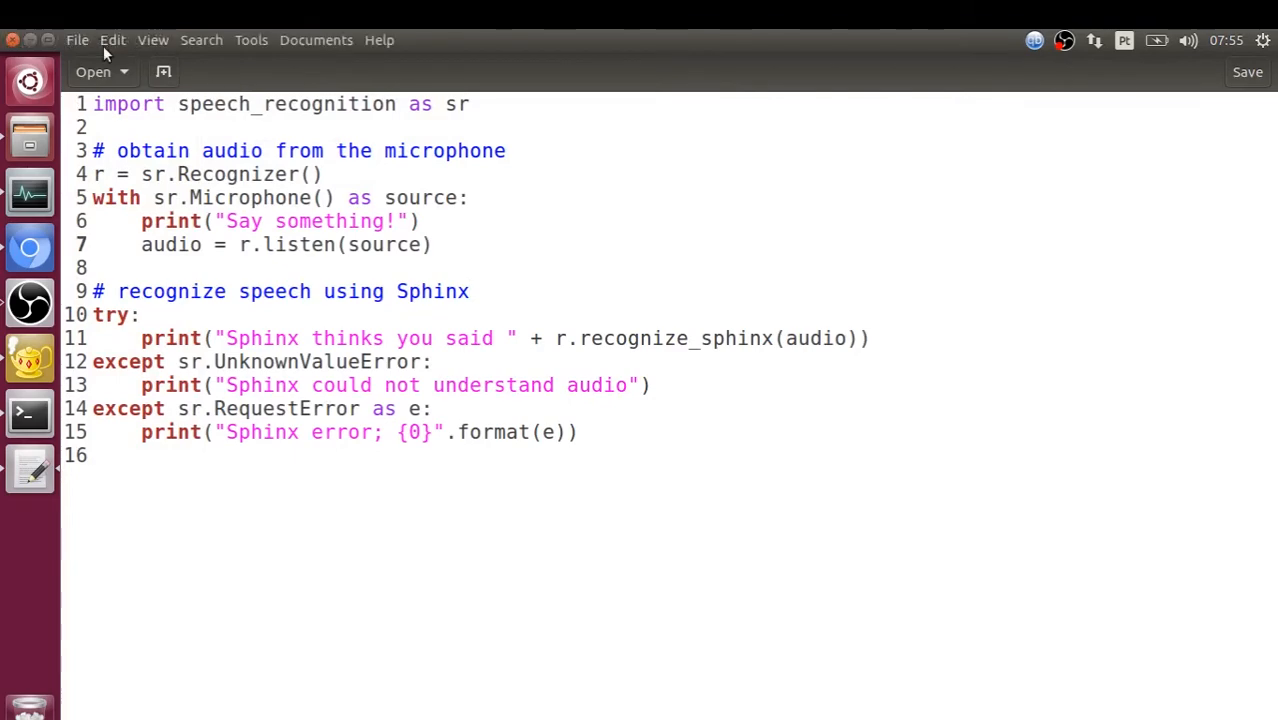
pyautogui.click(112, 40)
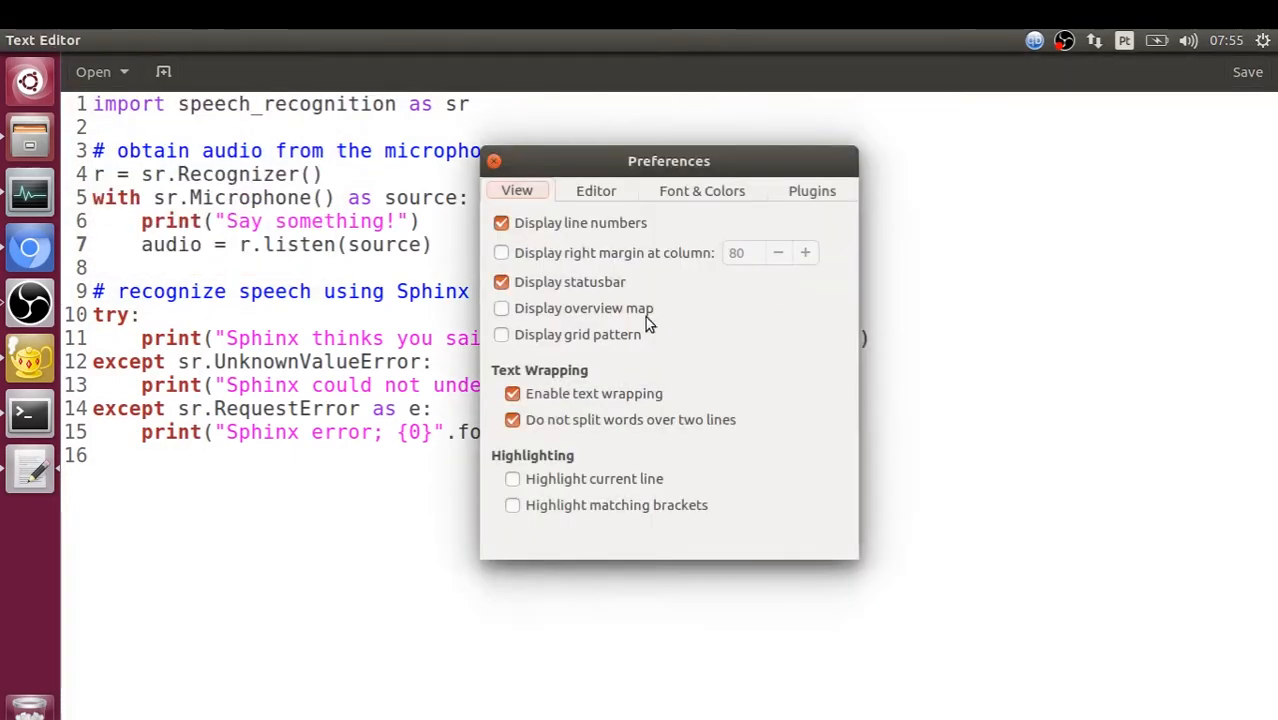
pyautogui.click(701, 191)
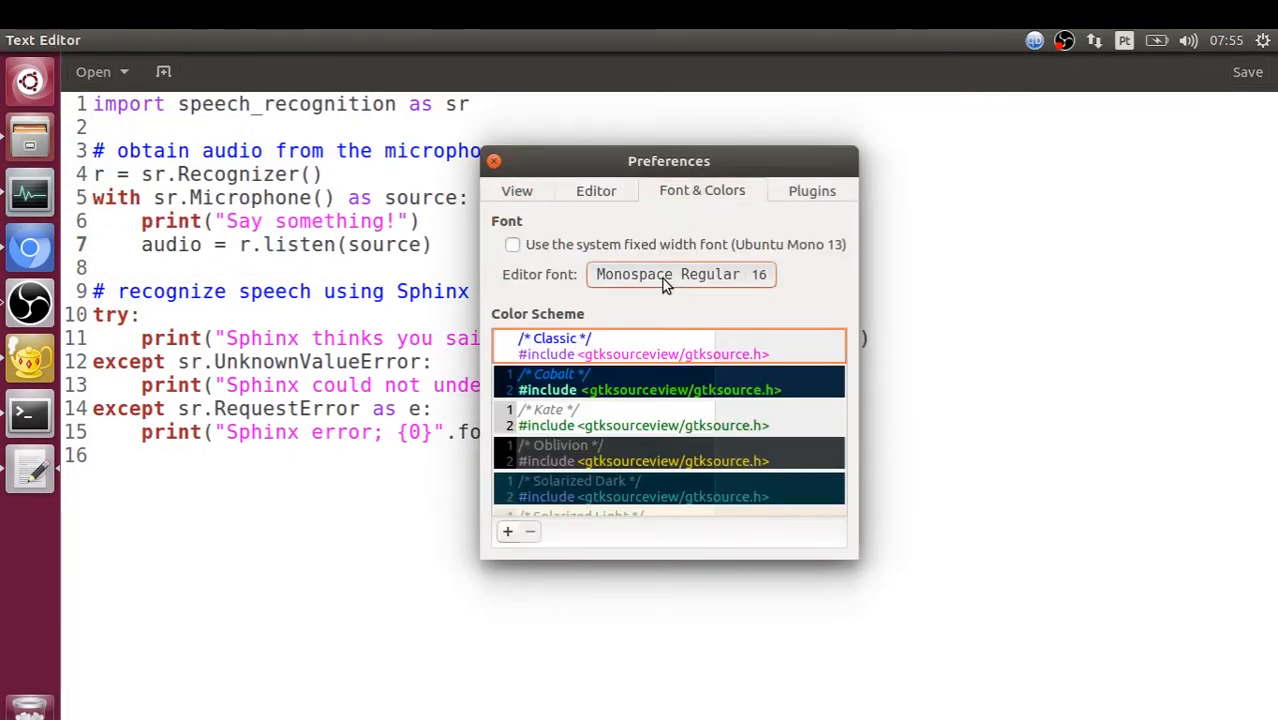
pyautogui.click(680, 274)
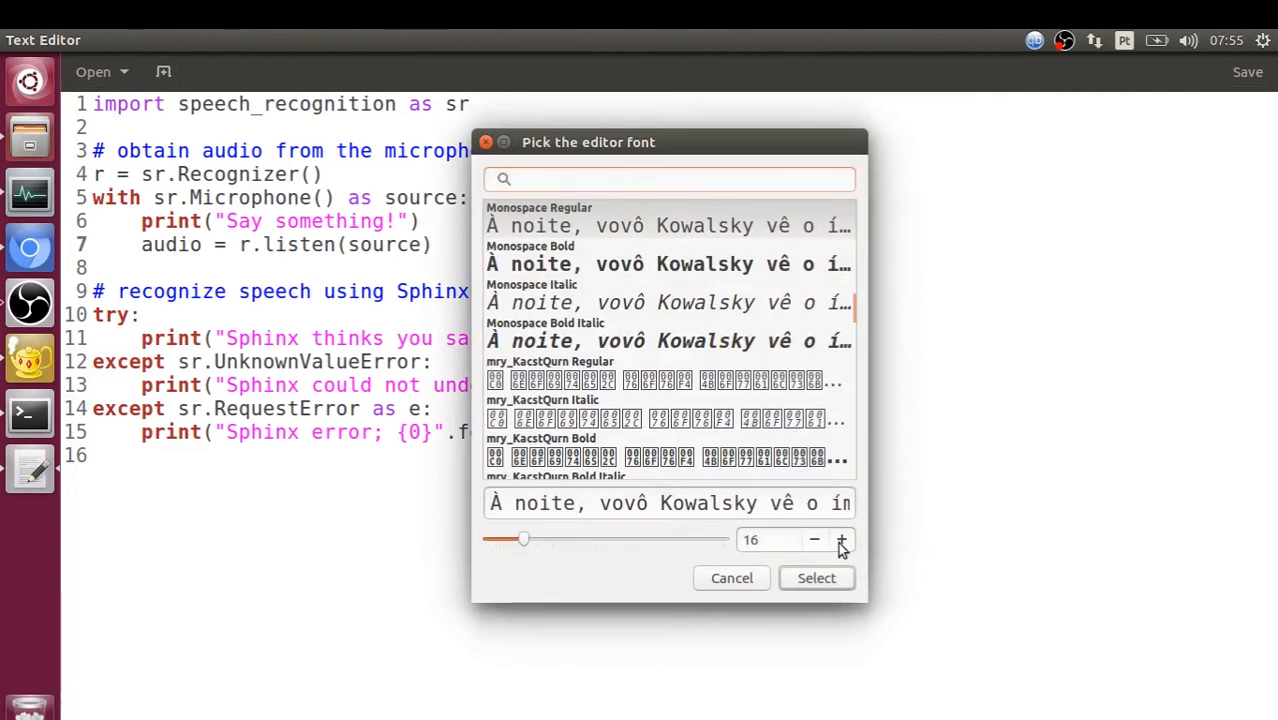
pyautogui.click(841, 540)
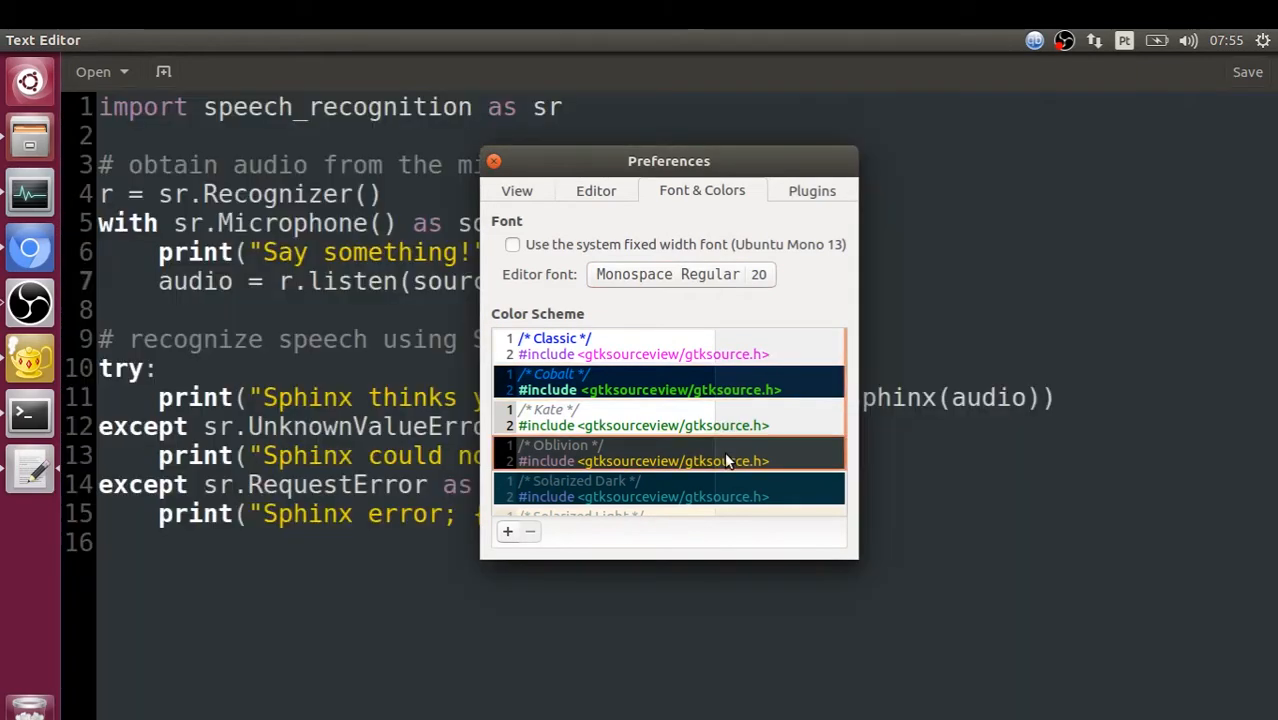
pyautogui.scroll(-3)
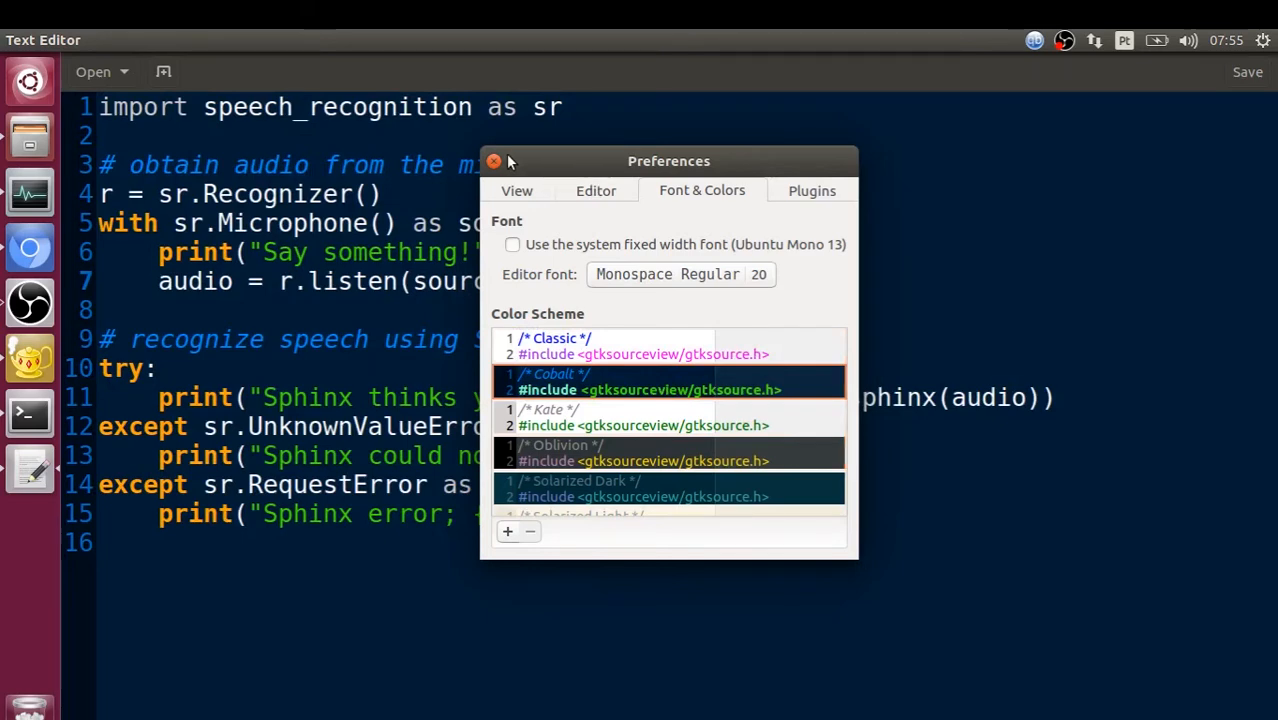
pyautogui.click(493, 161)
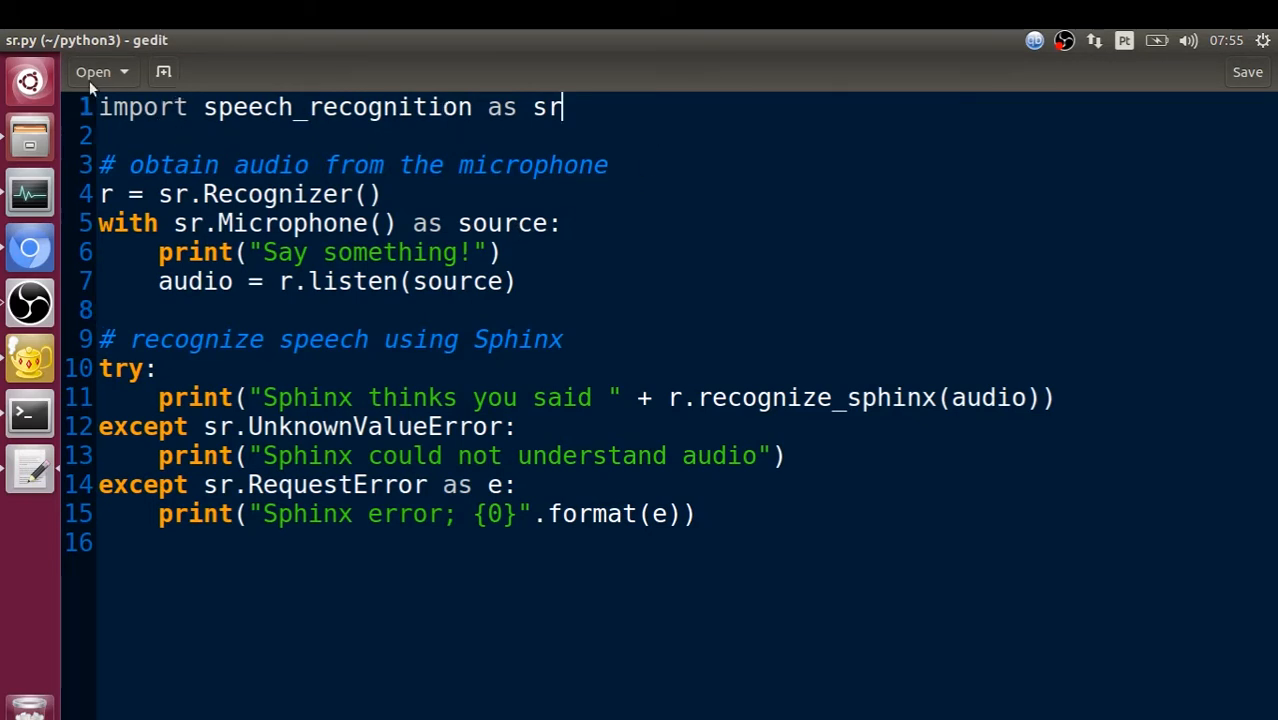
pyautogui.moveTo(628, 97)
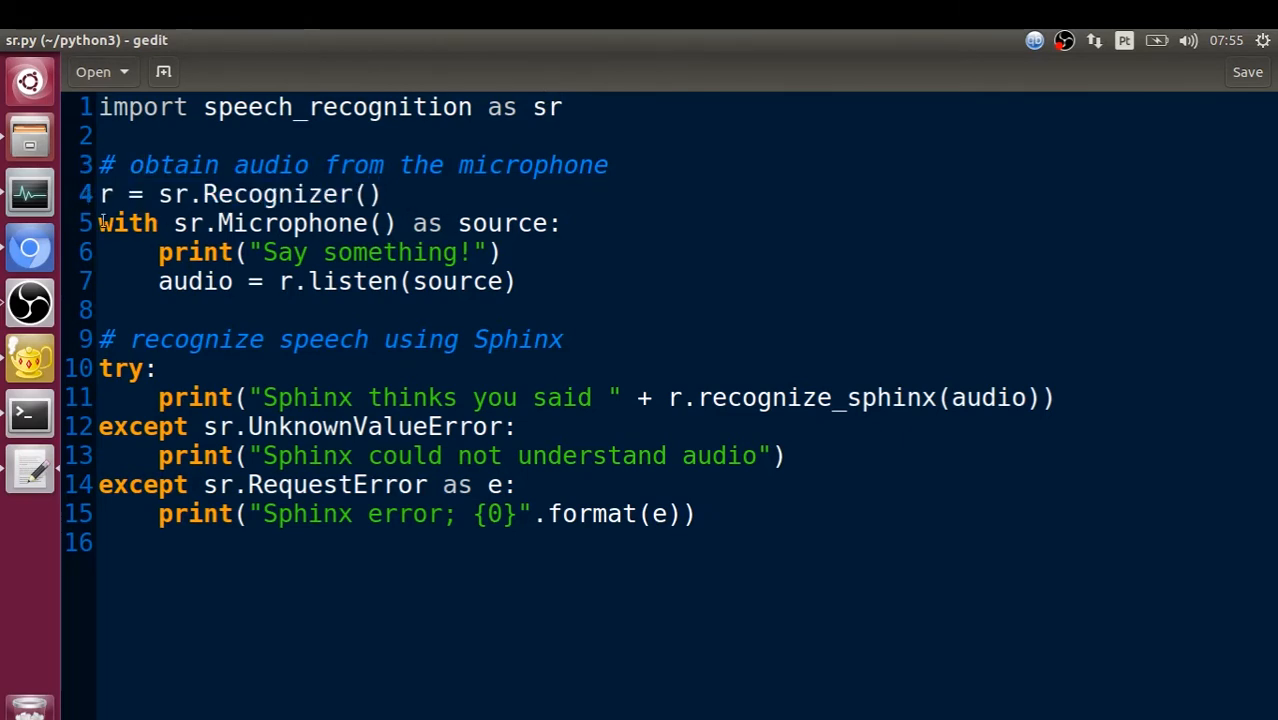
# - Delete the Say something print and the two except handlers on lines 12–15
pyautogui.moveTo(98, 223); pyautogui.dragTo(388, 252)
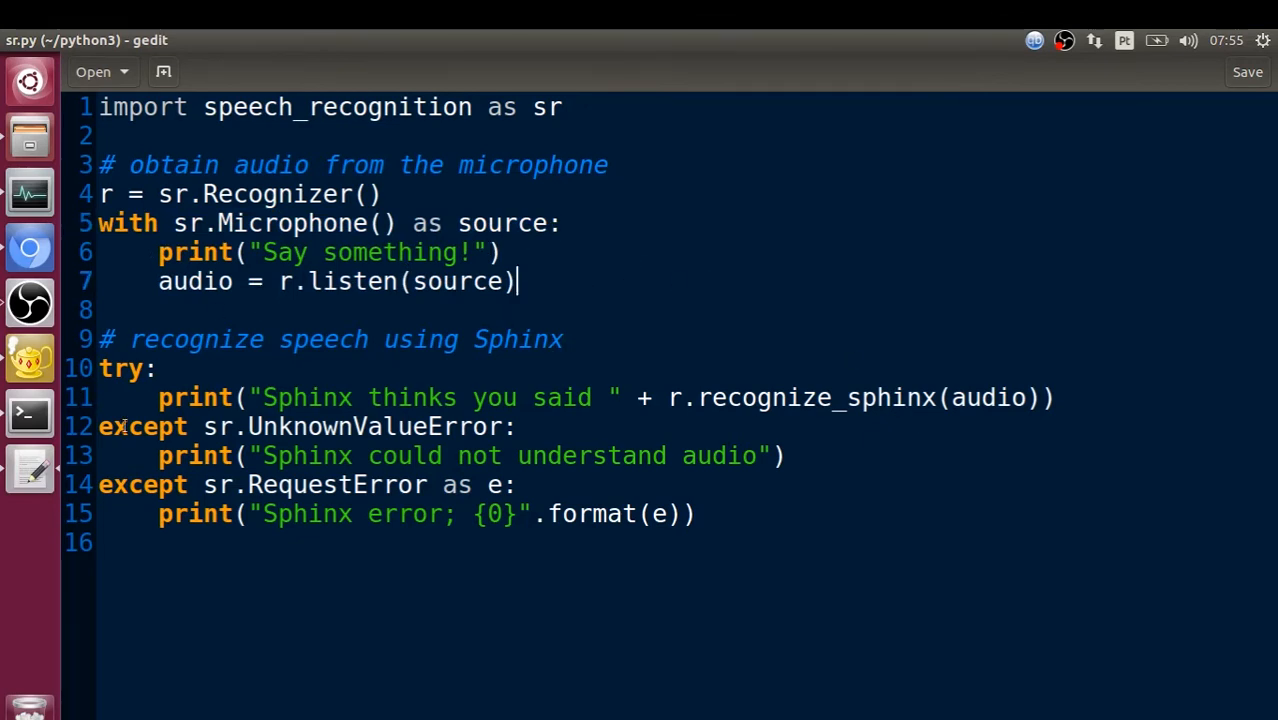
pyautogui.moveTo(98, 426); pyautogui.dragTo(695, 513)
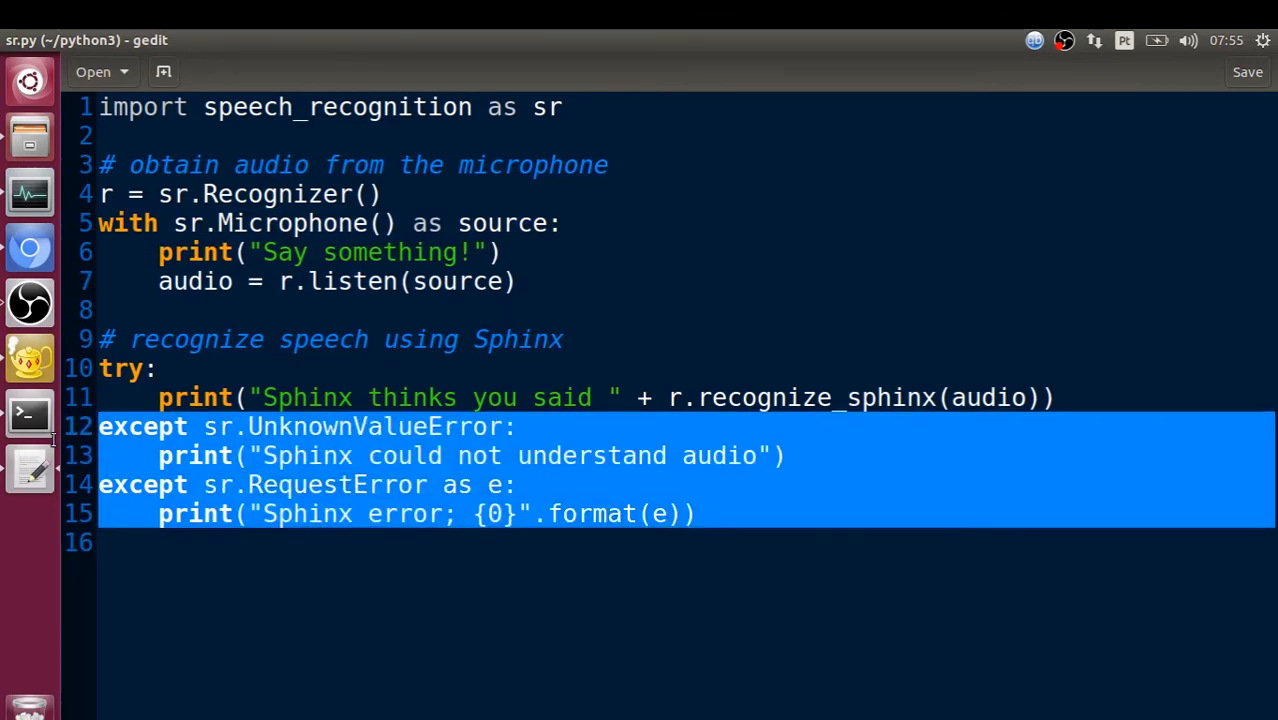
pyautogui.press('Delete')
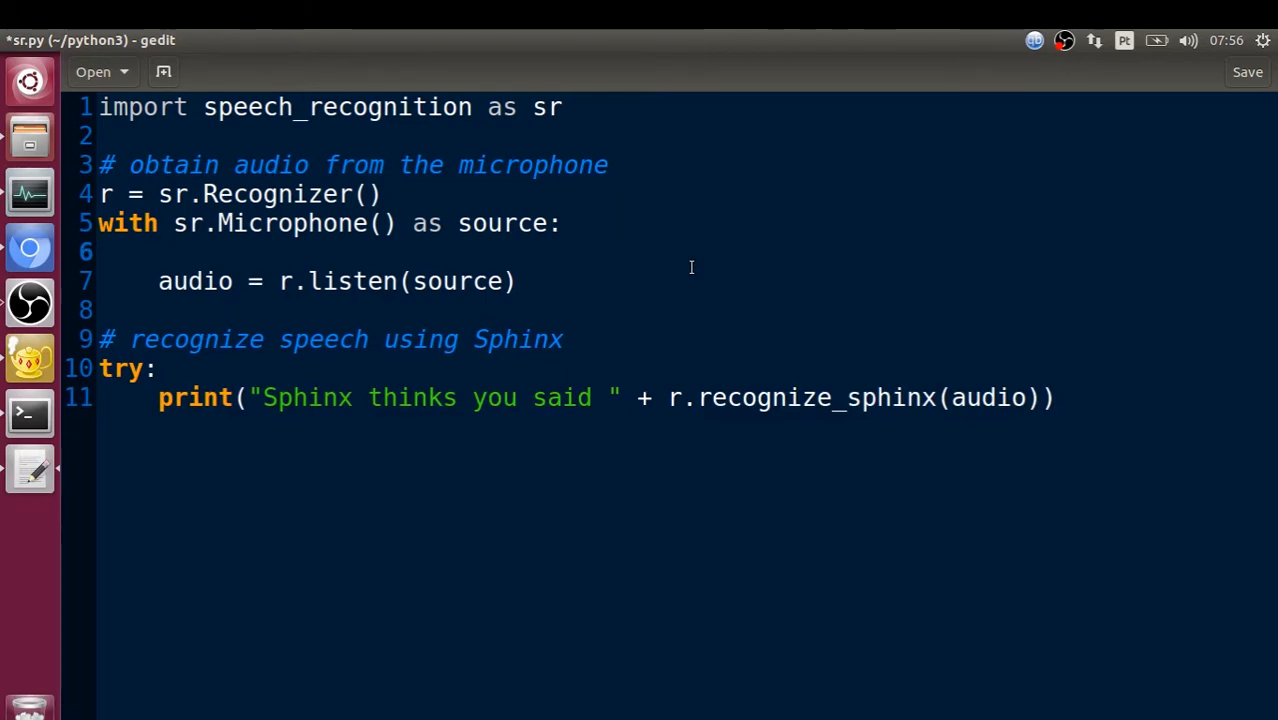
# - Add r.adjust_for_ambient_noise(source) on line 6 with an '# adapt to the noise' comment
pyautogui.click(157, 251)
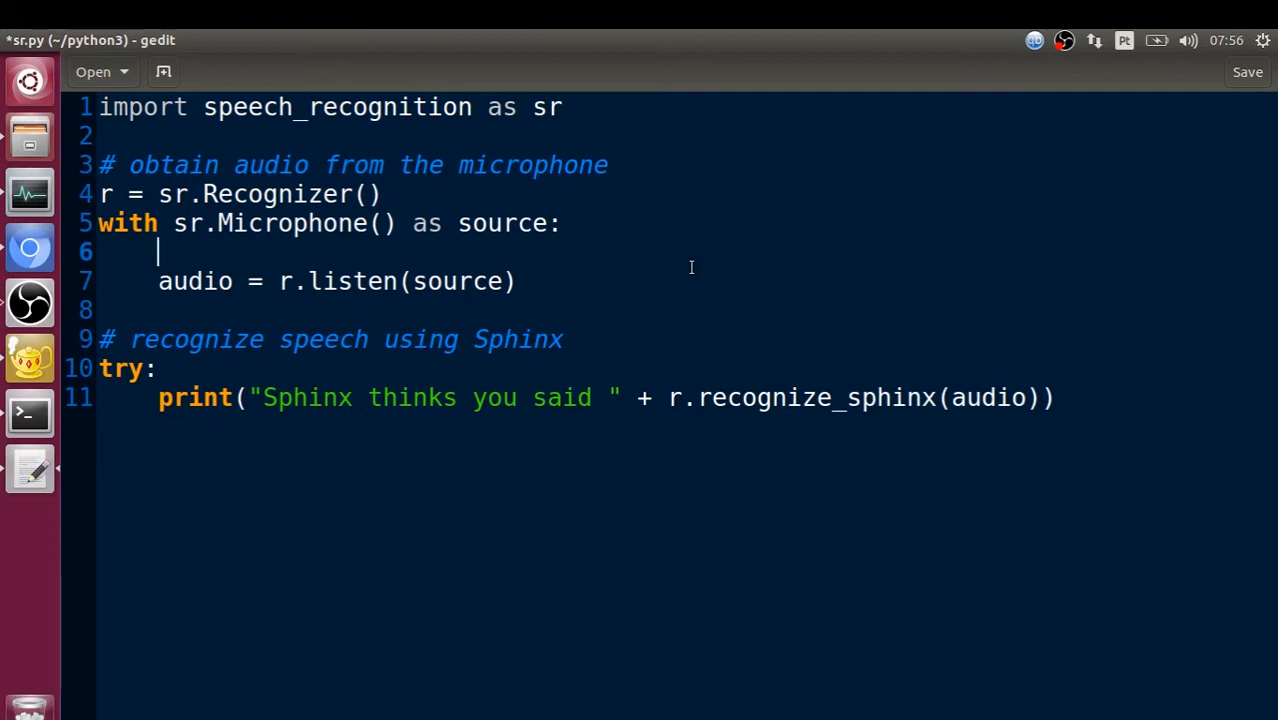
pyautogui.write('r.')
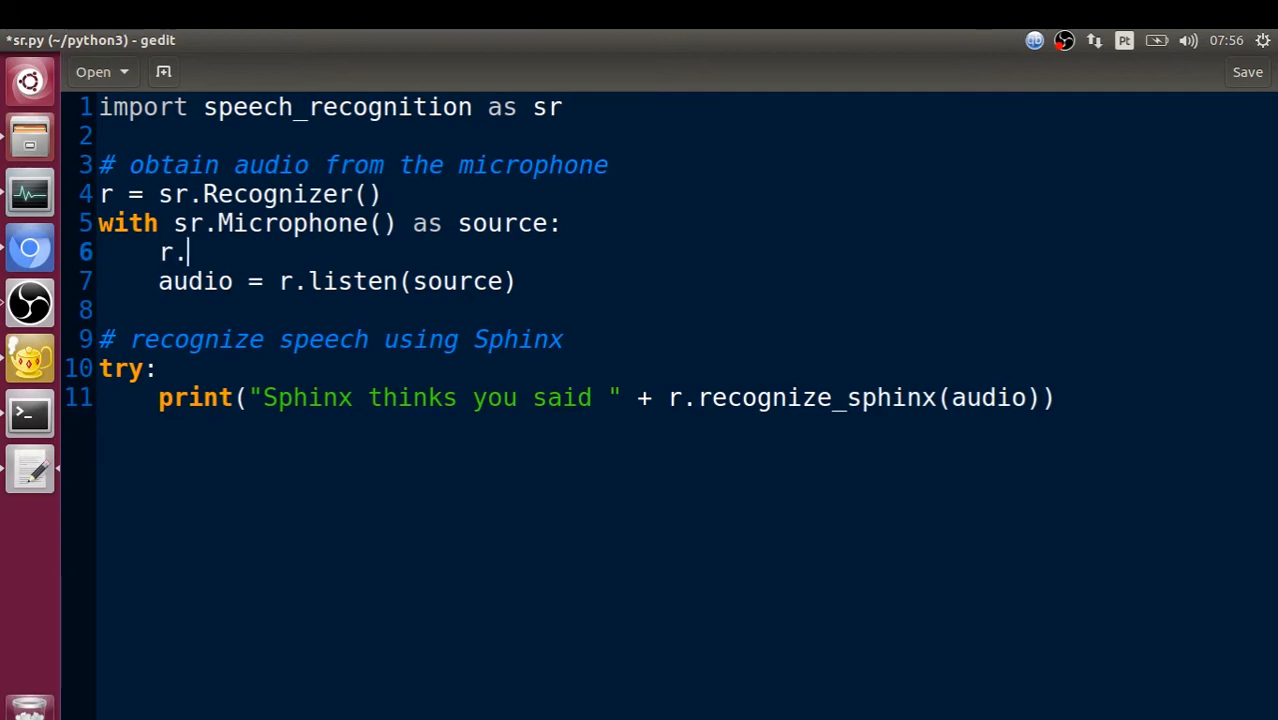
pyautogui.write('adjust')
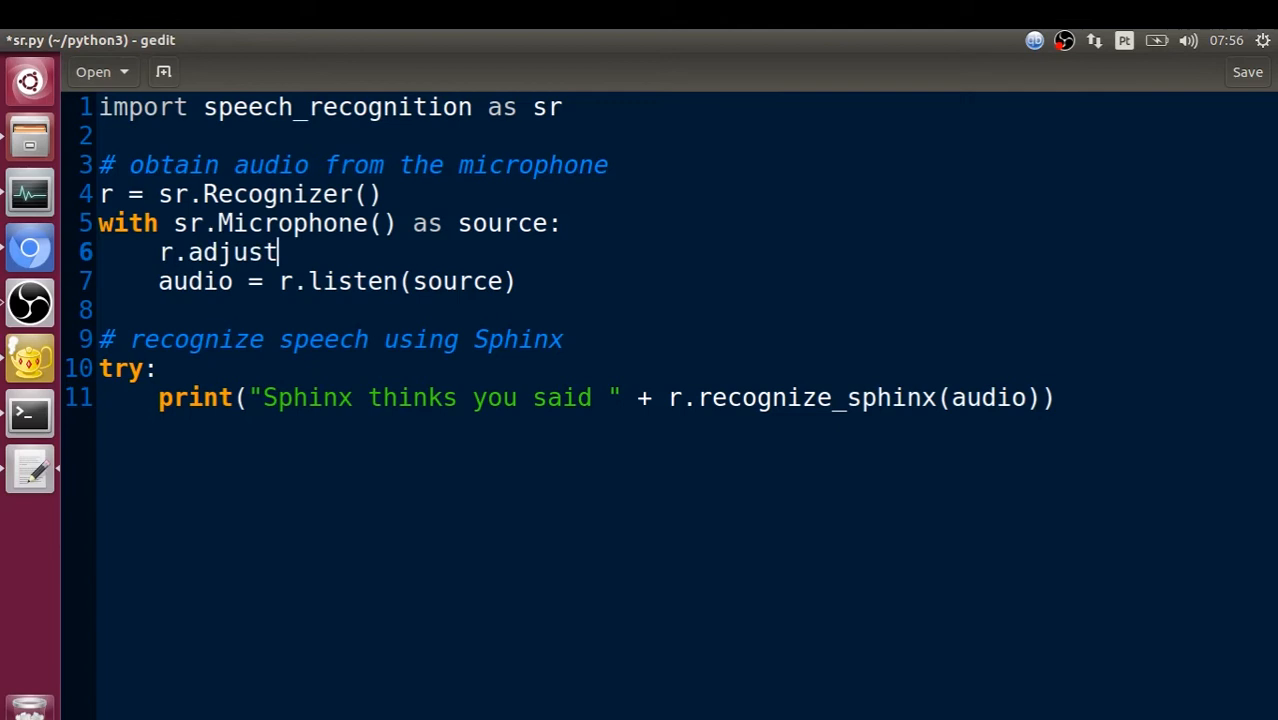
pyautogui.write('_for)')
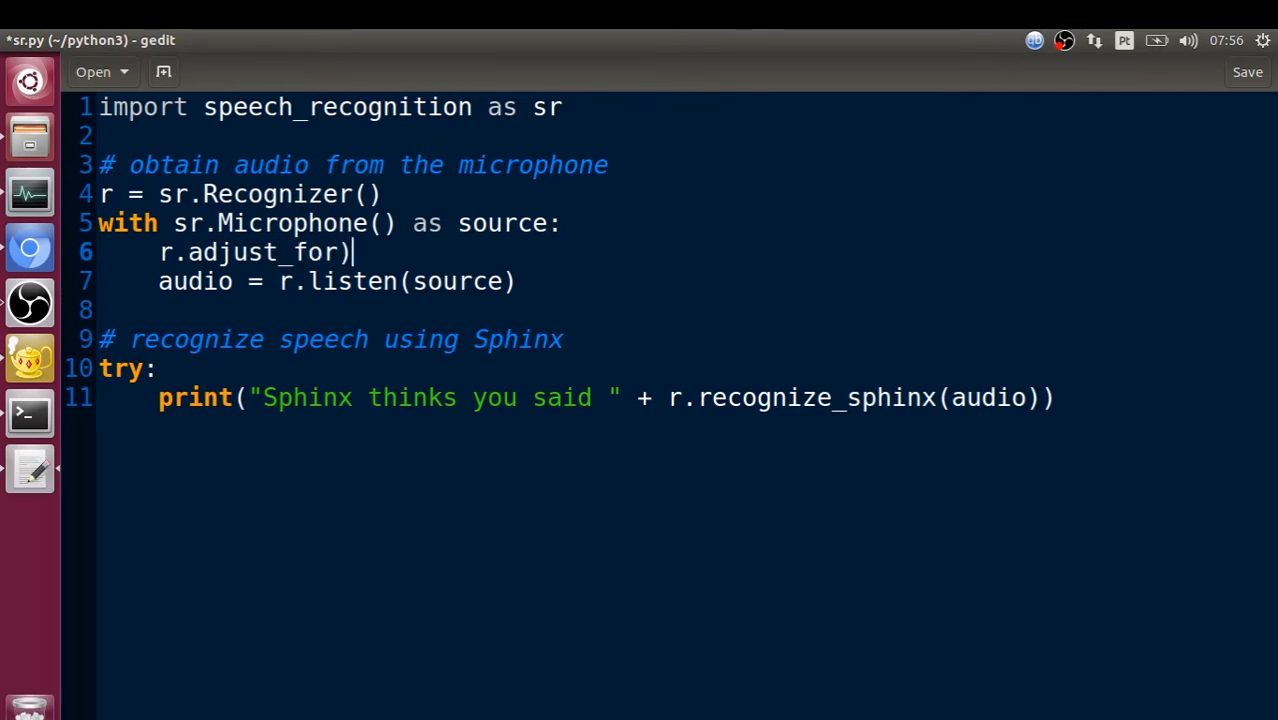
pyautogui.write('_ambi')
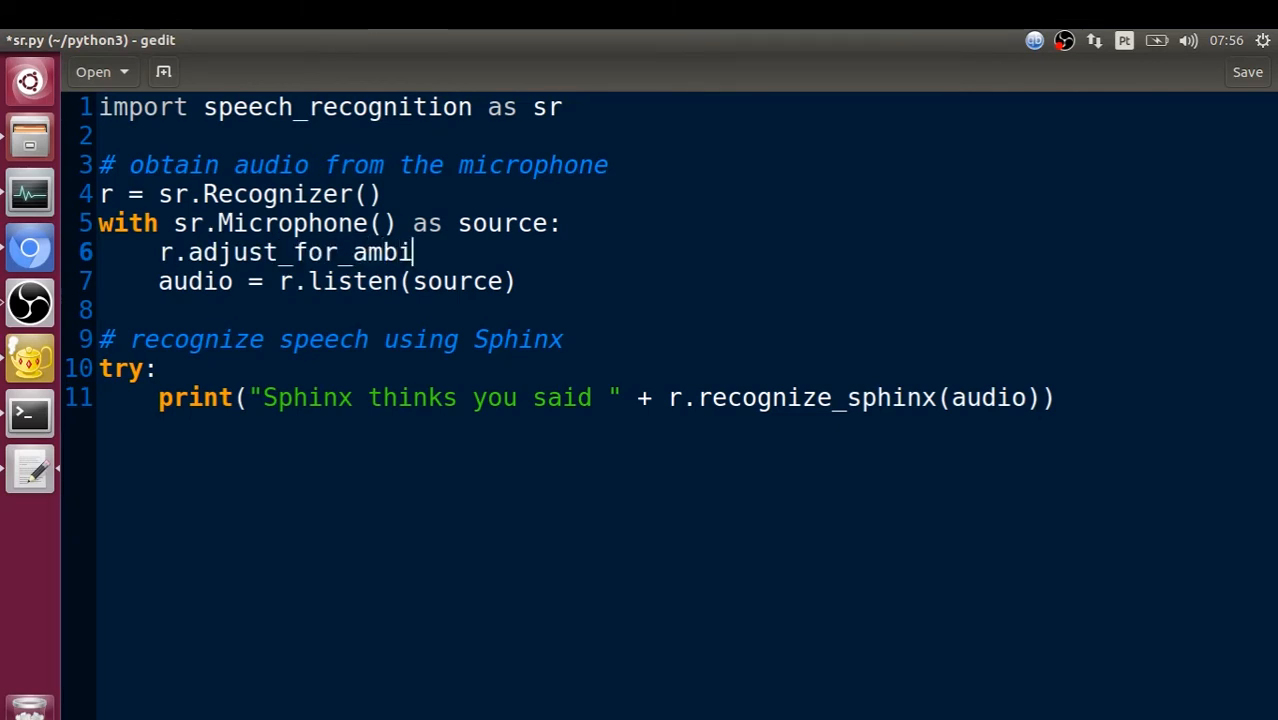
pyautogui.write('ent_')
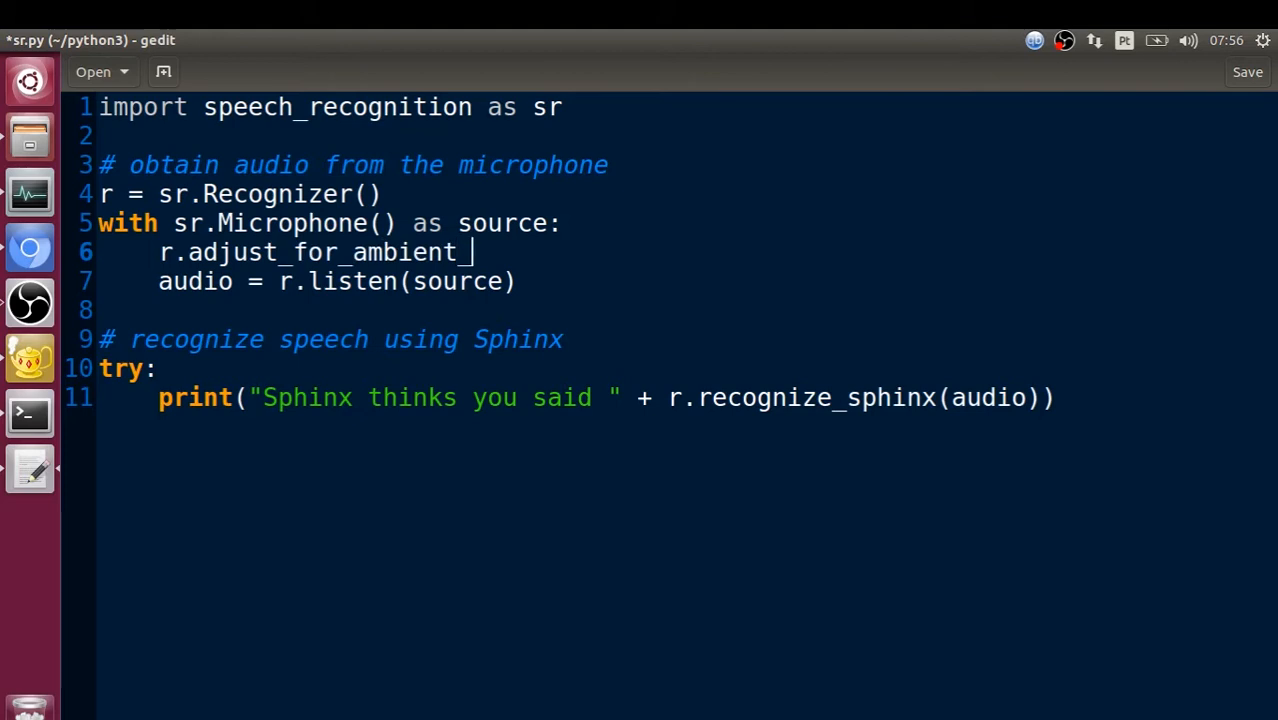
pyautogui.write('noise')
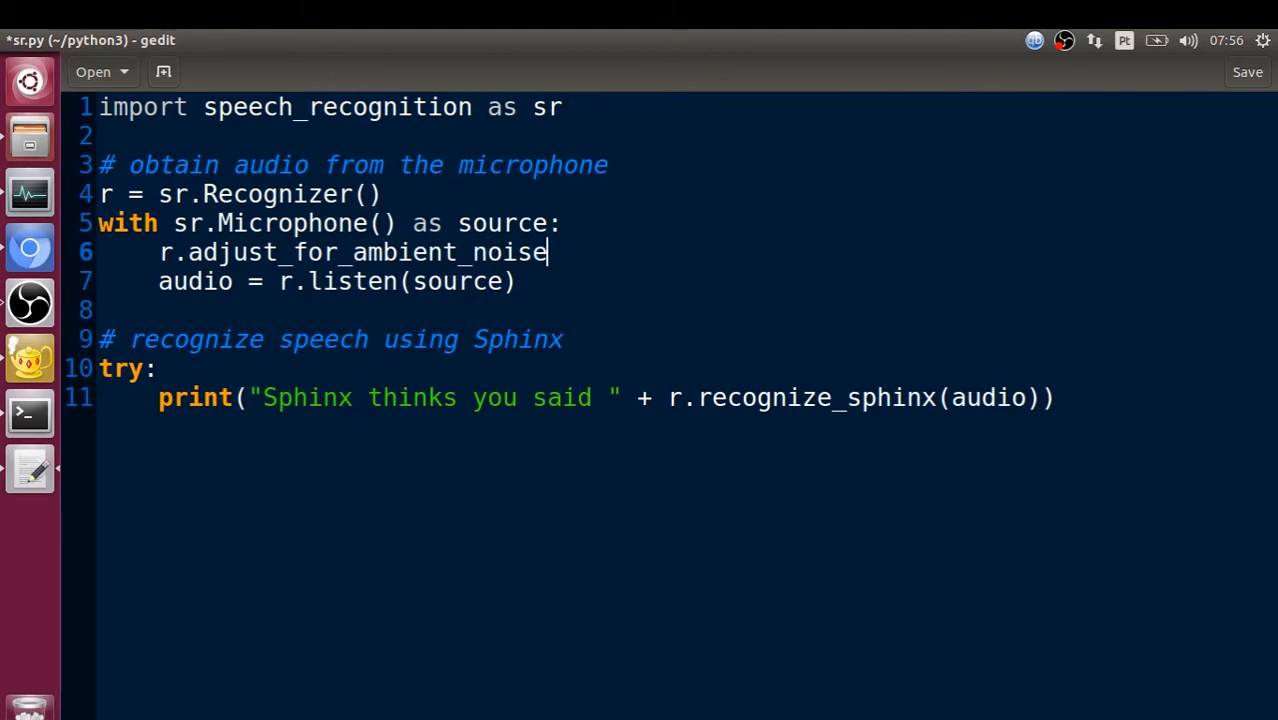
pyautogui.write('(source')
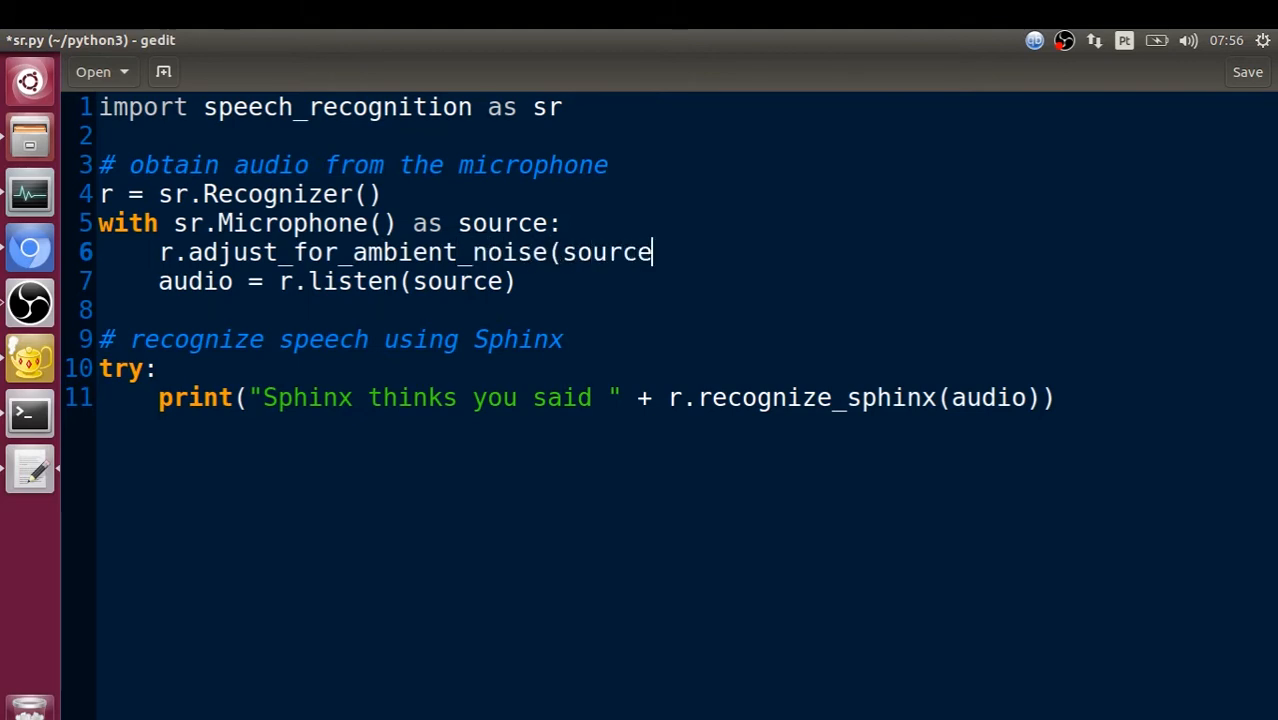
pyautogui.write(')')
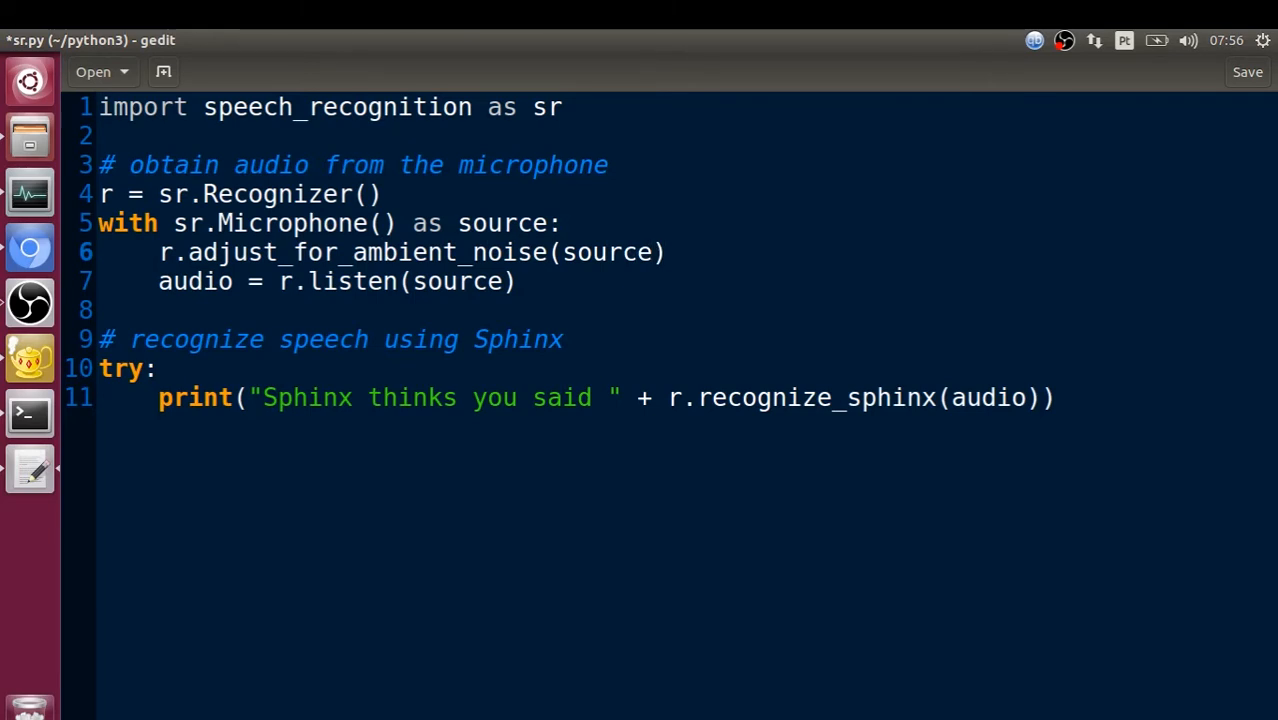
pyautogui.press('Return')
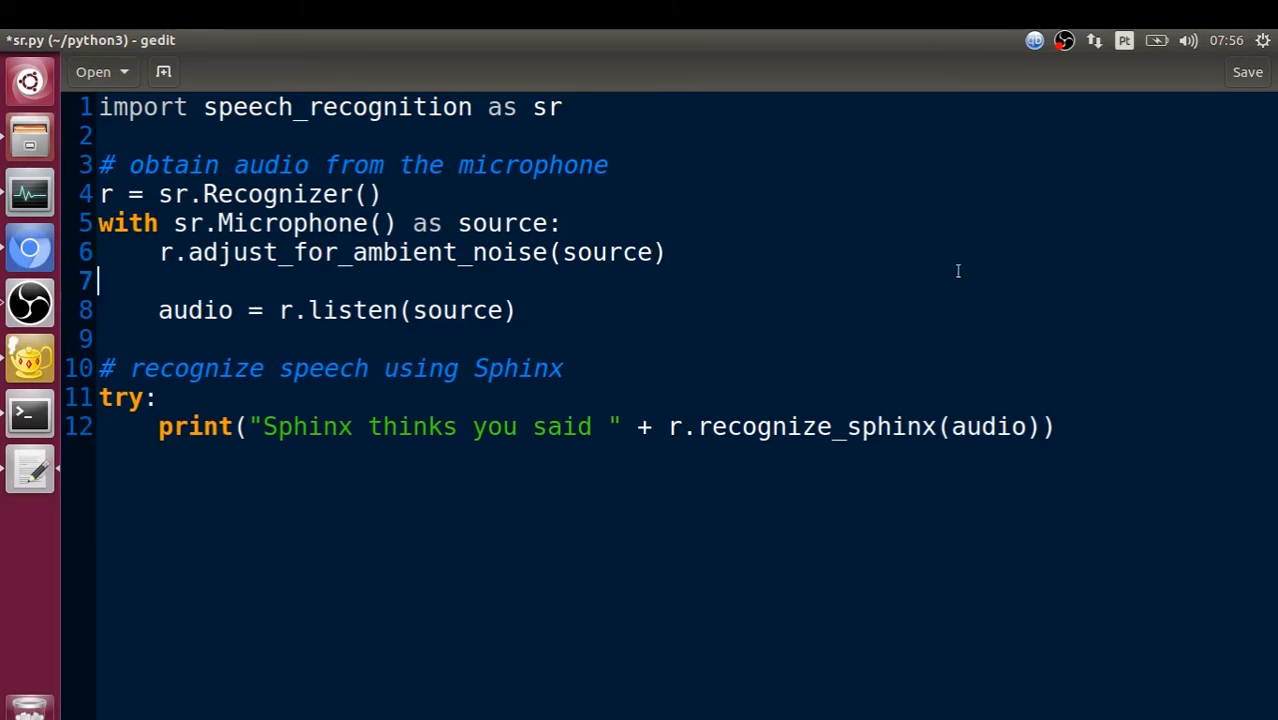
pyautogui.write('# adapt to the noise')
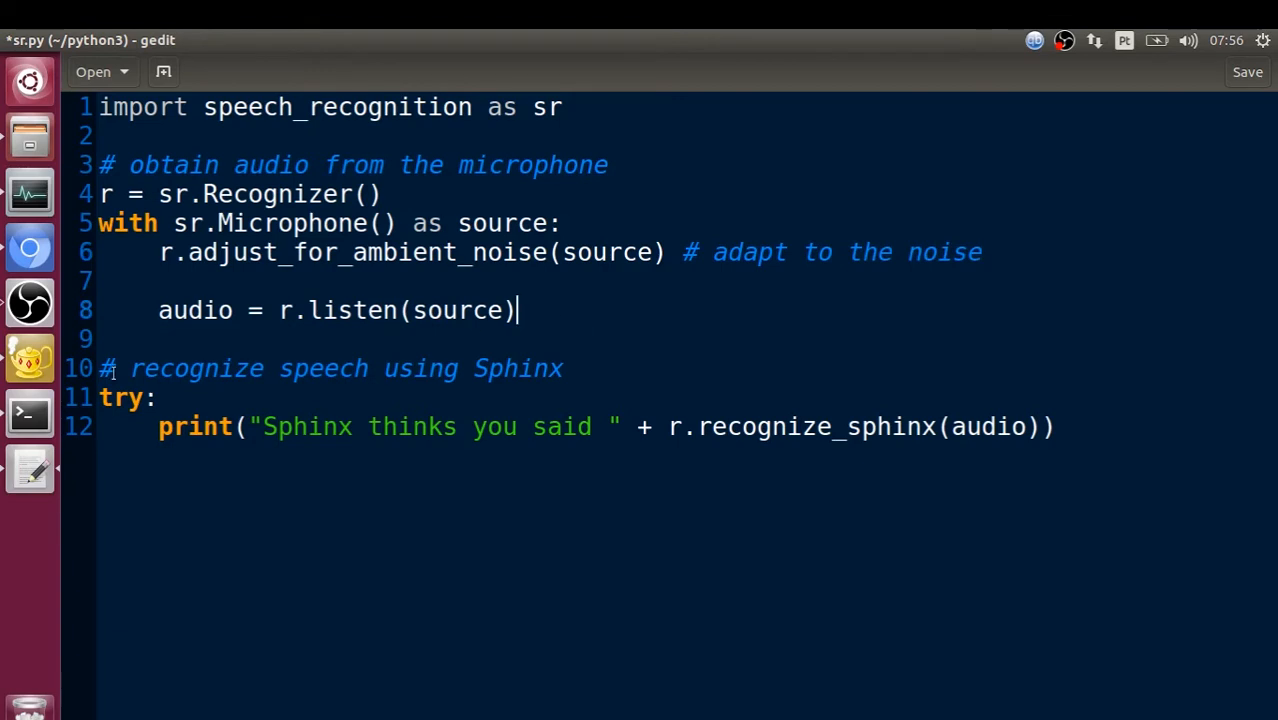
pyautogui.moveTo(752, 309)
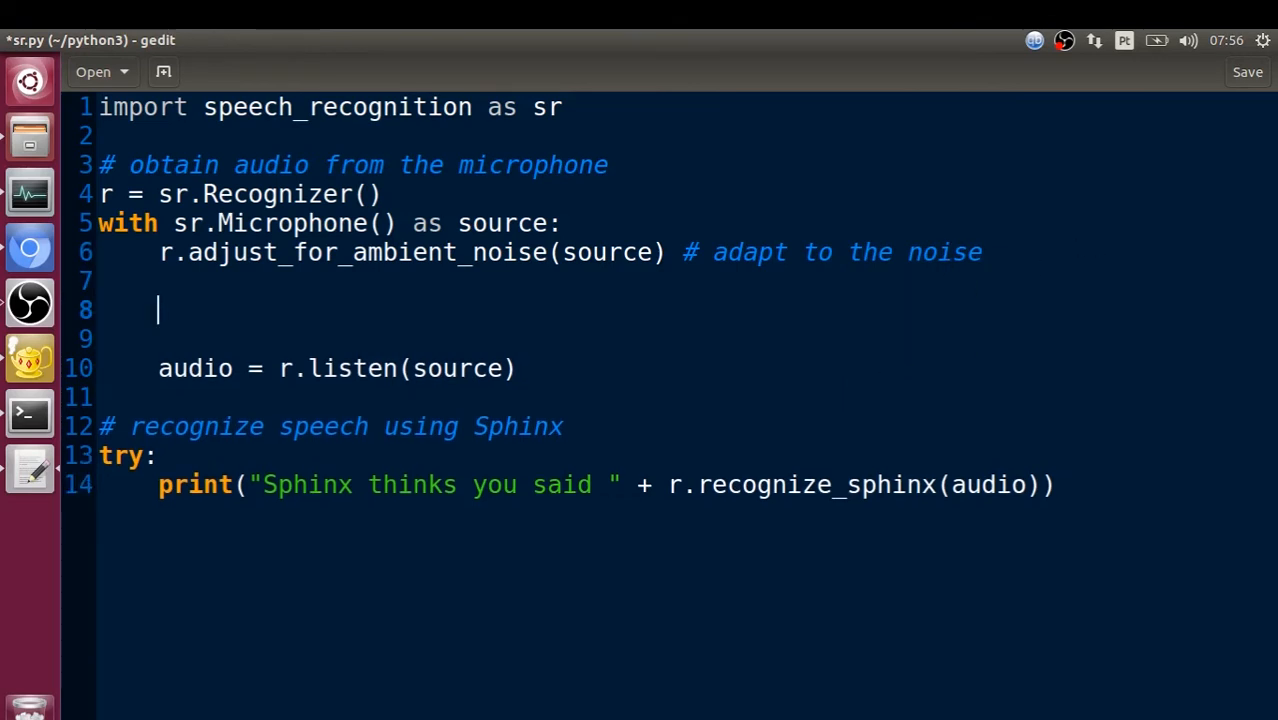
# - Wrap the listen-and-recognise code in a while True: loop
pyautogui.write('while Tr')
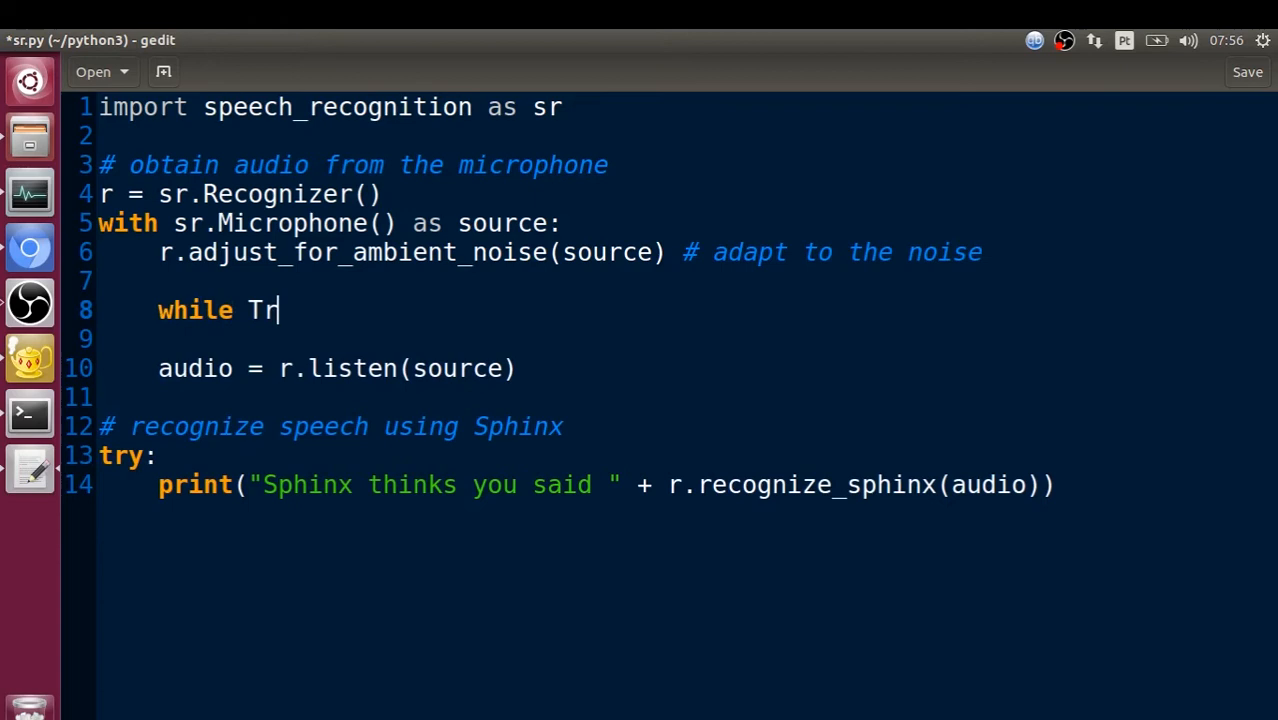
pyautogui.write('ue:')
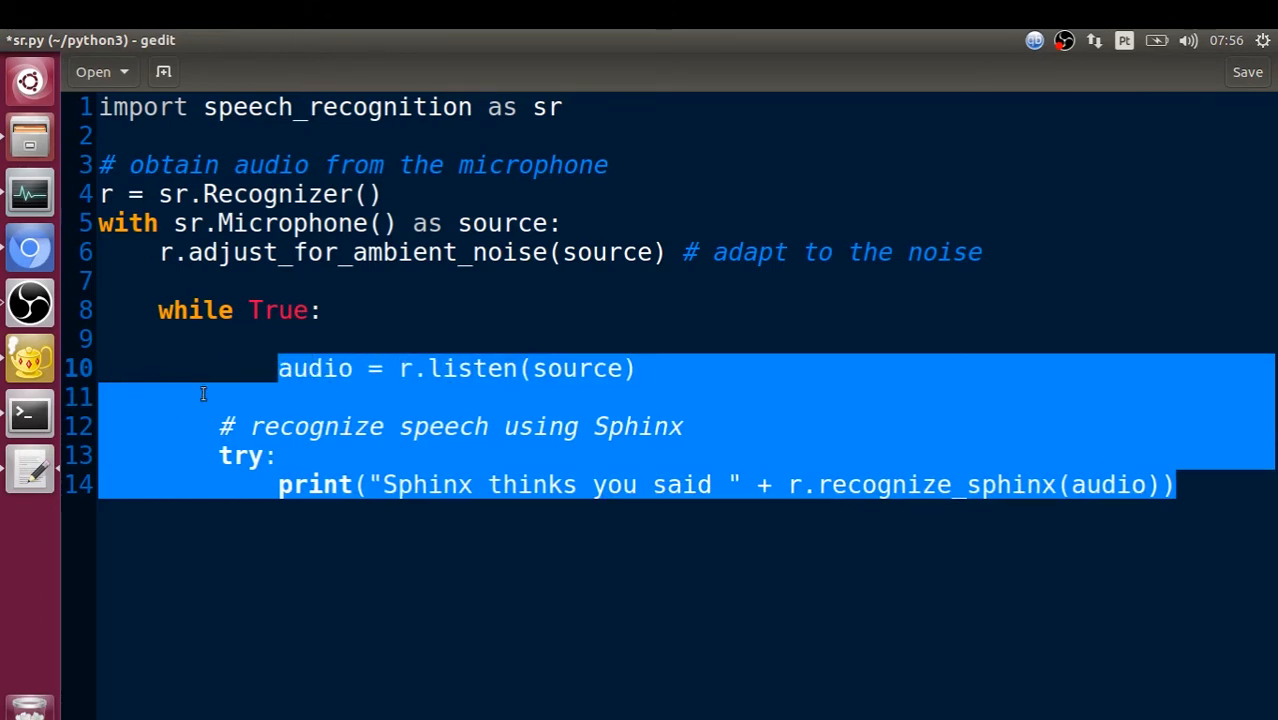
pyautogui.click(217, 368)
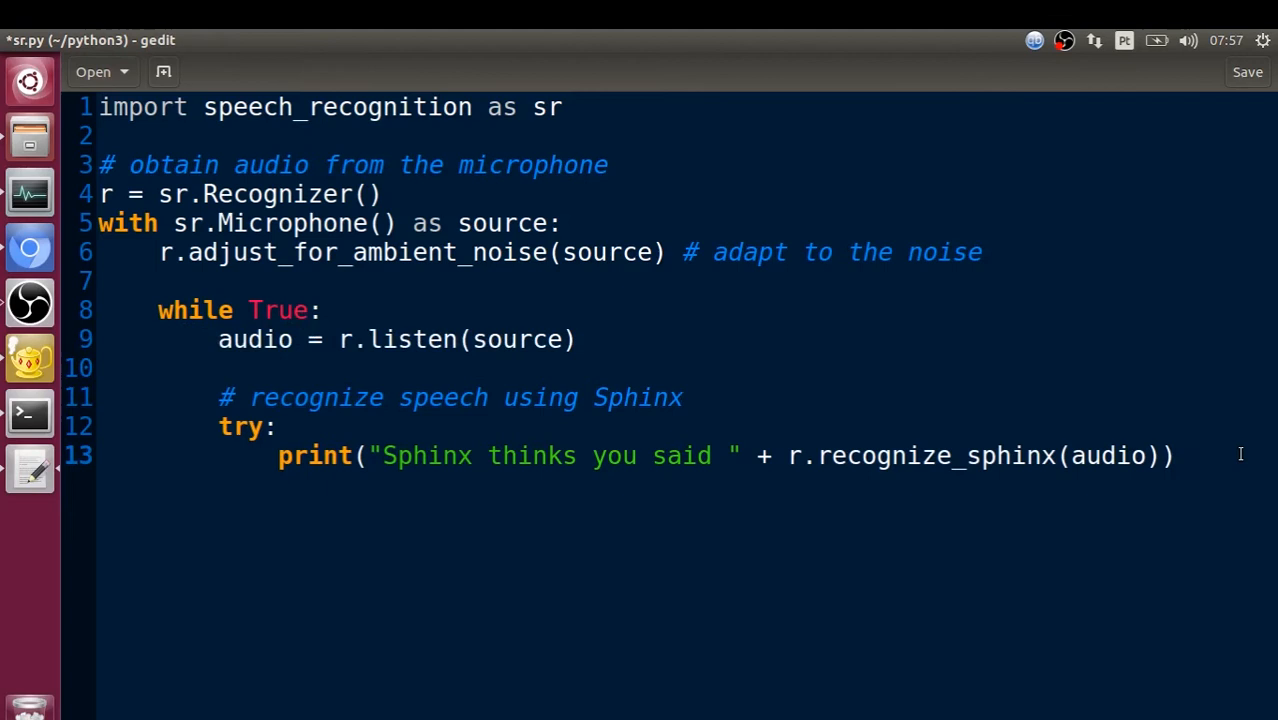
# - Add an except: clause printing "I couldn't listen you" and save sr.py
pyautogui.write('ex')
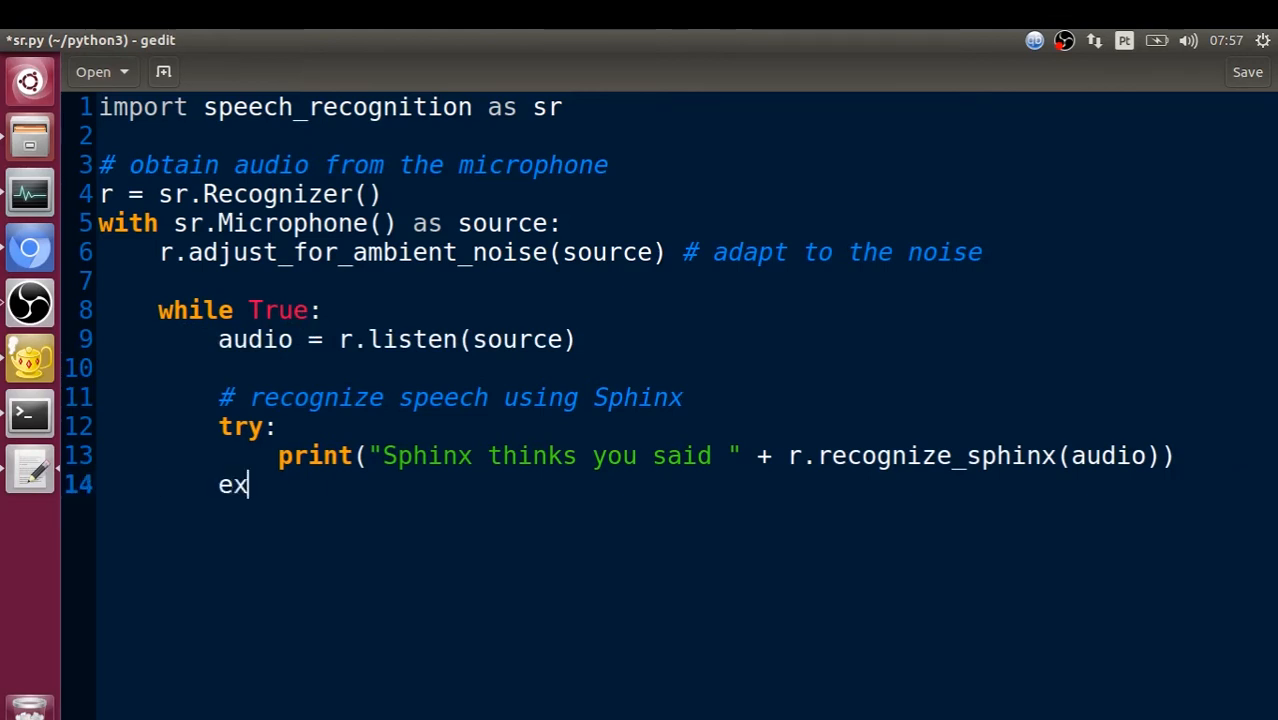
pyautogui.write('cept')
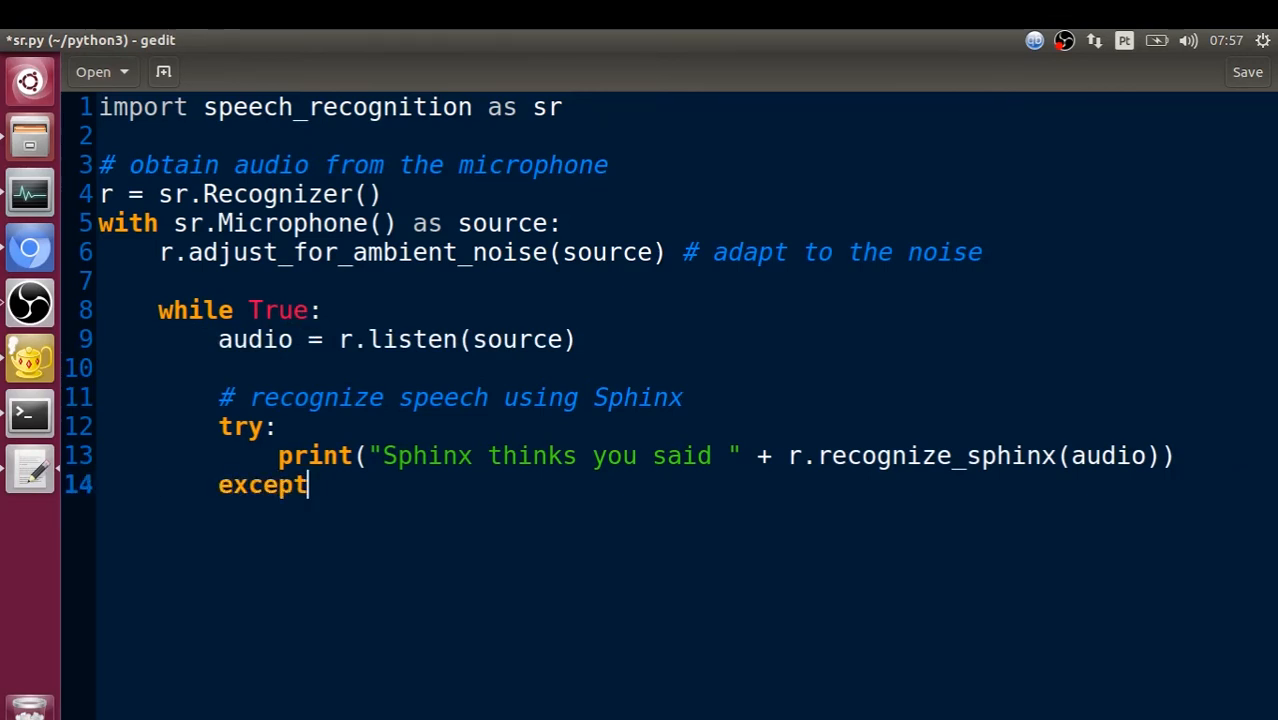
pyautogui.write(':')
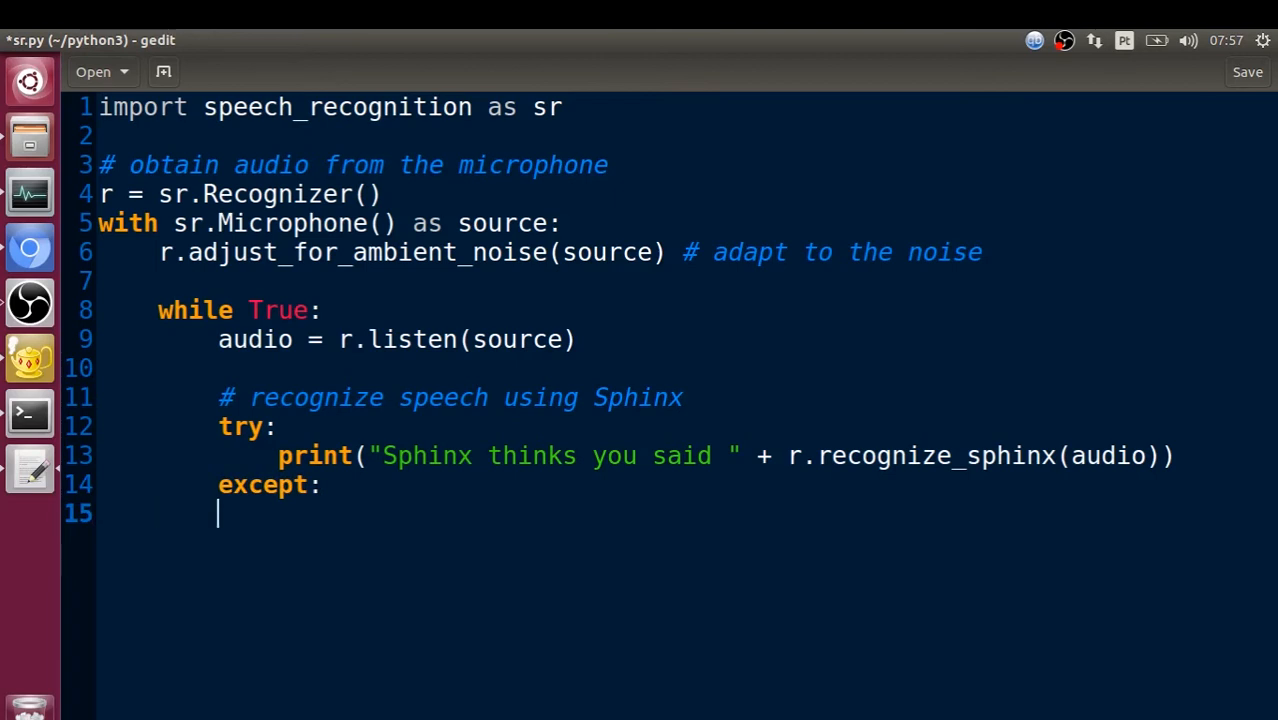
pyautogui.write('print(')
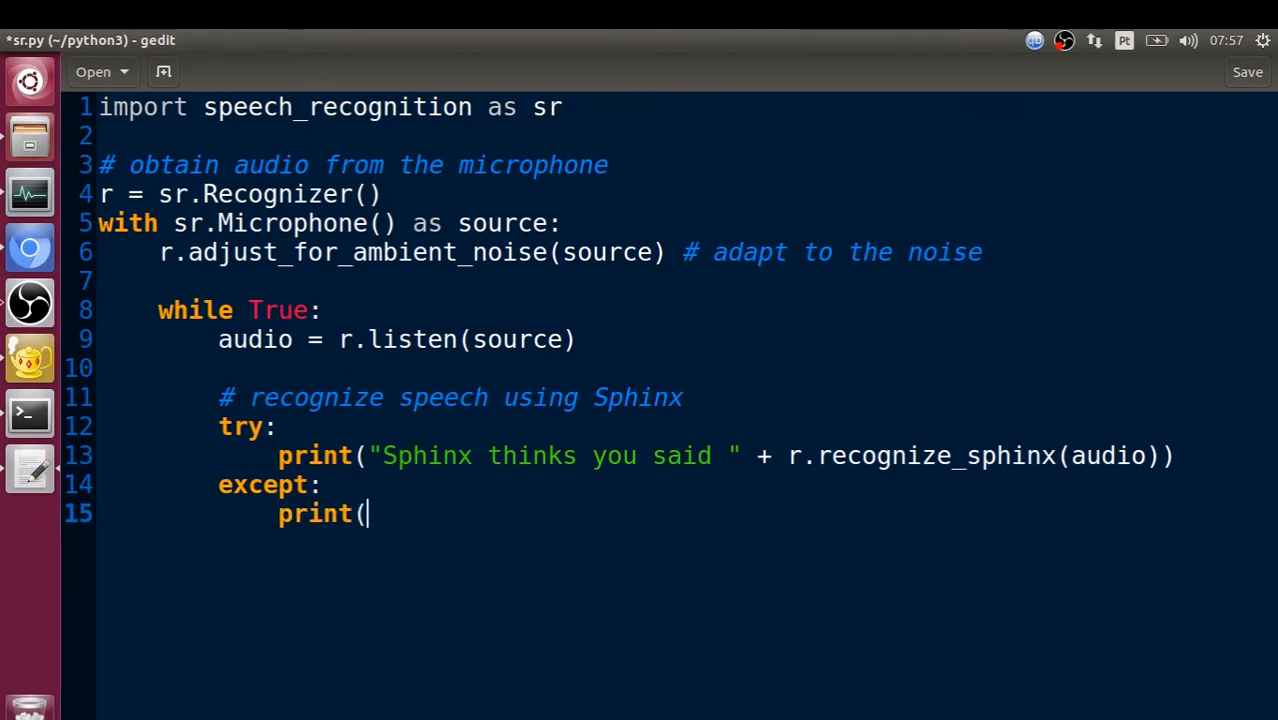
pyautogui.write('"')
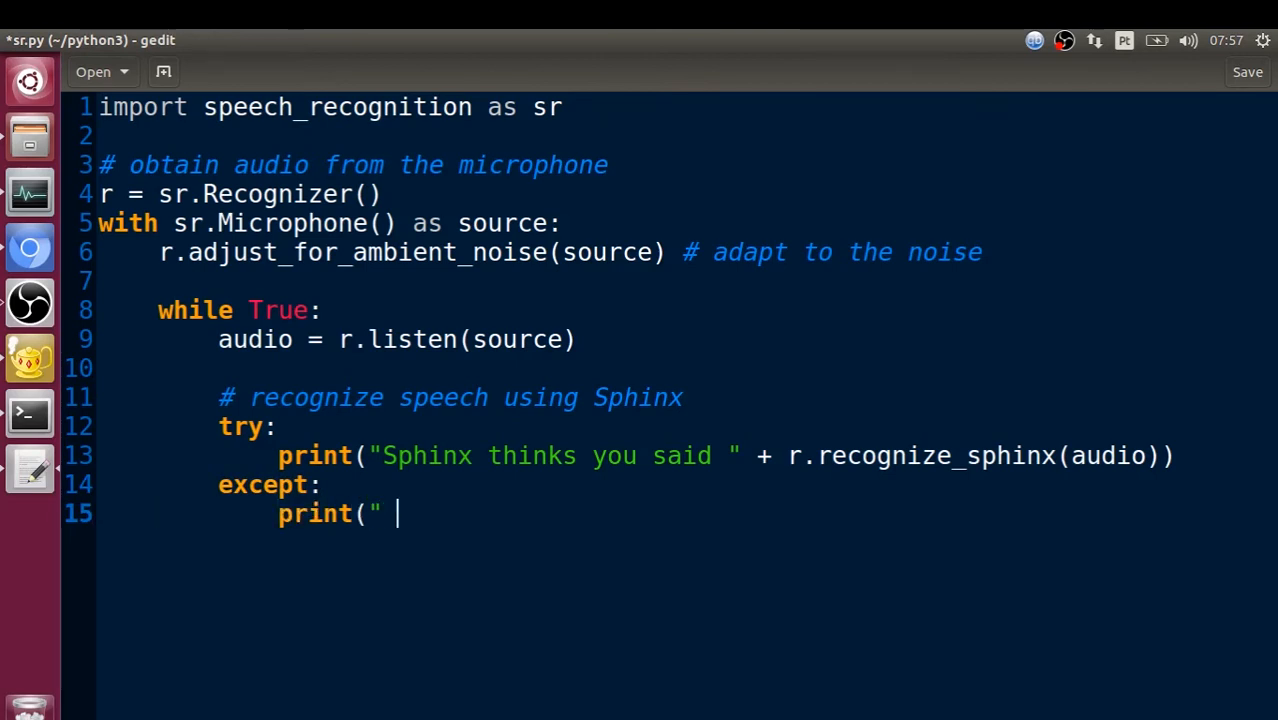
pyautogui.write('I could')
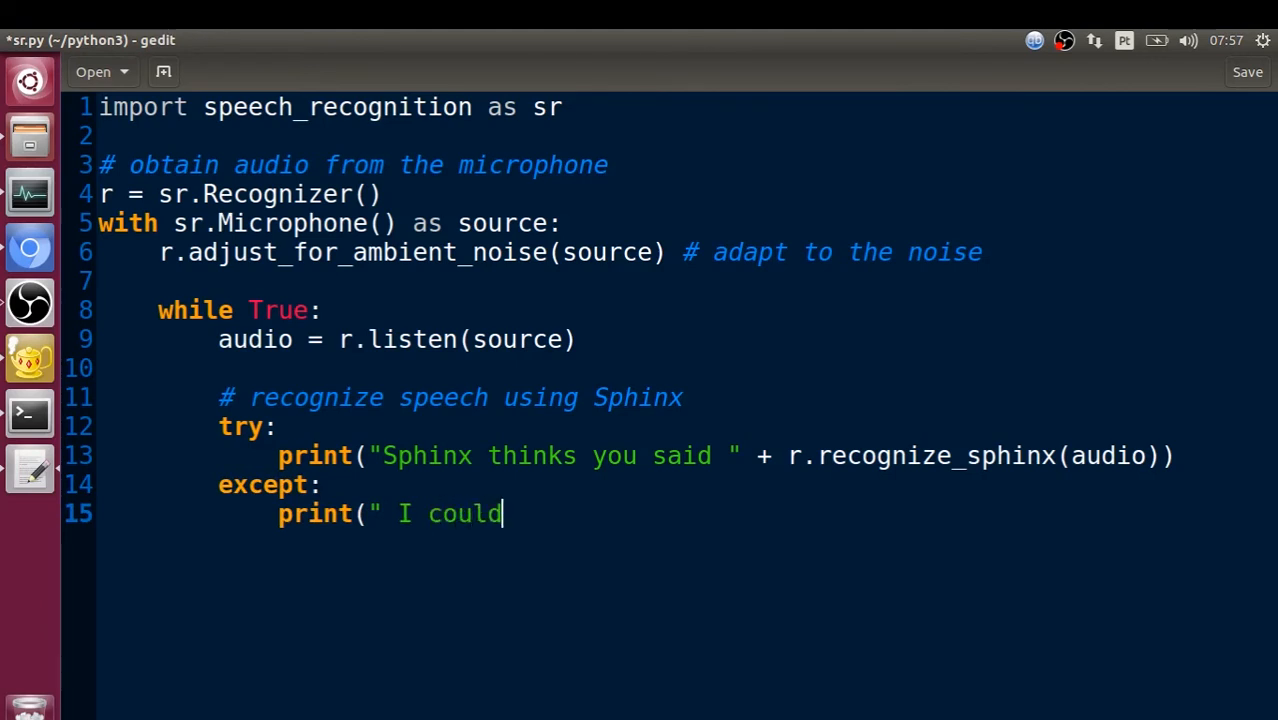
pyautogui.write("n't list")
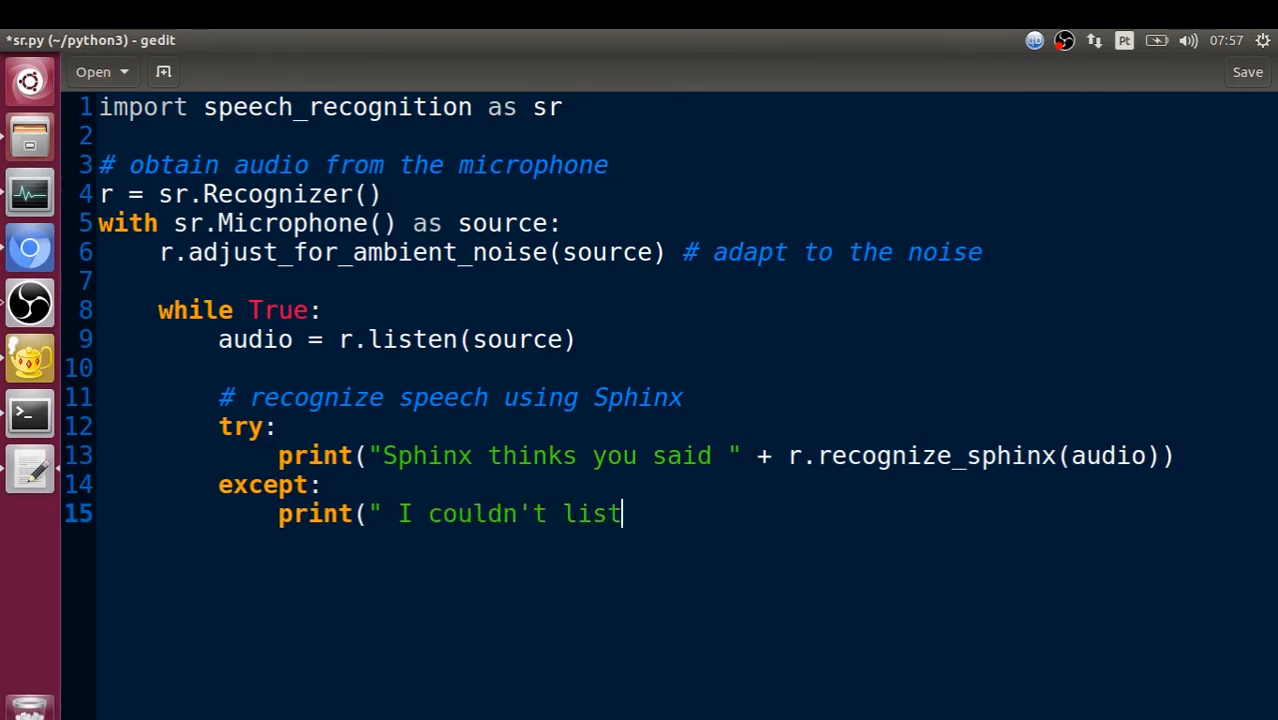
pyautogui.write('en you"')
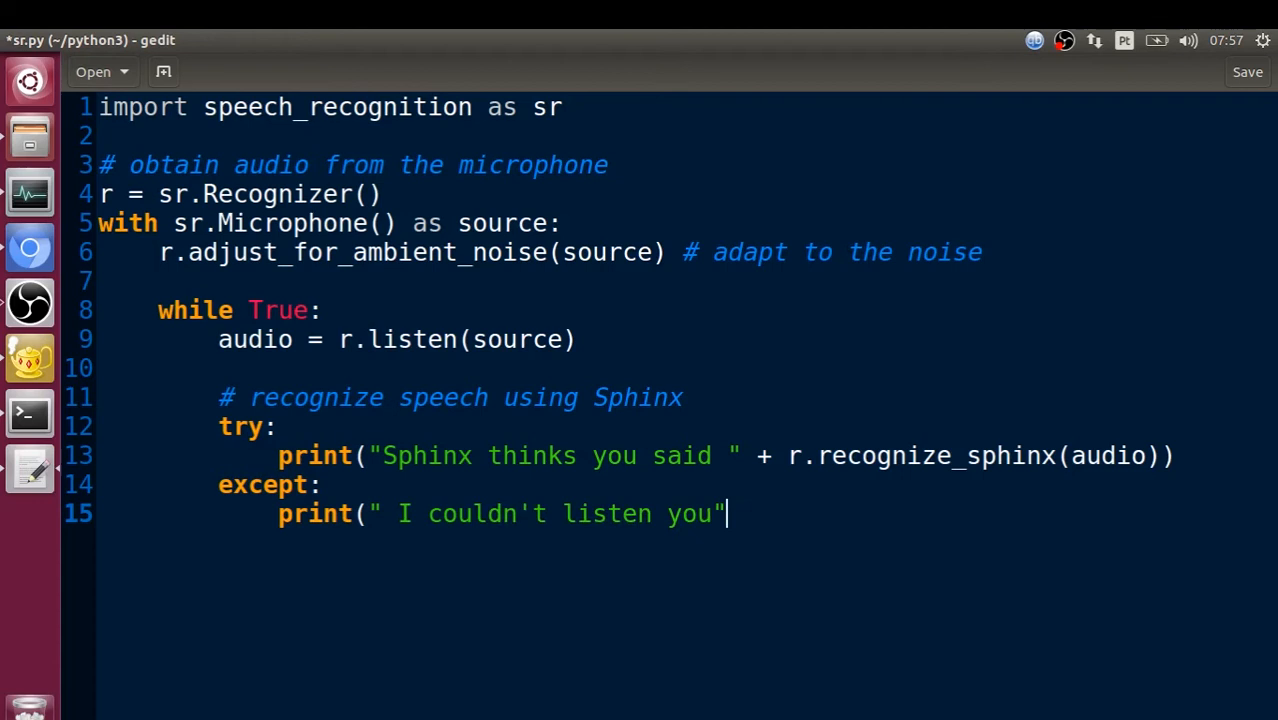
pyautogui.write(')')
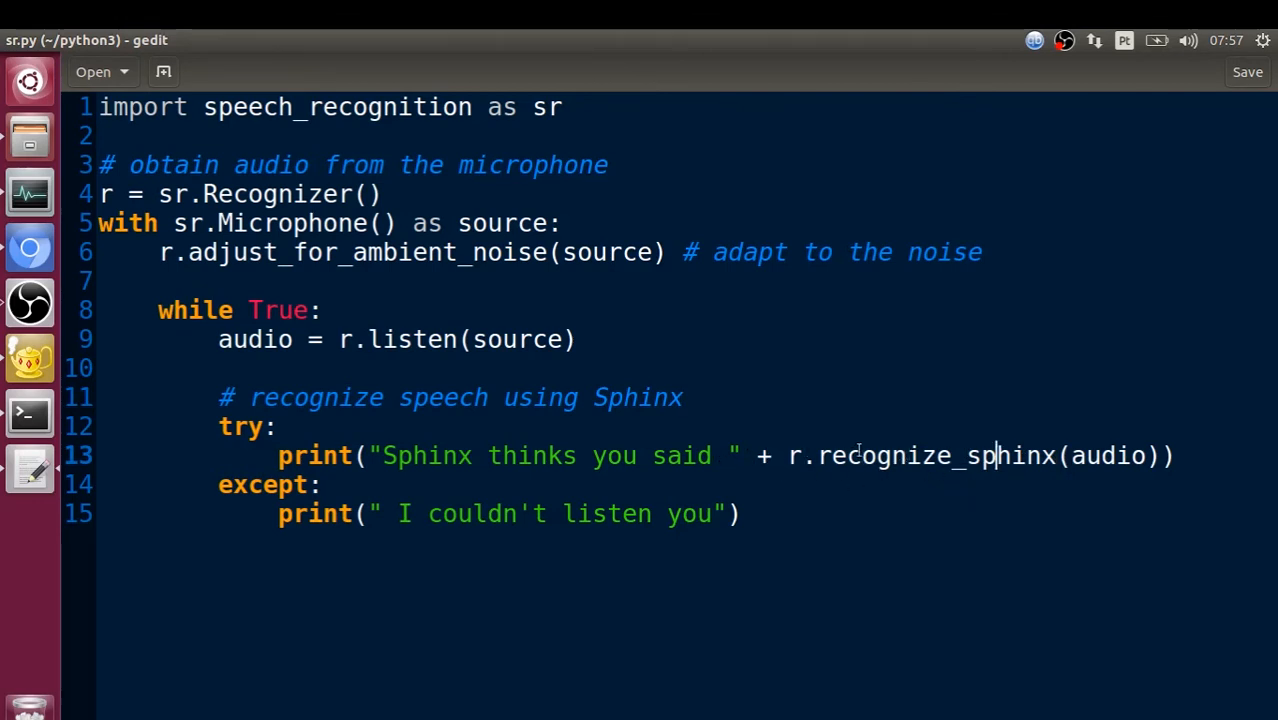
# - Run python3 sr.py from the python3 folder in Terminal, then interrupt it with Ctrl+C
pyautogui.click(1180, 455)
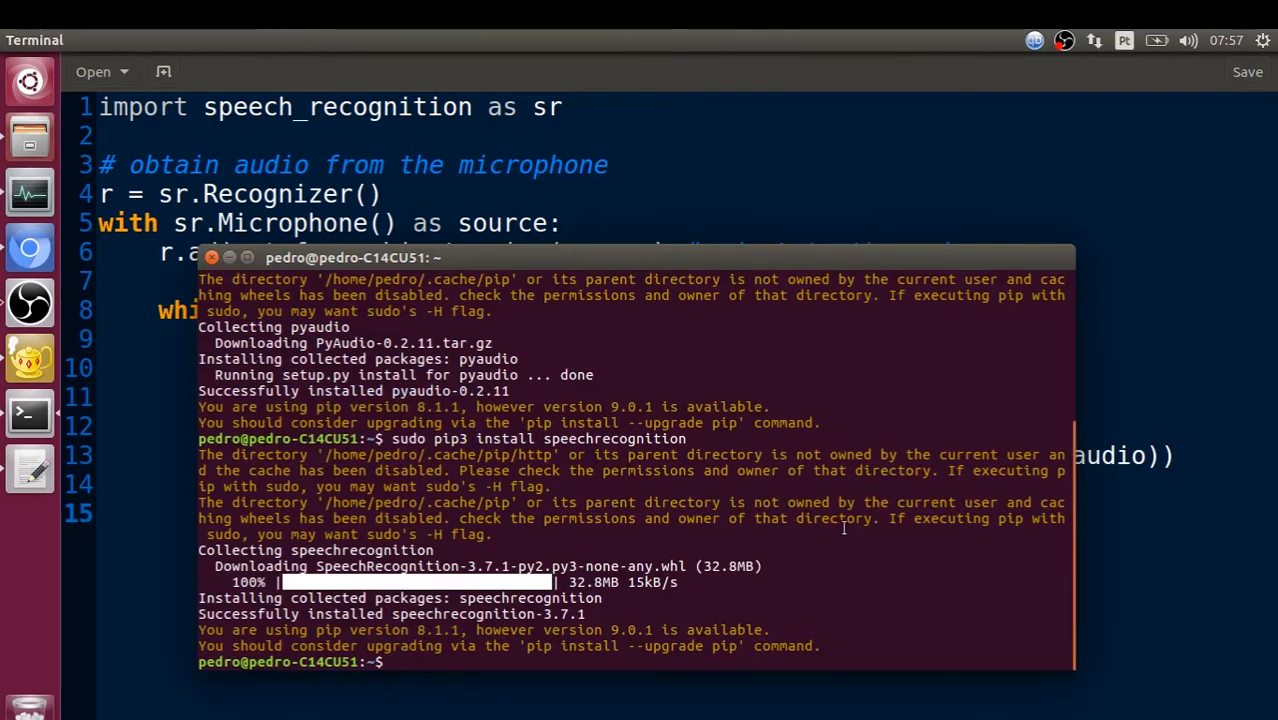
pyautogui.write('cd python3')
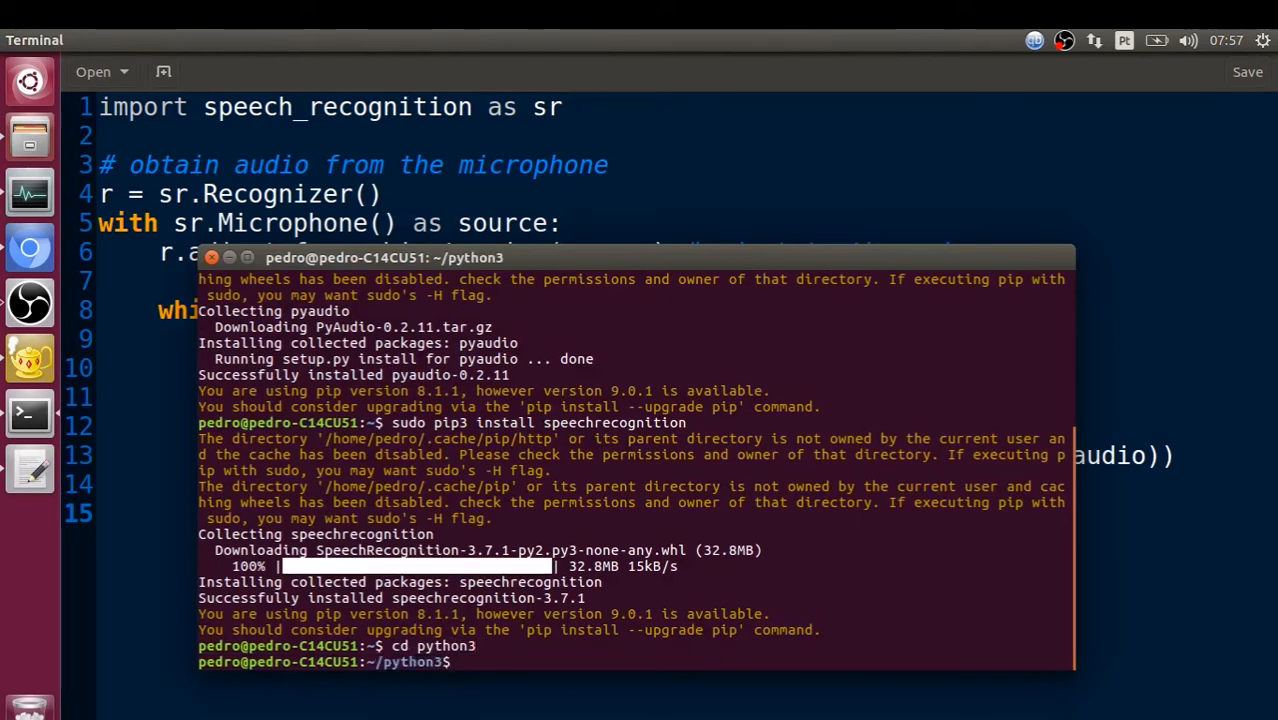
pyautogui.write('python3 sr.')
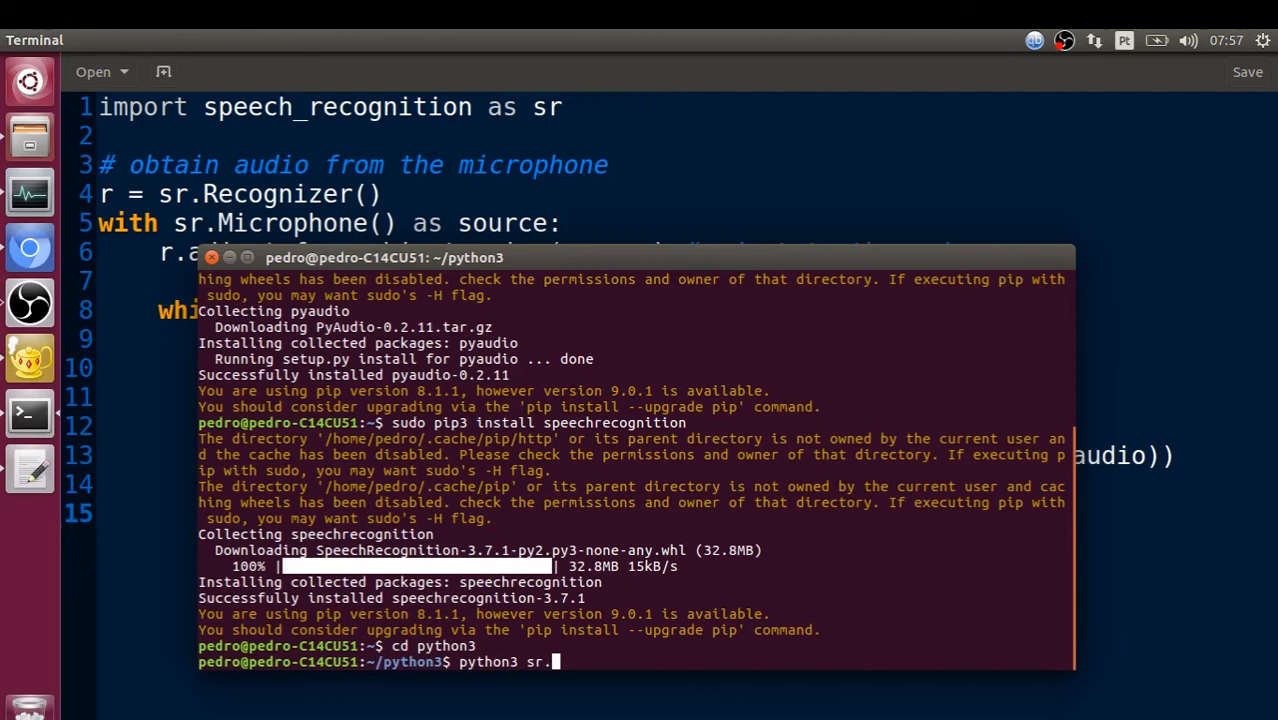
pyautogui.write('py')
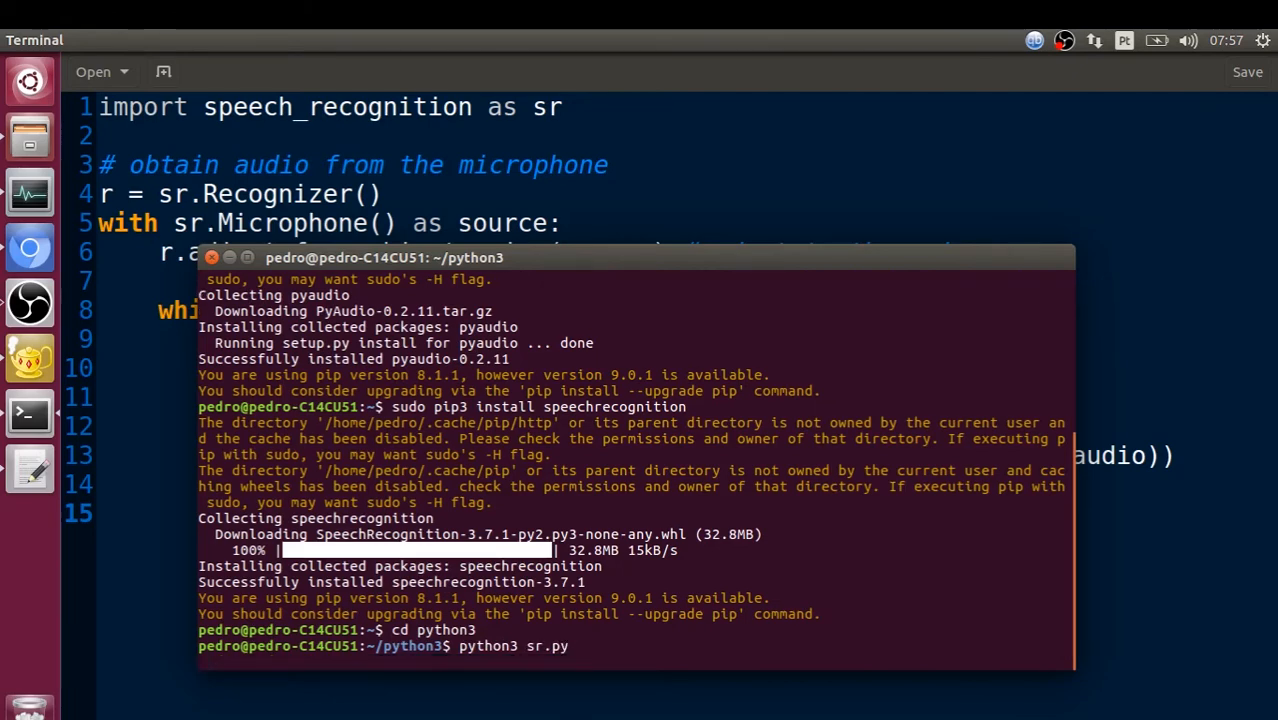
pyautogui.press('Return')
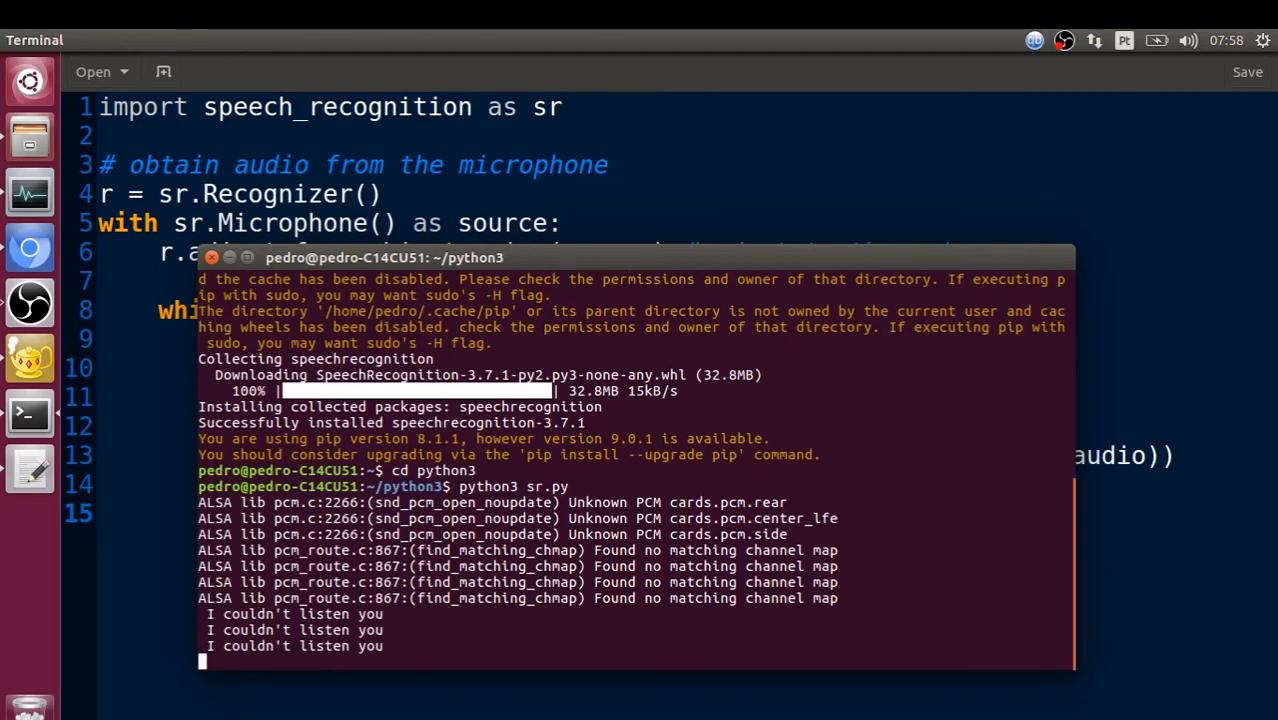
pyautogui.press('ctrl+c')
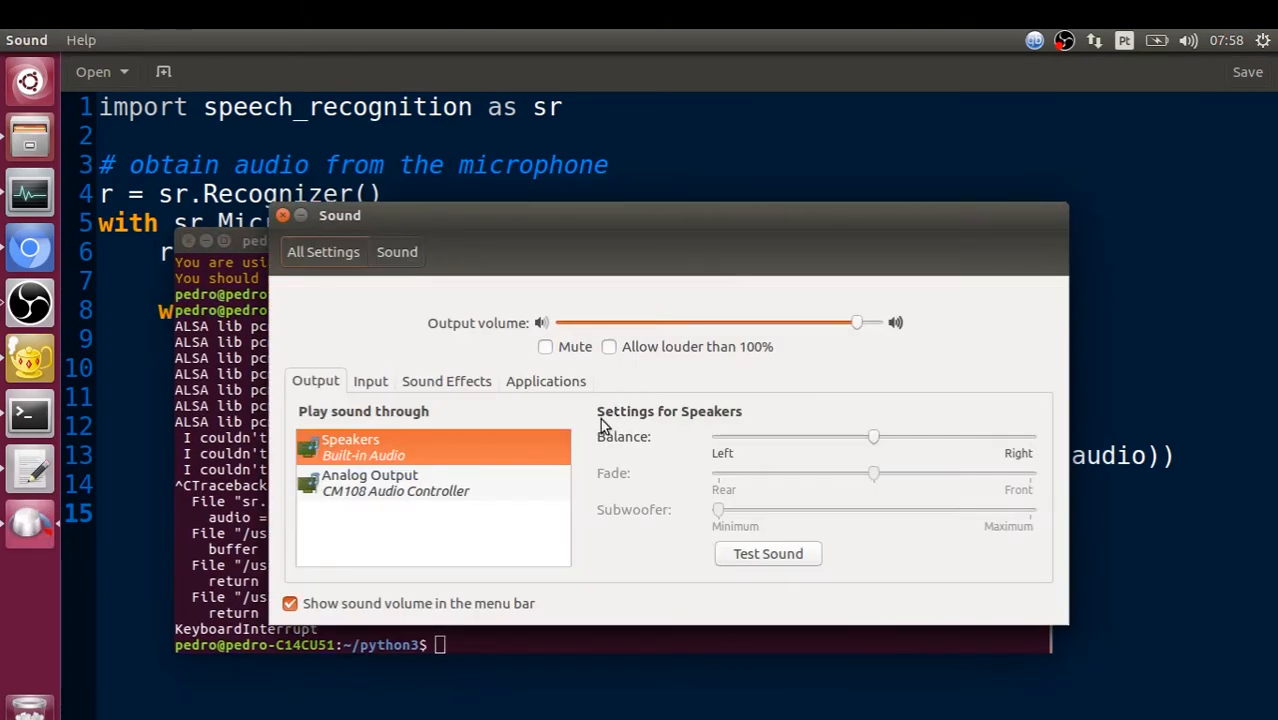
# - Choose Microphone CM108 Audio Controller as the Sound input device and close Settings
pyautogui.click(370, 381)
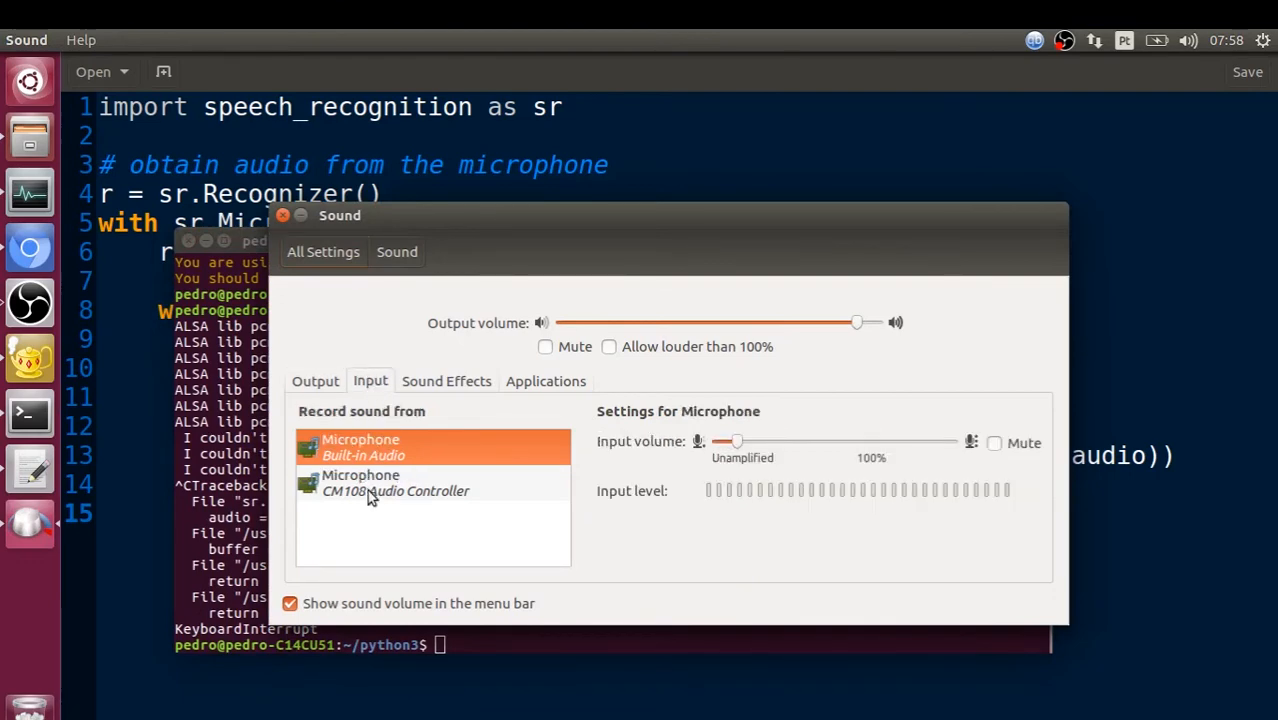
pyautogui.click(395, 482)
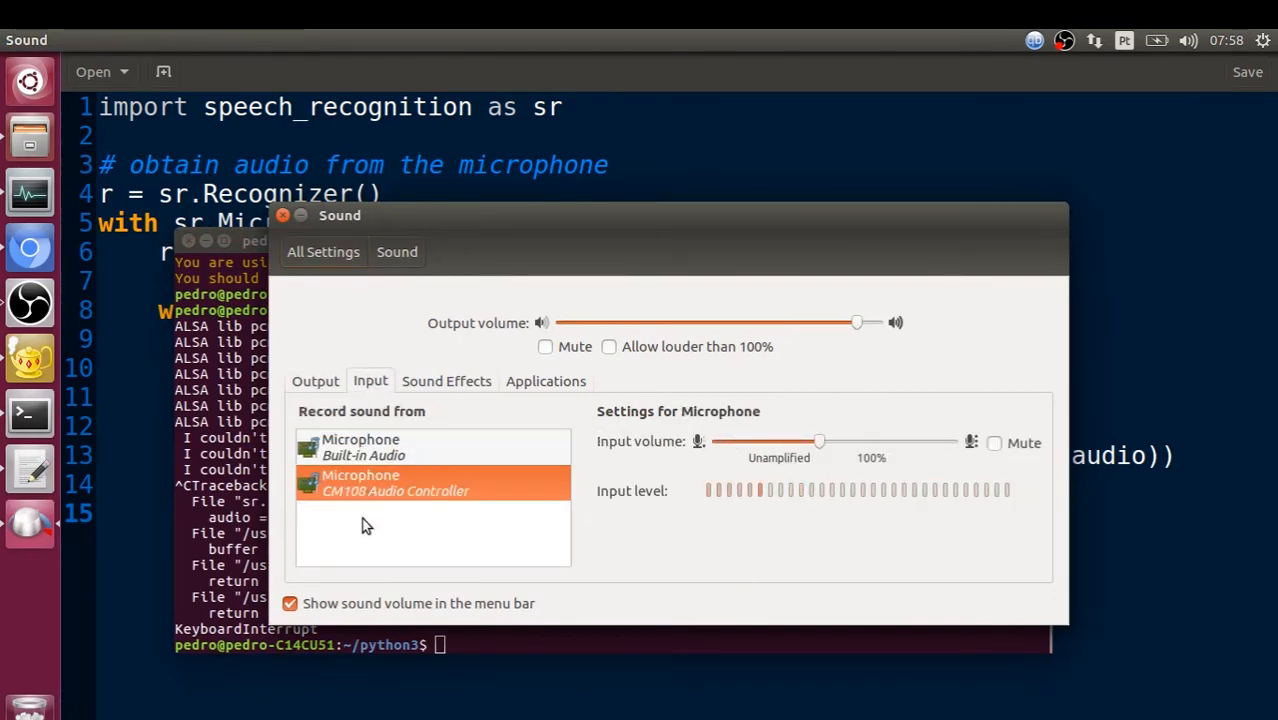
pyautogui.click(283, 215)
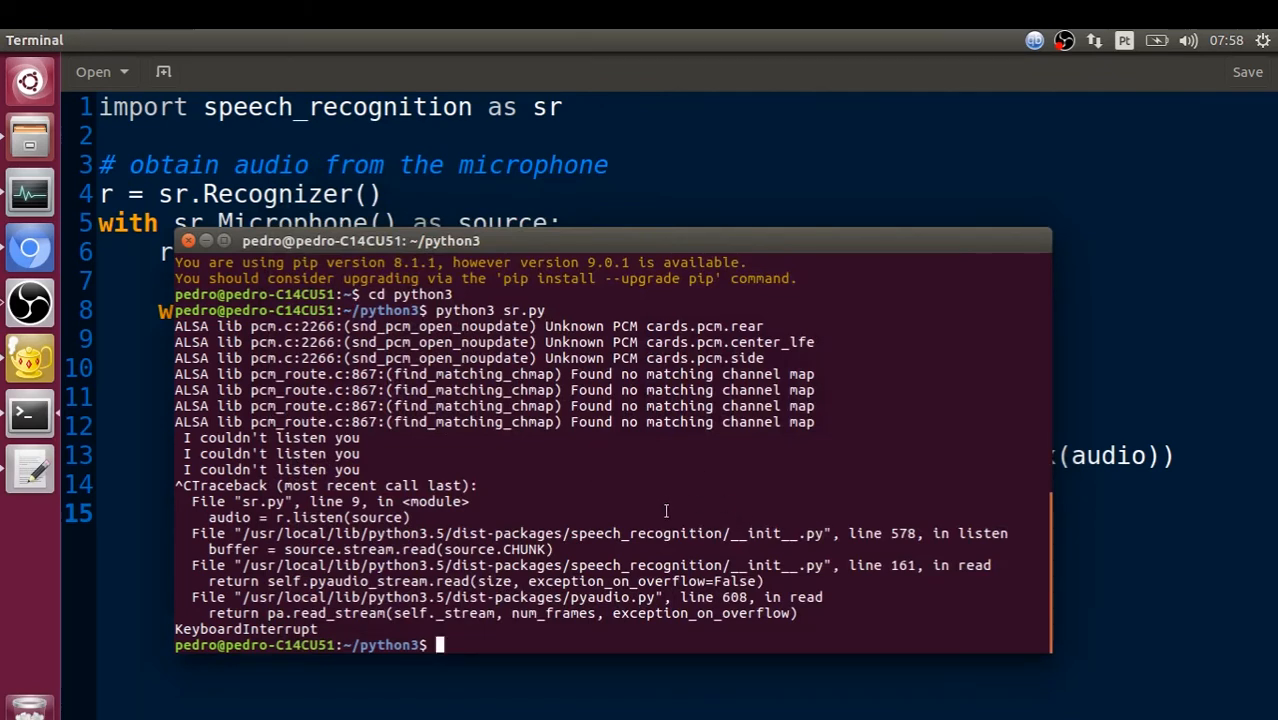
# - Rerun python3 sr.py, which still prints "I couldn't listen you", and scroll its output
pyautogui.write('python3 sr.py')
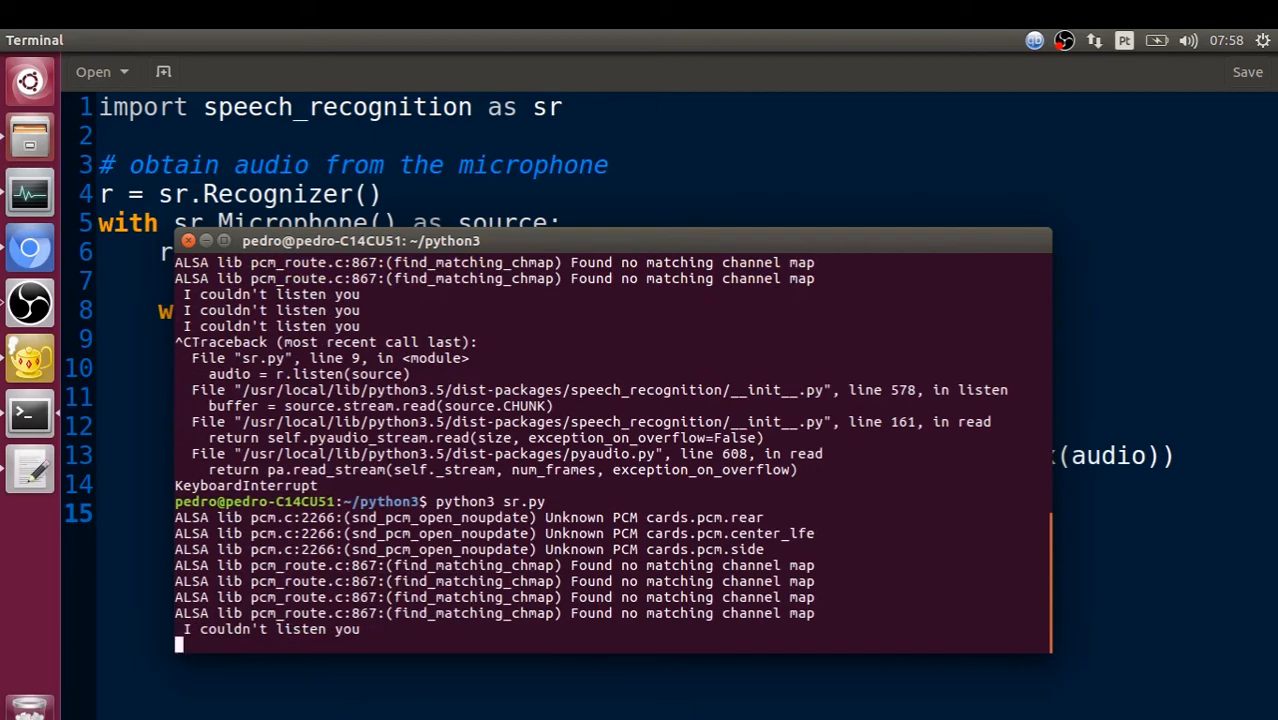
pyautogui.scroll(-3)
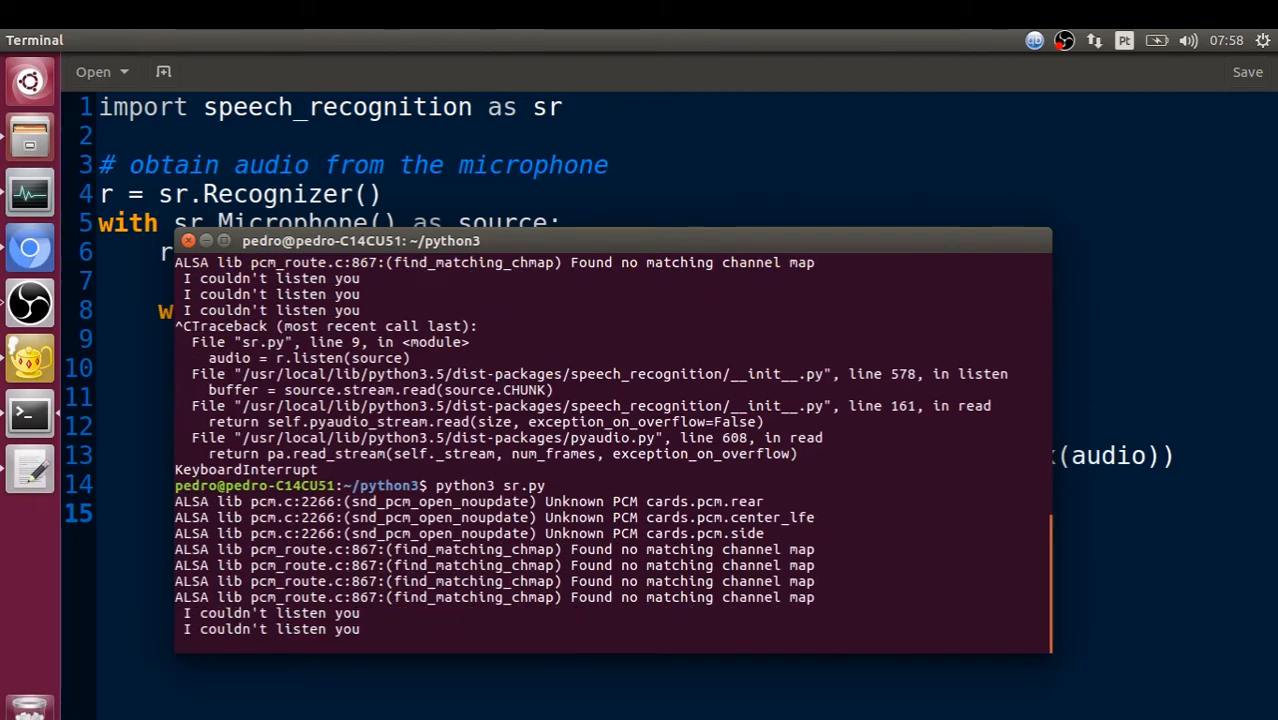
pyautogui.scroll(-3)
pyautogui.write('sudo')
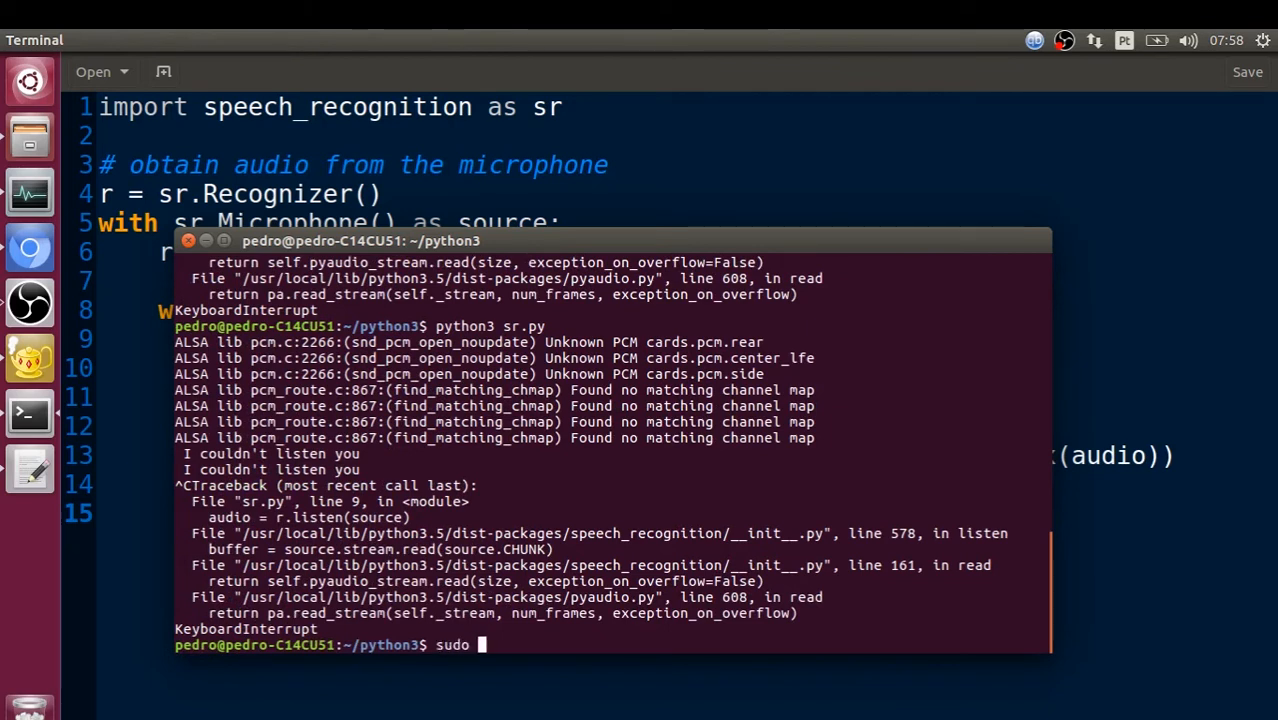
# - Install pocketsphinx with pip and sudo pip, which report it already satisfied for Python 2.7
pyautogui.write('pip inst')
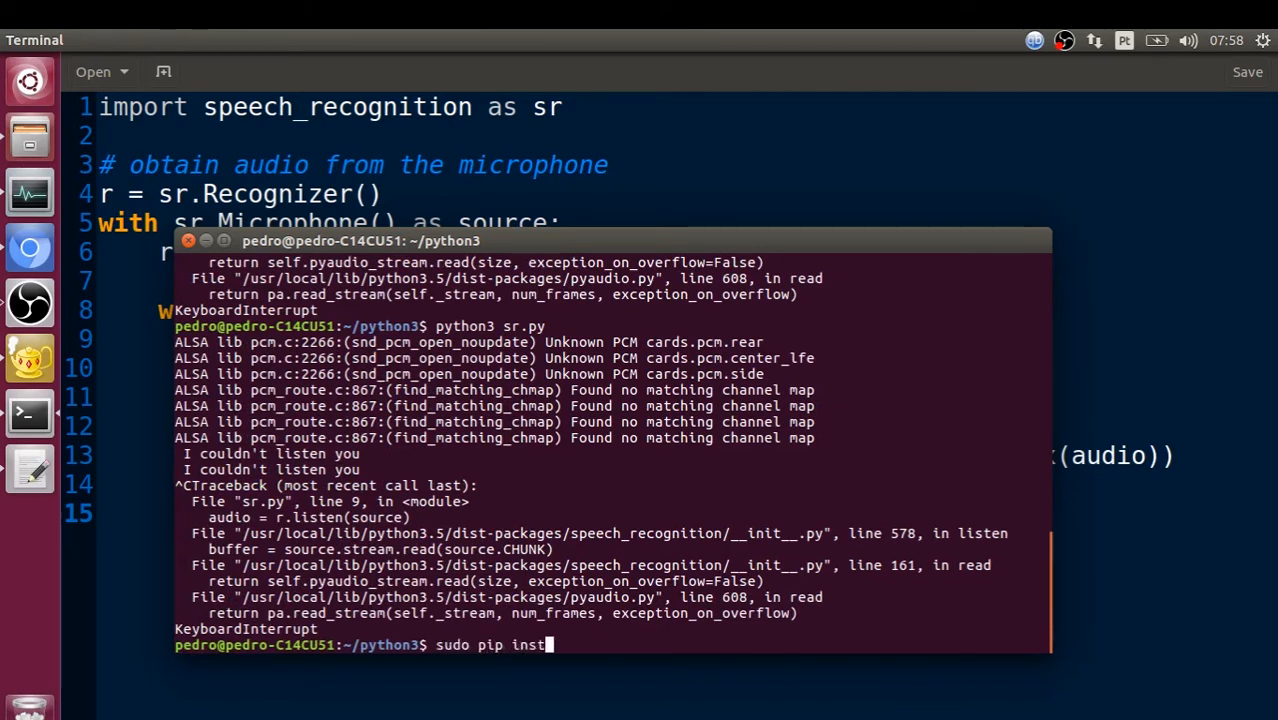
pyautogui.write('all pocketsph')
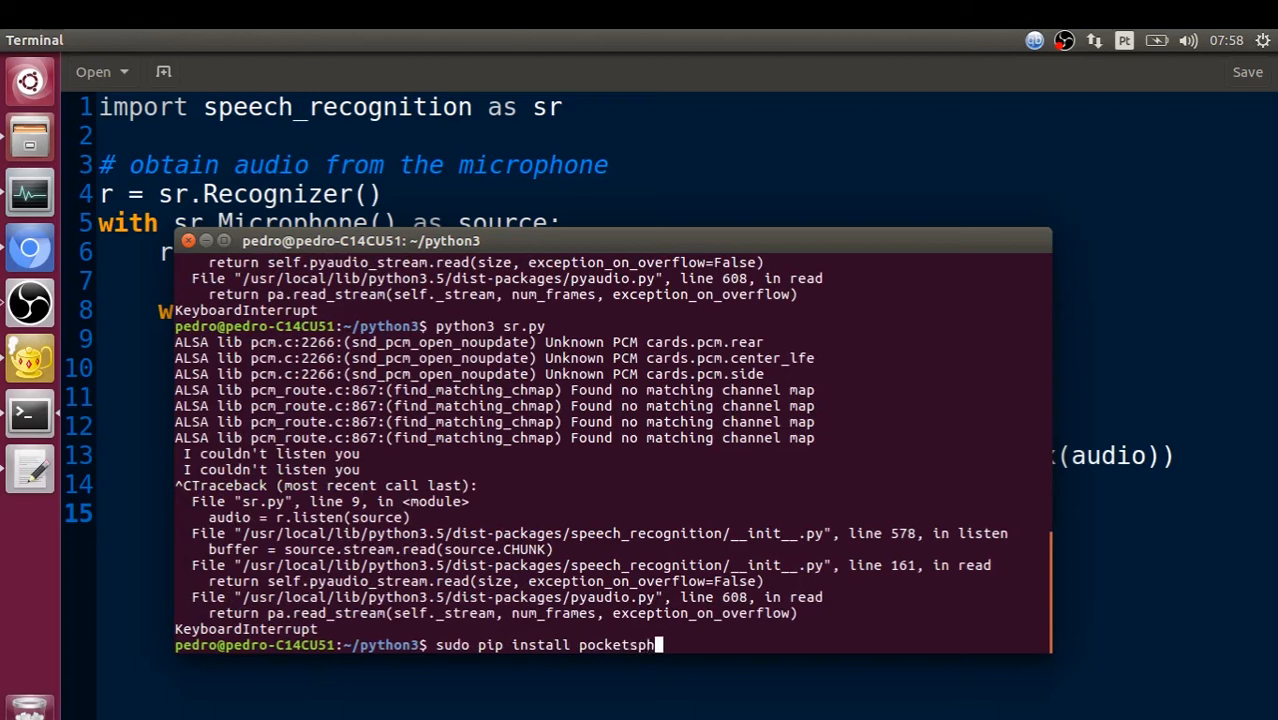
pyautogui.write('inx')
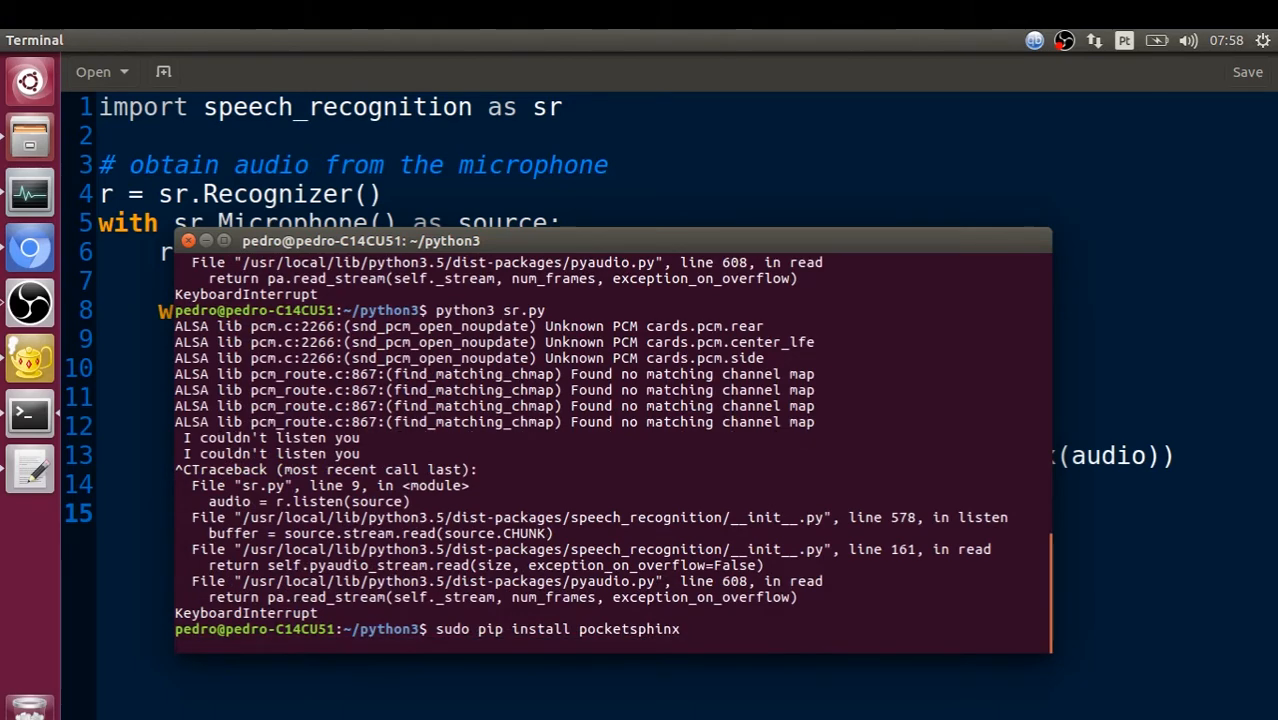
pyautogui.press('Return')
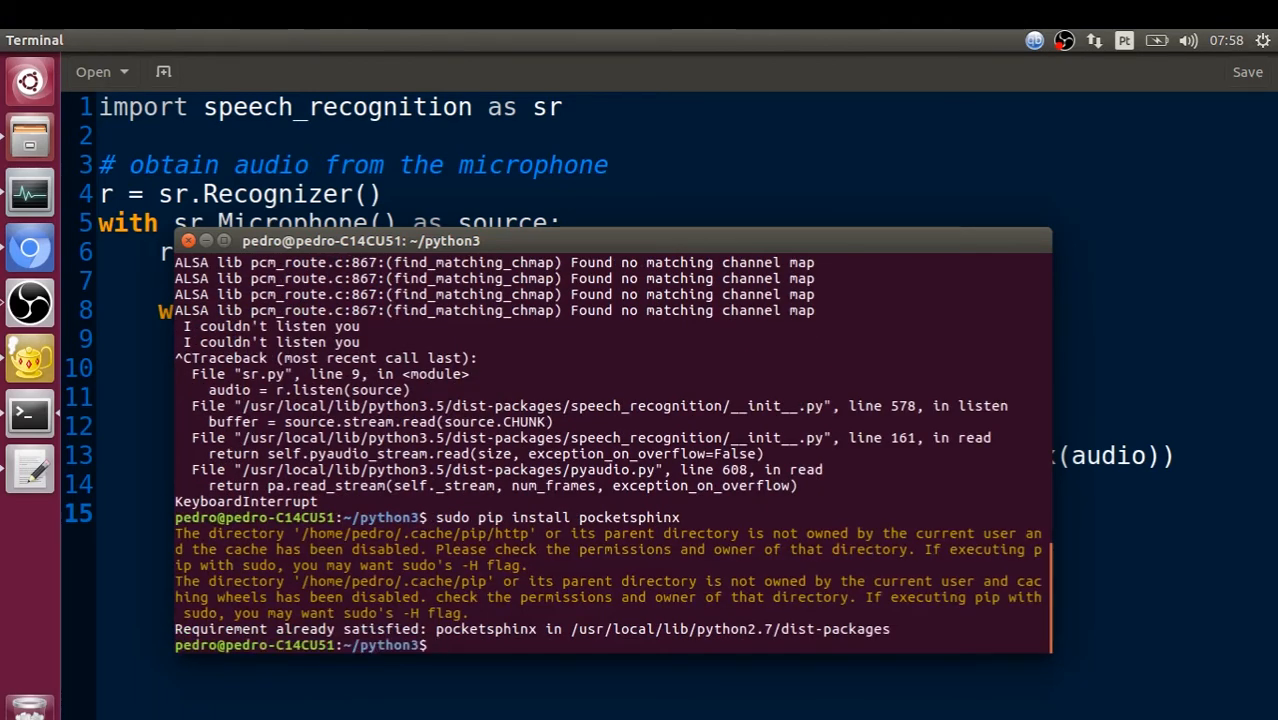
pyautogui.write('sudo pip install pocketsphinx')
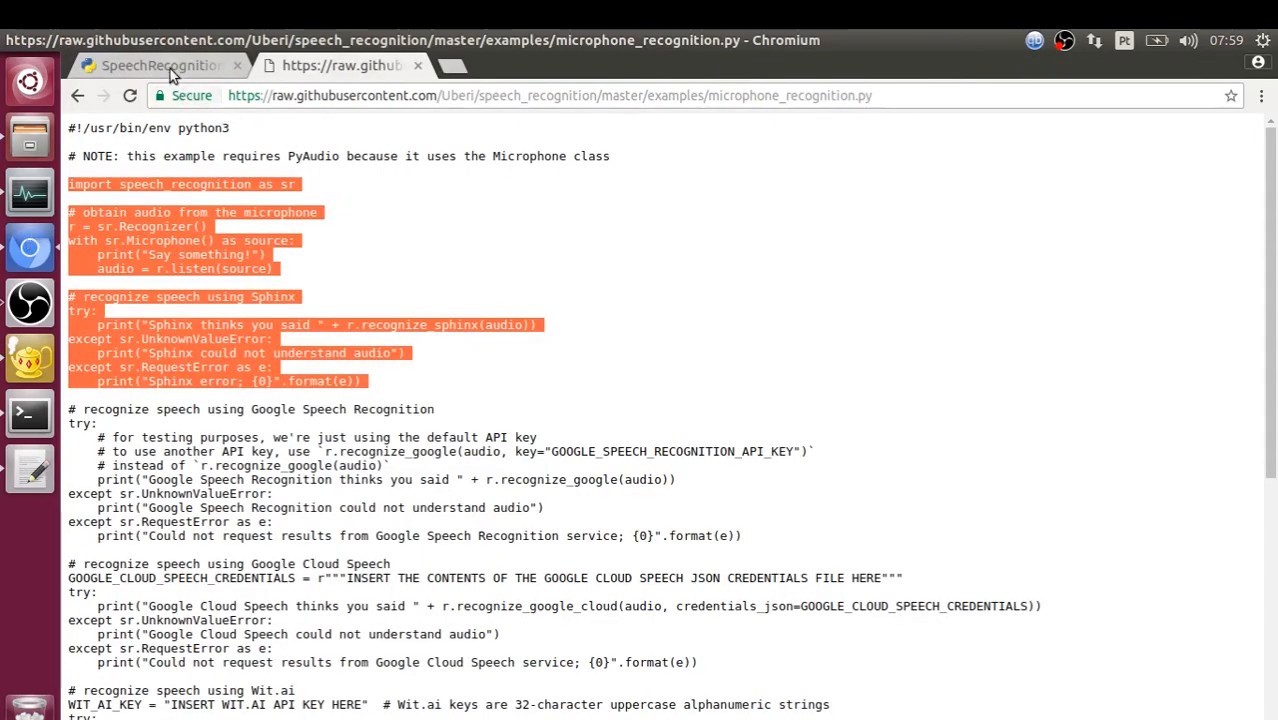
# - Read the quickstart command and supported engine list on the SpeechRecognition 3.7.1 PyPI page
pyautogui.click(160, 65)
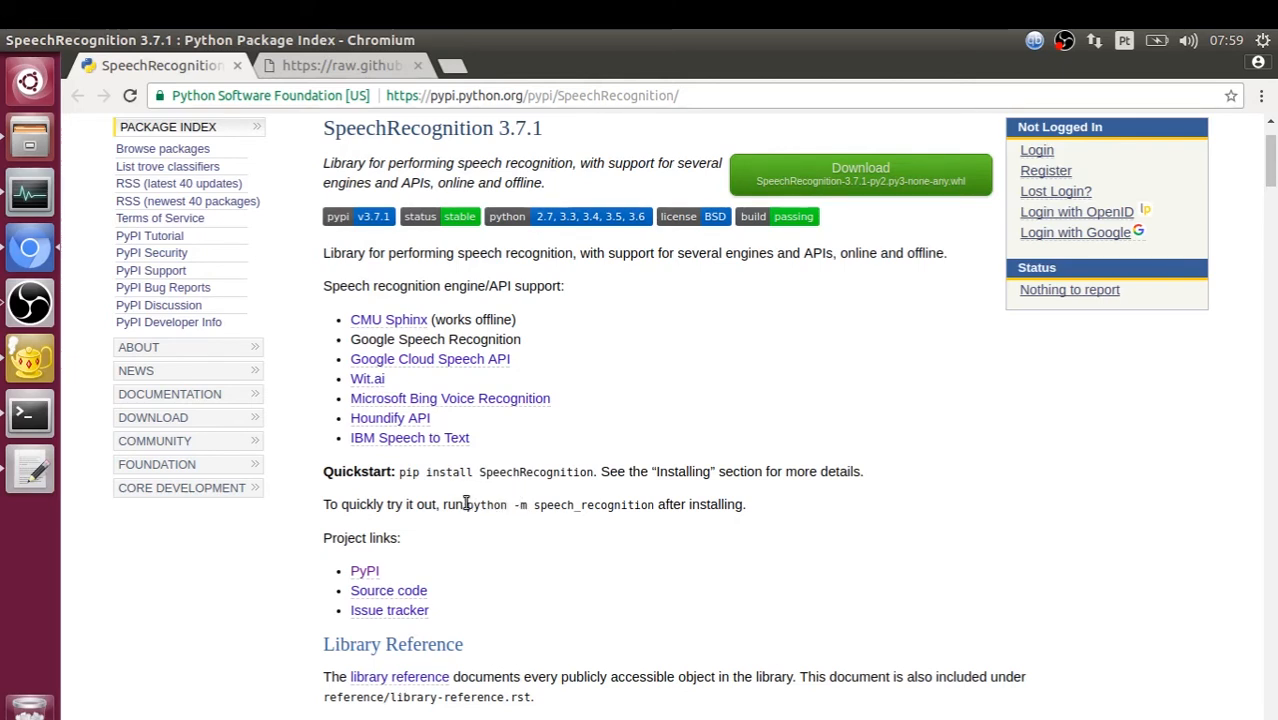
pyautogui.moveTo(508, 525)
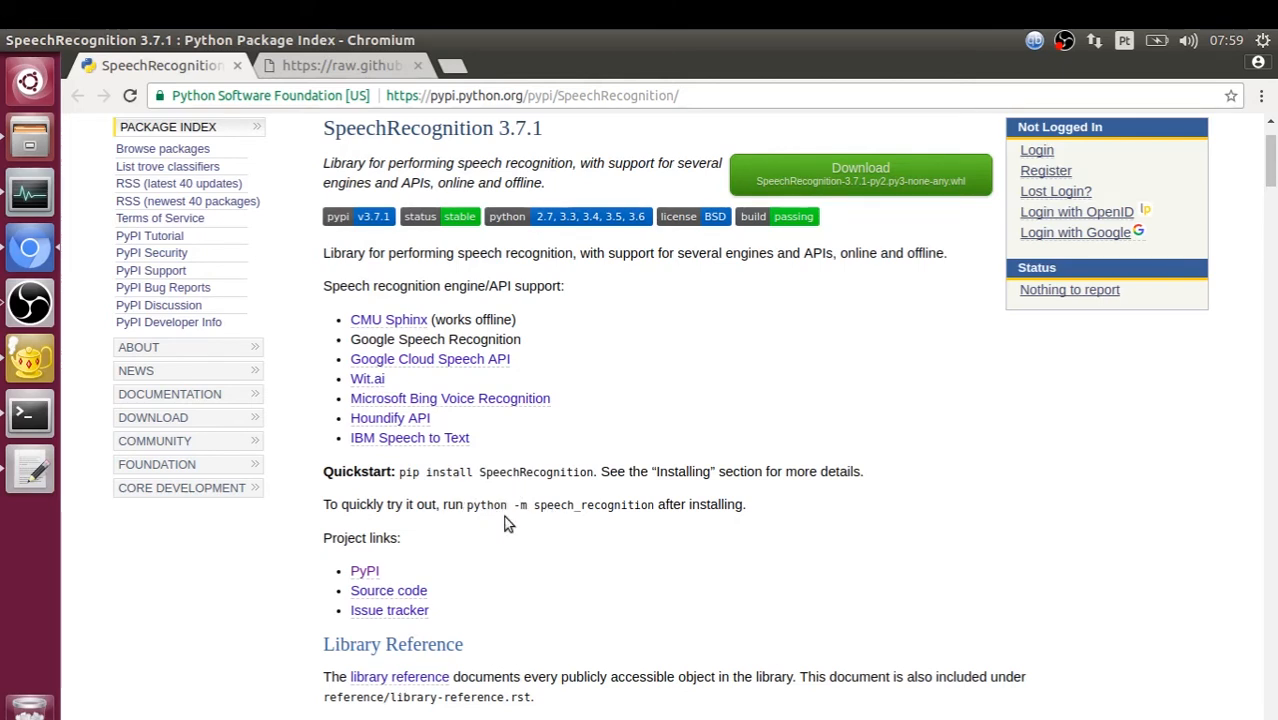
pyautogui.moveTo(648, 524)
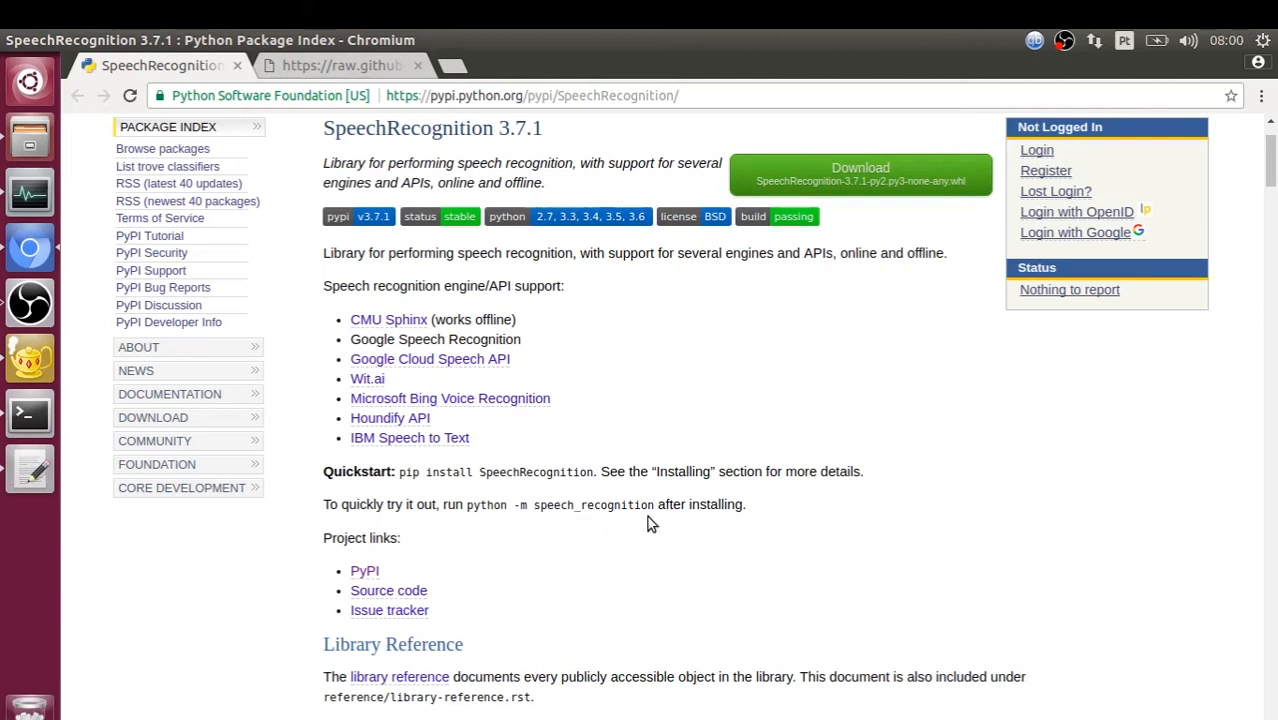
pyautogui.moveTo(565, 512)
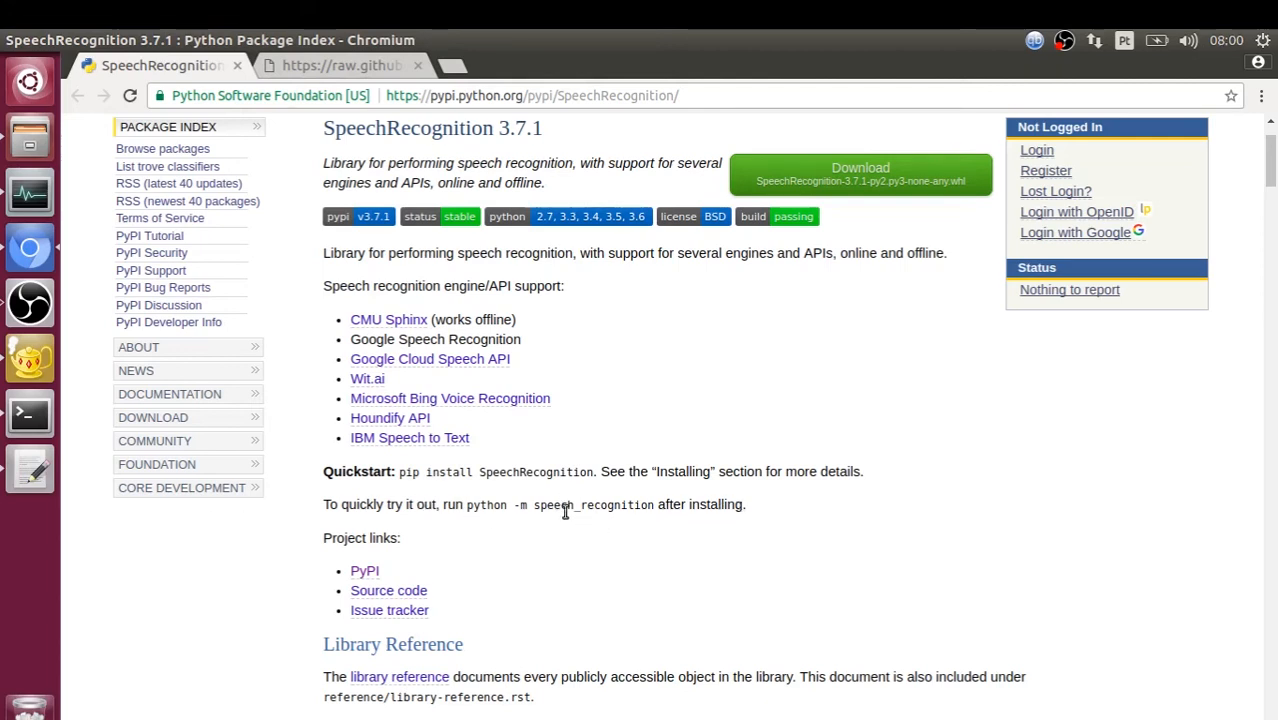
pyautogui.moveTo(469, 504)
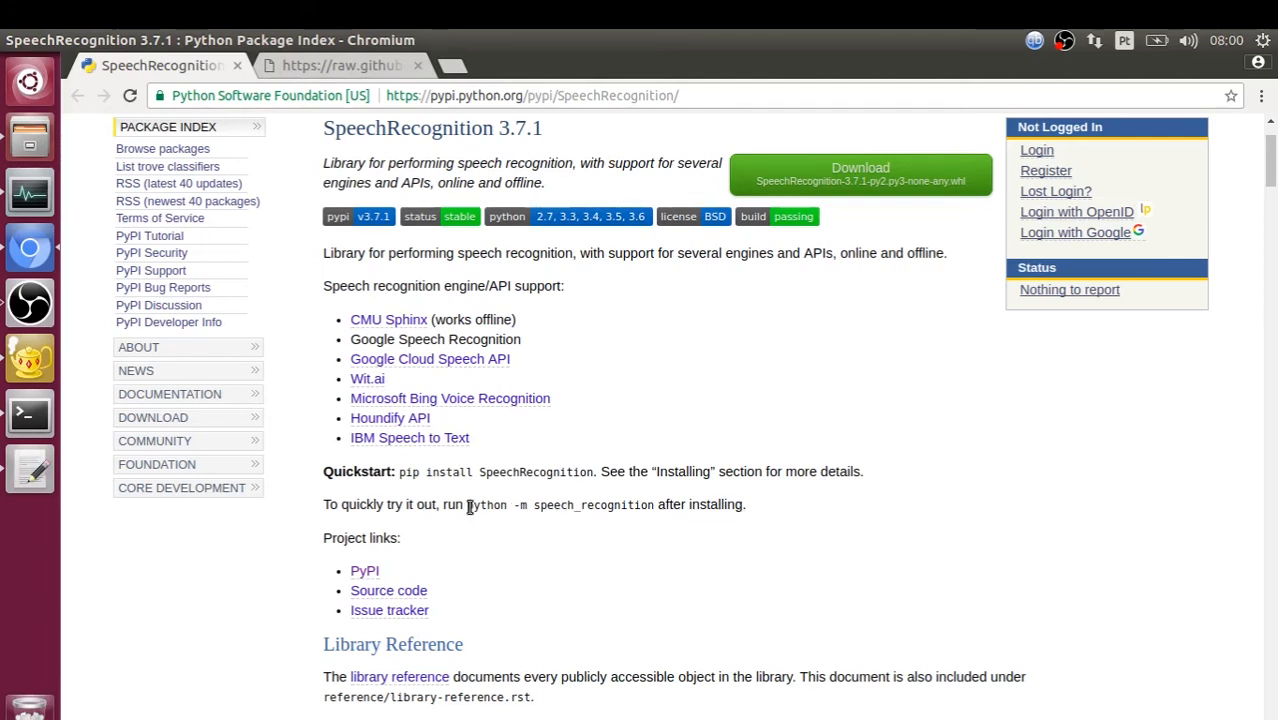
pyautogui.moveTo(643, 499)
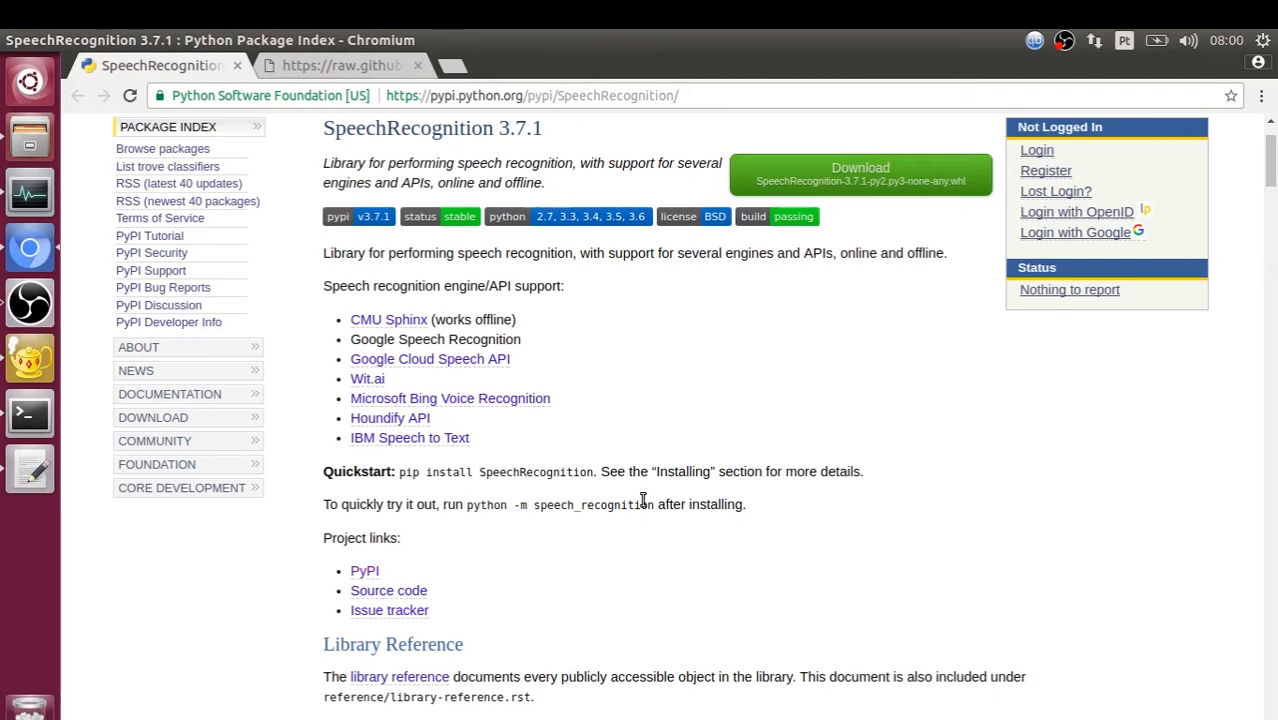
pyautogui.scroll(-3)
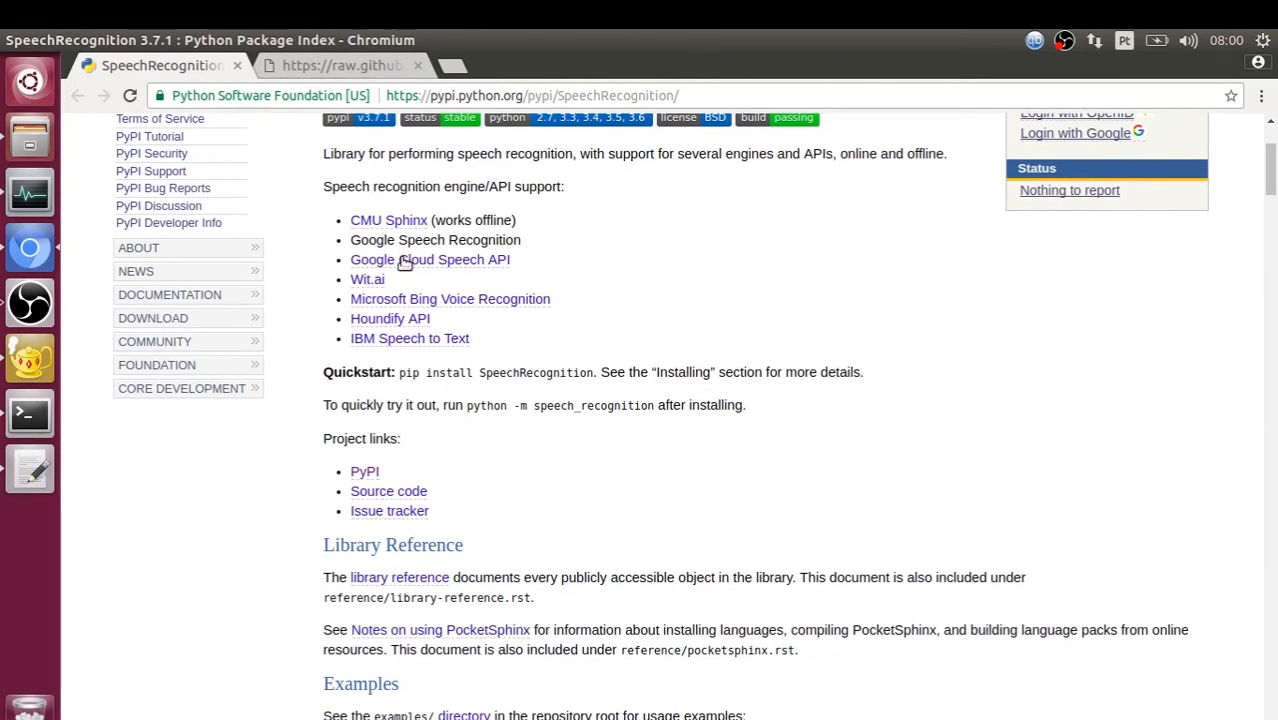
pyautogui.moveTo(605, 370)
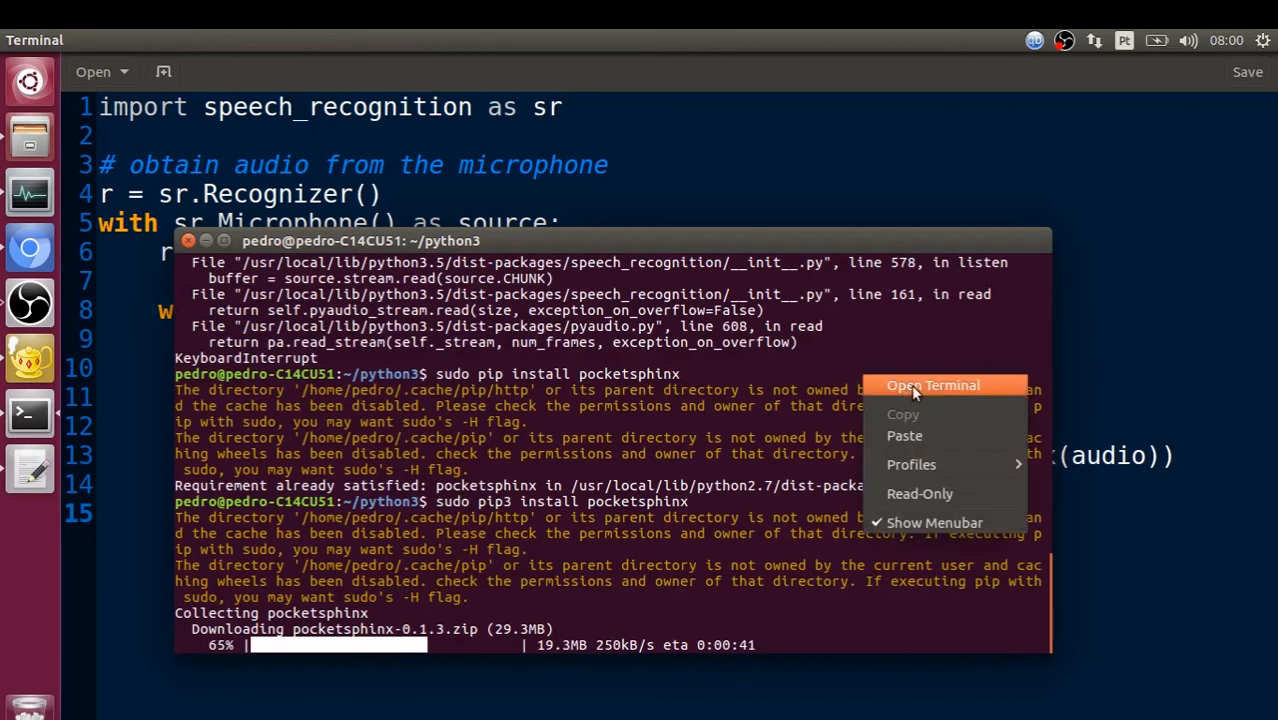
# - Open a new terminal and change recognize_sphinx to recognize_google in sr.py
pyautogui.click(932, 385)
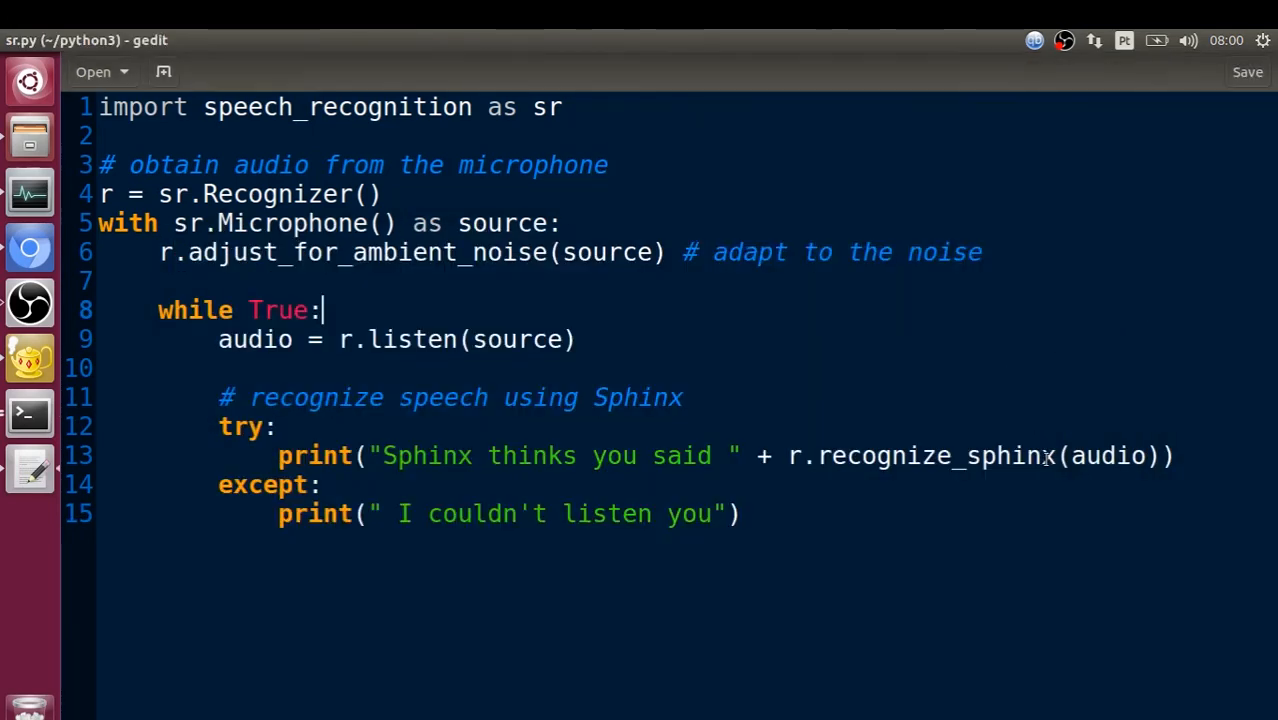
pyautogui.doubleClick(1010, 455)
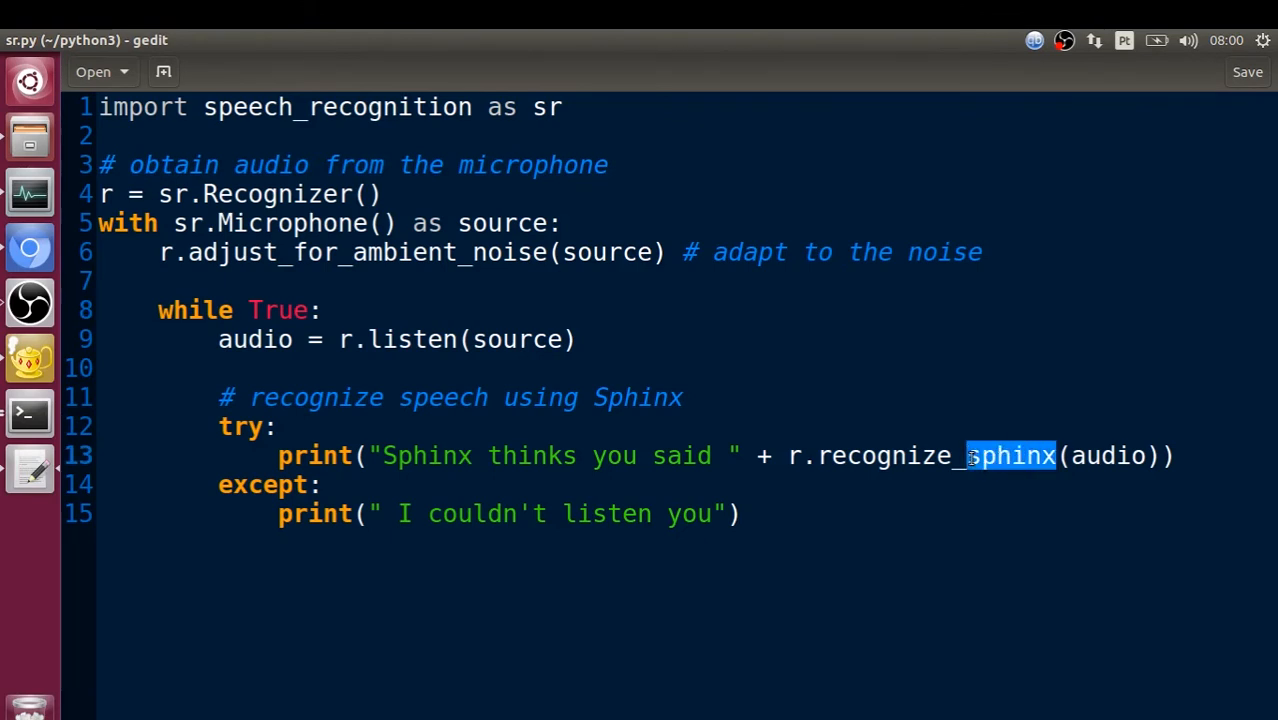
pyautogui.write('google(audio))')
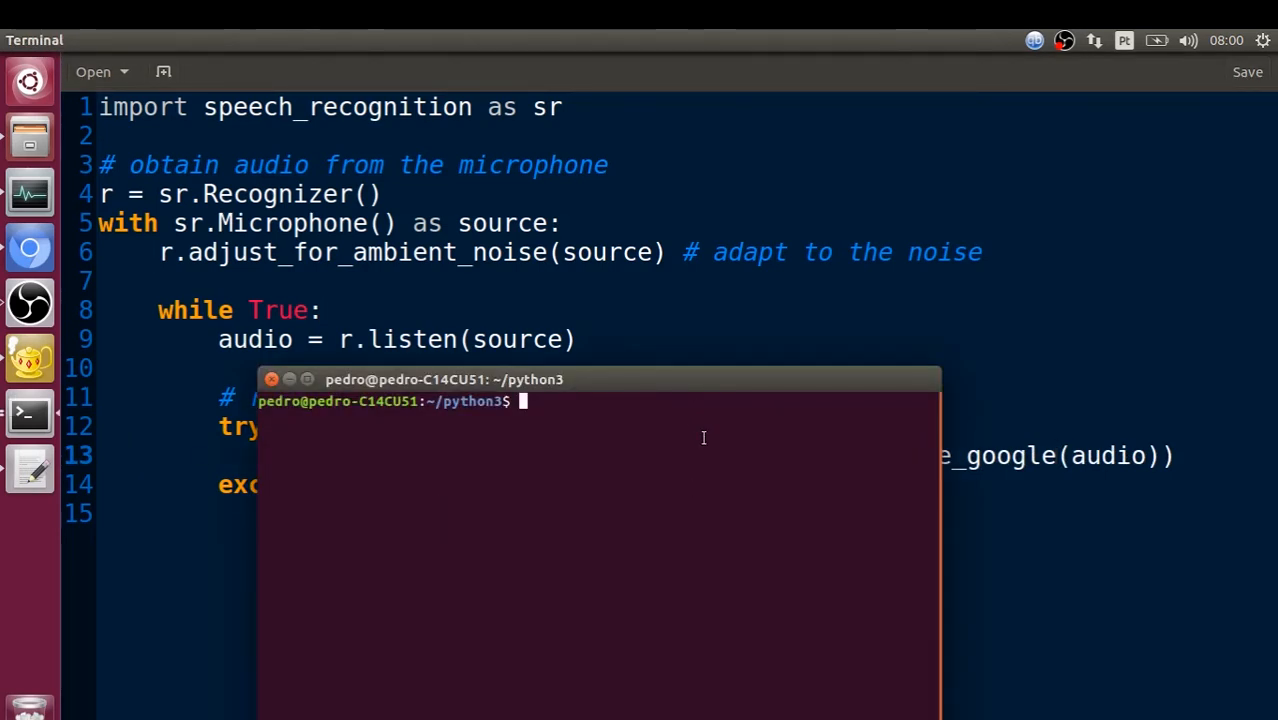
# - Run python3 sr.py to transcribe spoken phrases with Google, then stop it with Ctrl+C
pyautogui.write('sudo apt-get install pybrain')
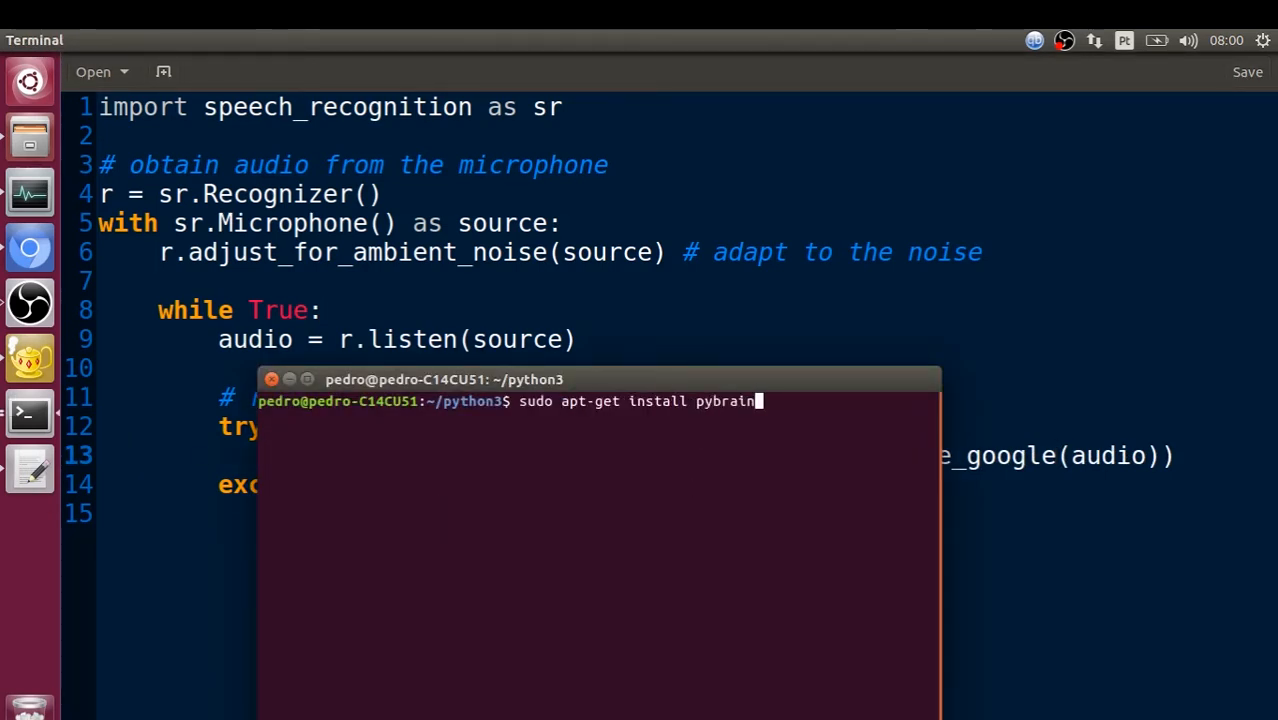
pyautogui.press('BackSpace')
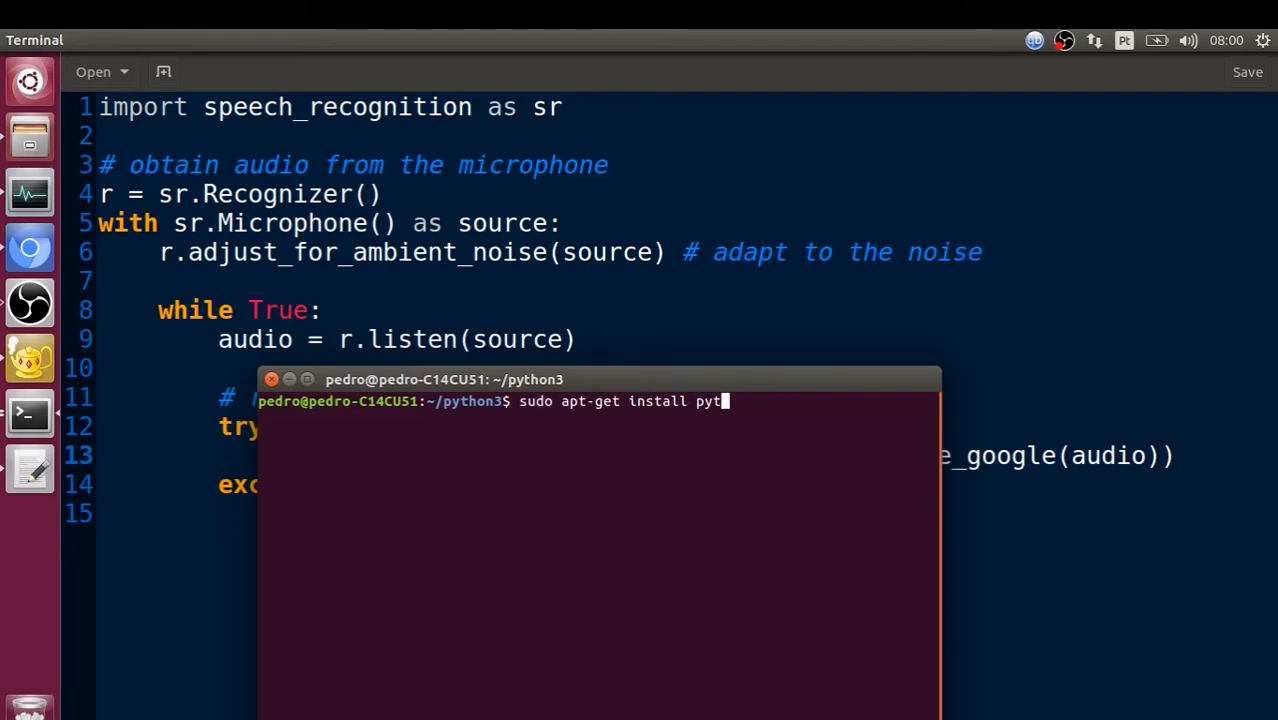
pyautogui.write('python3 s')
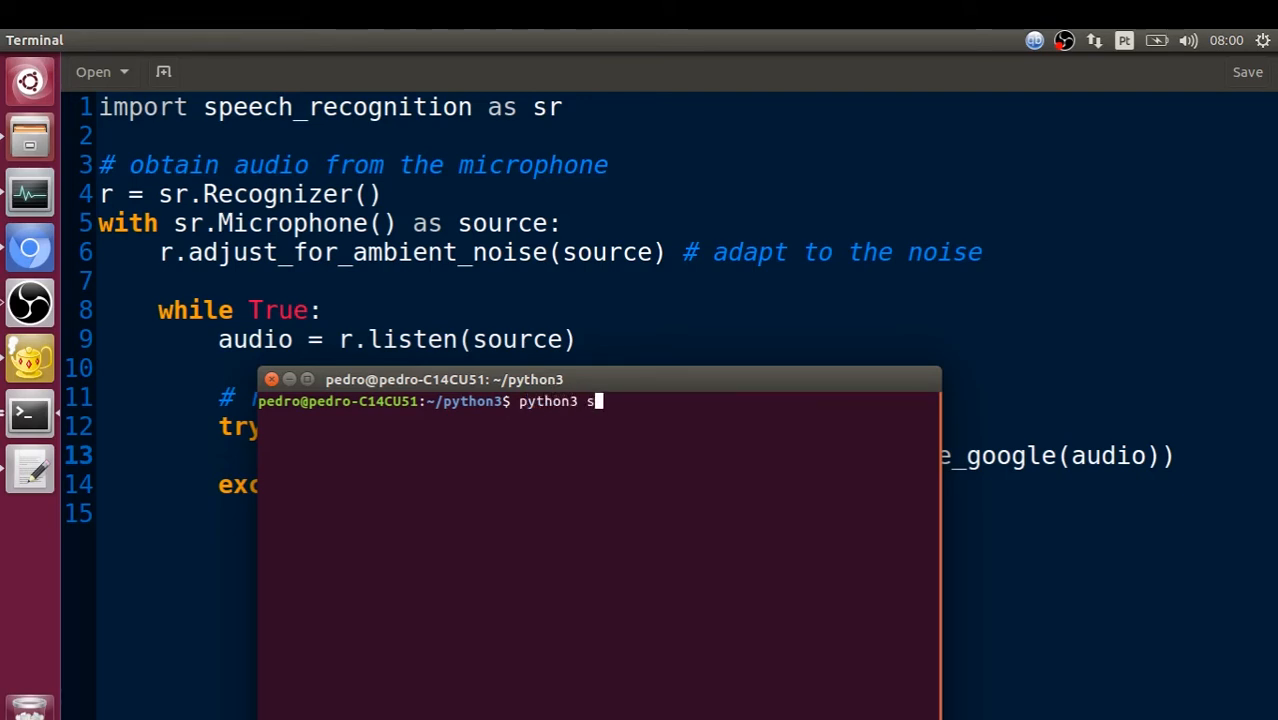
pyautogui.press('Return')
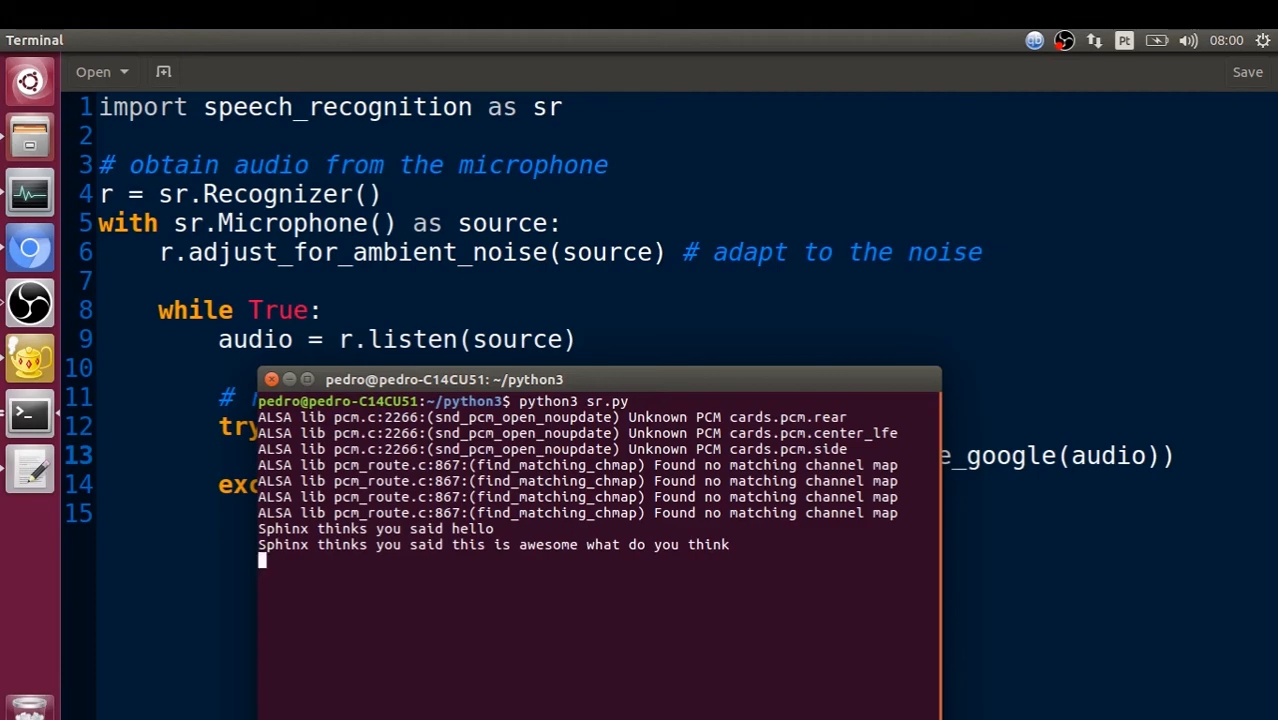
pyautogui.press('ctrl+c')
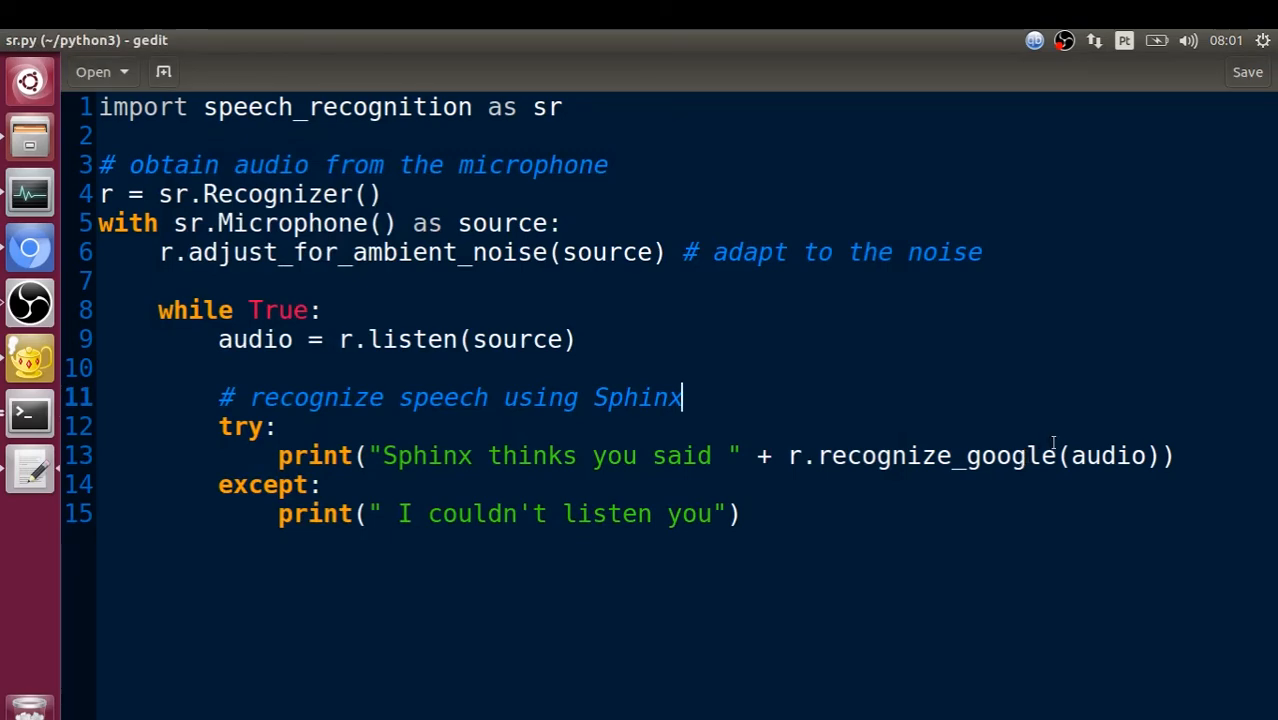
# - Replace 'google' with 'sphinx' so sr.py calls r.recognize_sphinx(audio), and save the file
pyautogui.click(1055, 455)
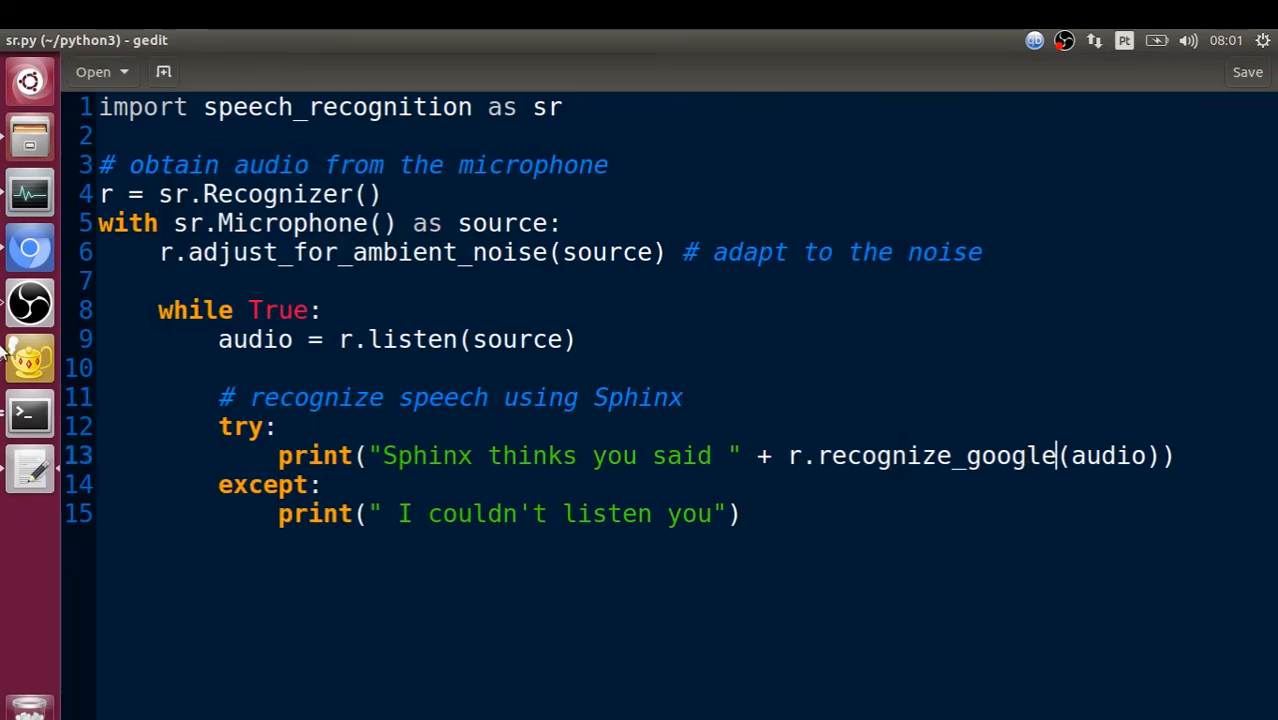
pyautogui.click(29, 414)
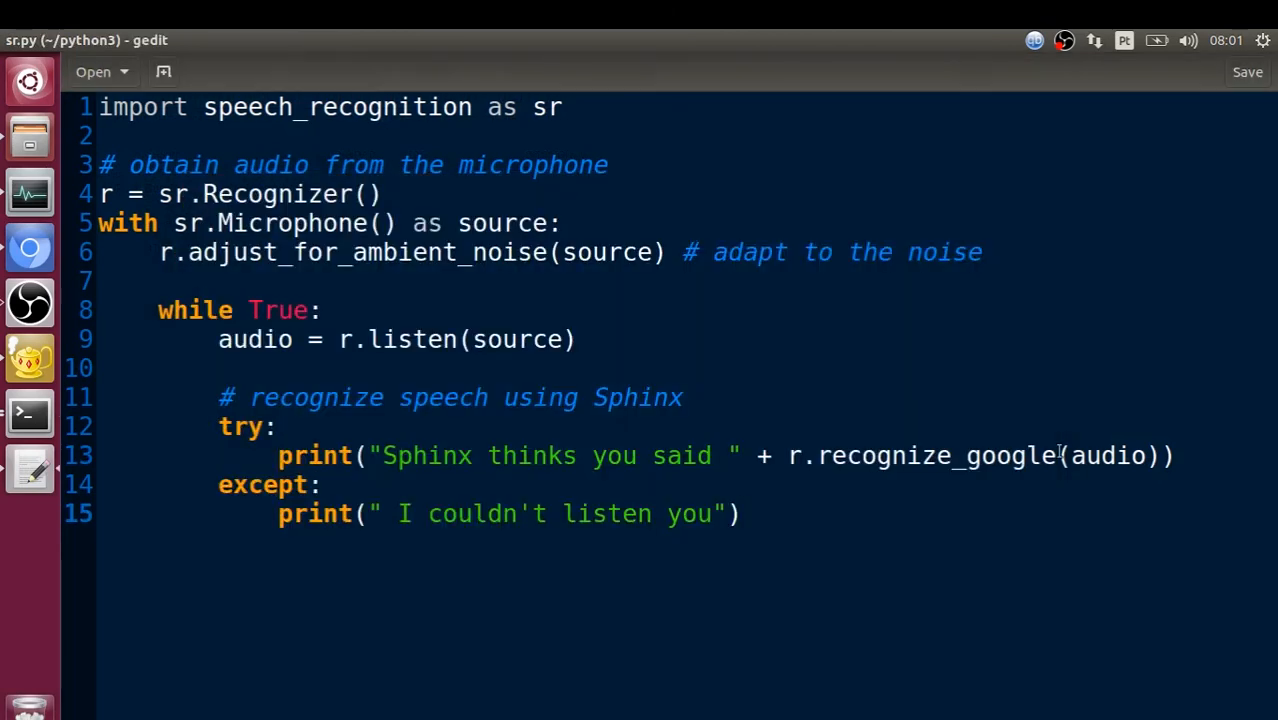
pyautogui.press('BackSpace')
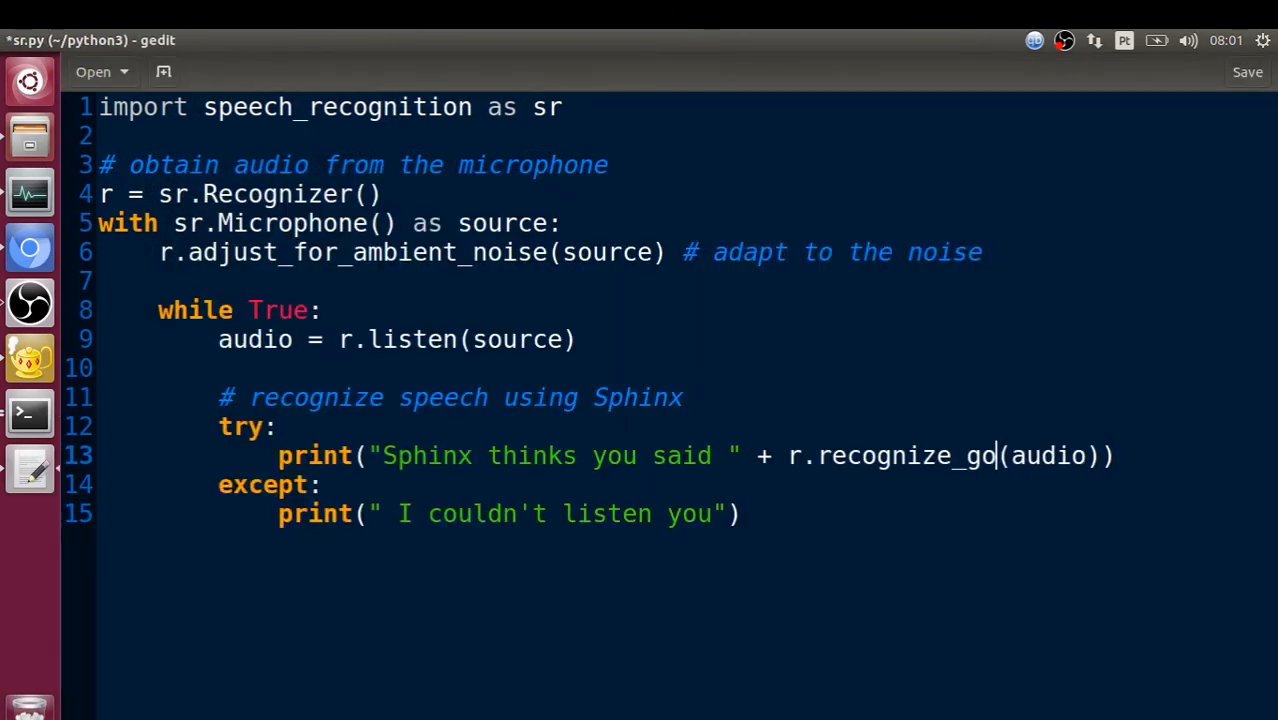
pyautogui.write('sphinx')
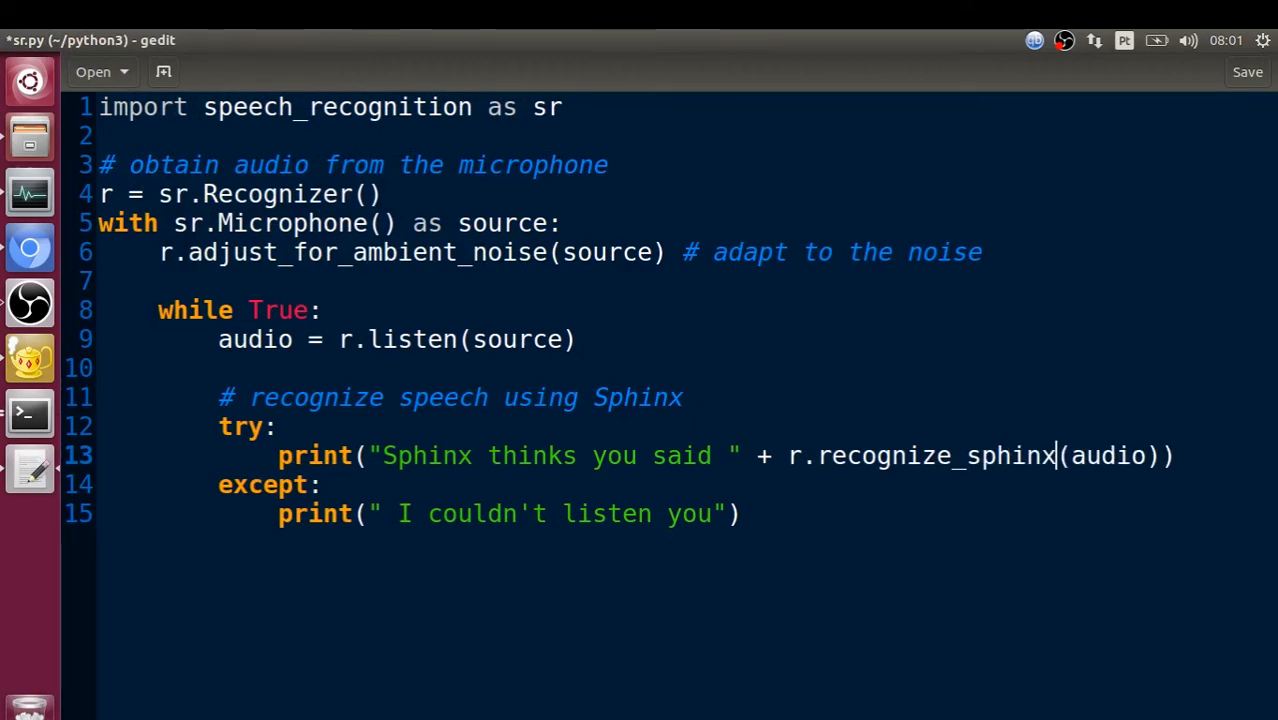
pyautogui.click(29, 415)
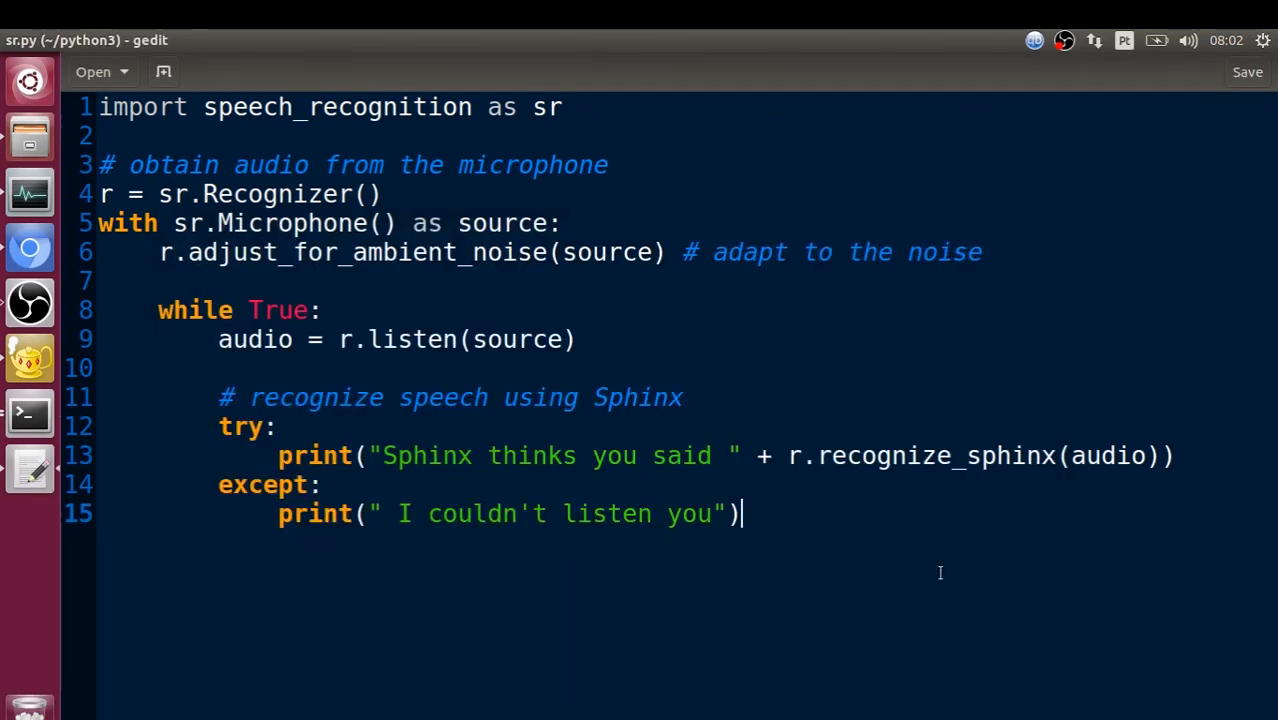
pyautogui.moveTo(983, 225)
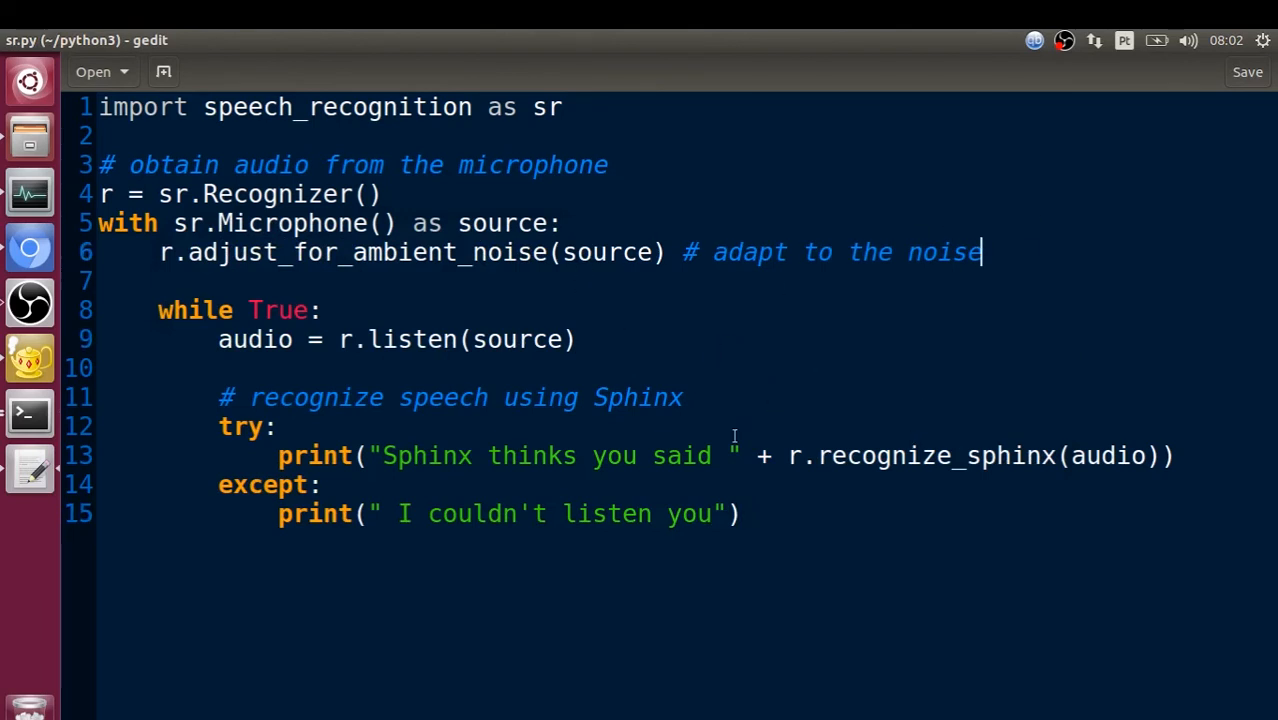
pyautogui.moveTo(785, 380)
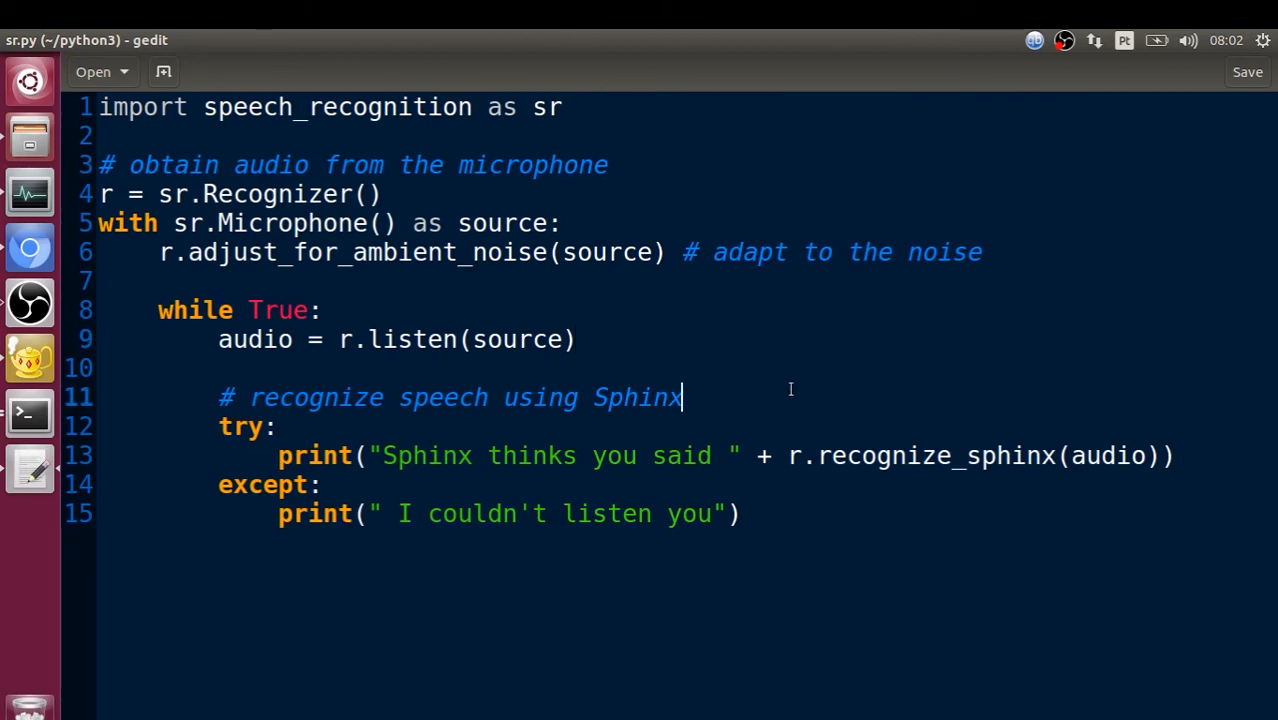
pyautogui.moveTo(859, 365)
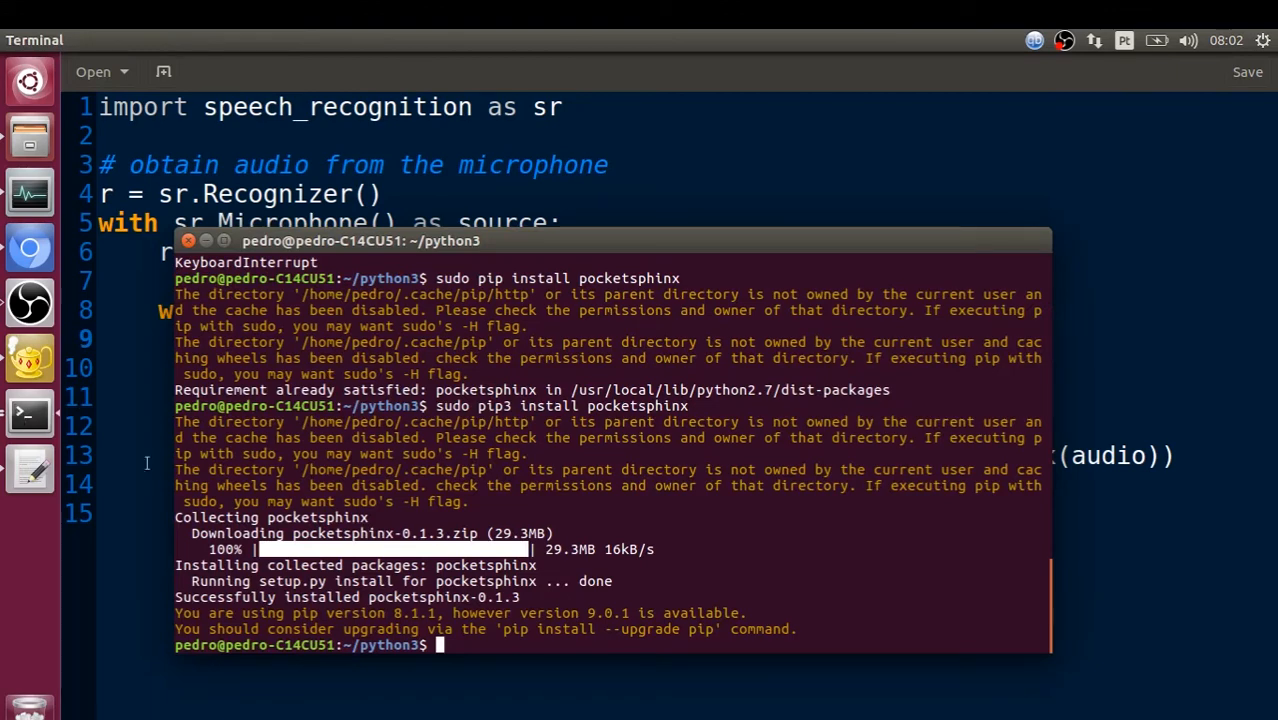
pyautogui.moveTo(713, 567)
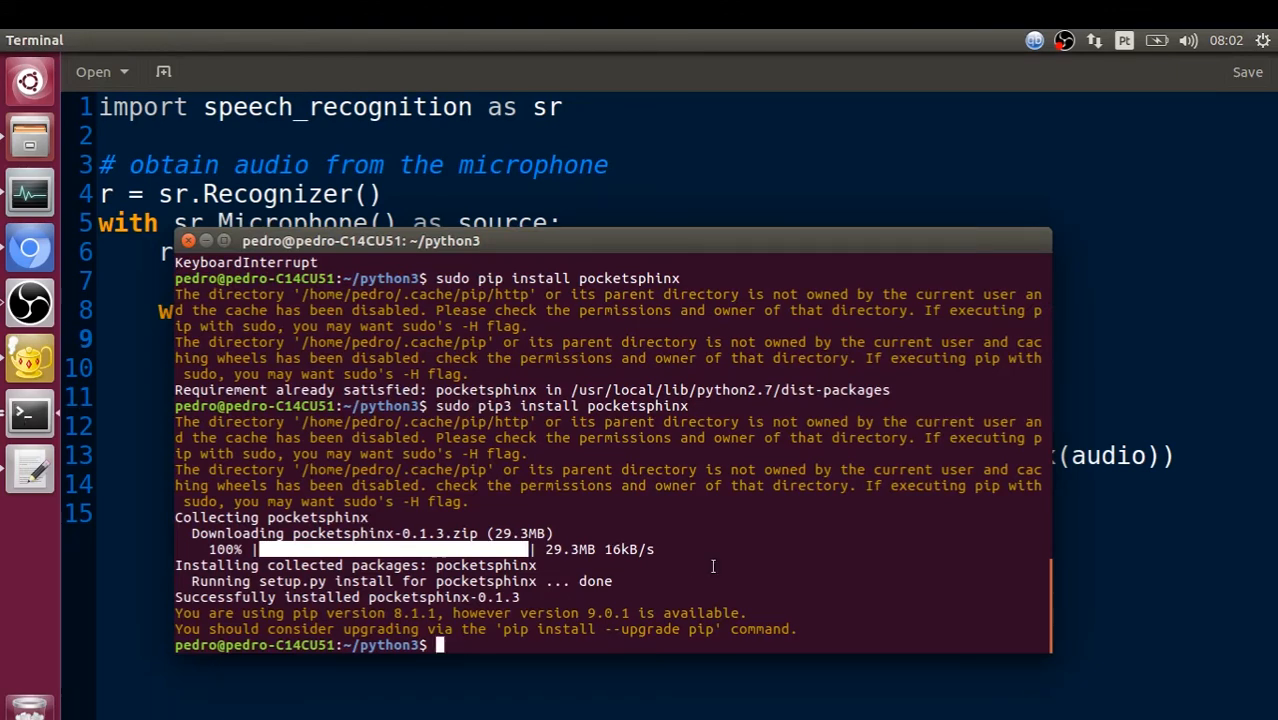
# - Run python3 sr.py to print Sphinx transcriptions like "how are you", then interrupt it
pyautogui.write('python3 sr.py')
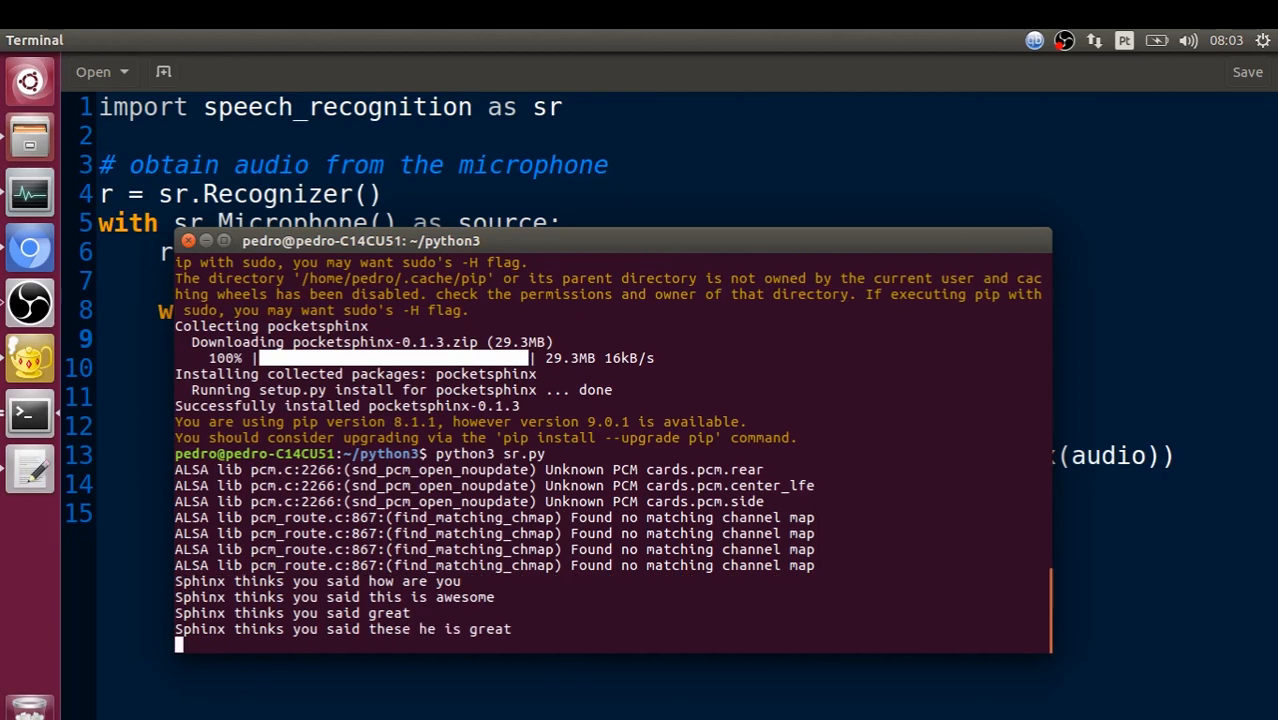
pyautogui.press('ctrl+c')
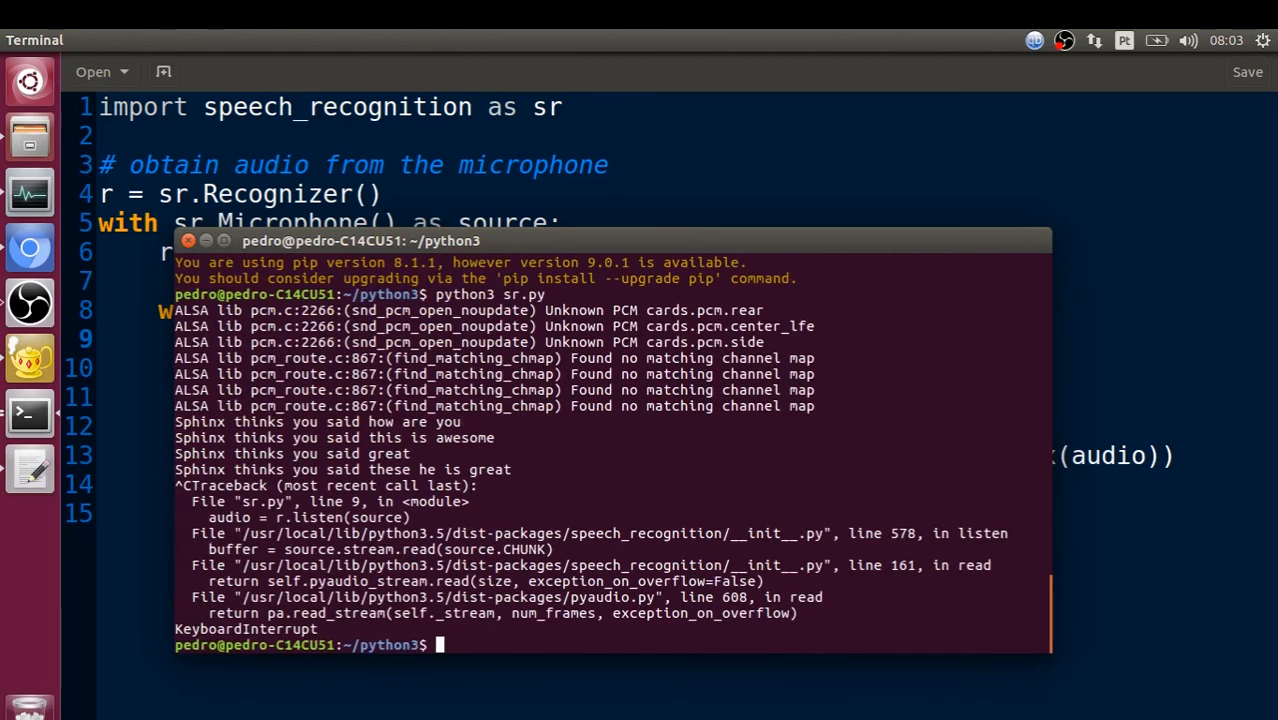